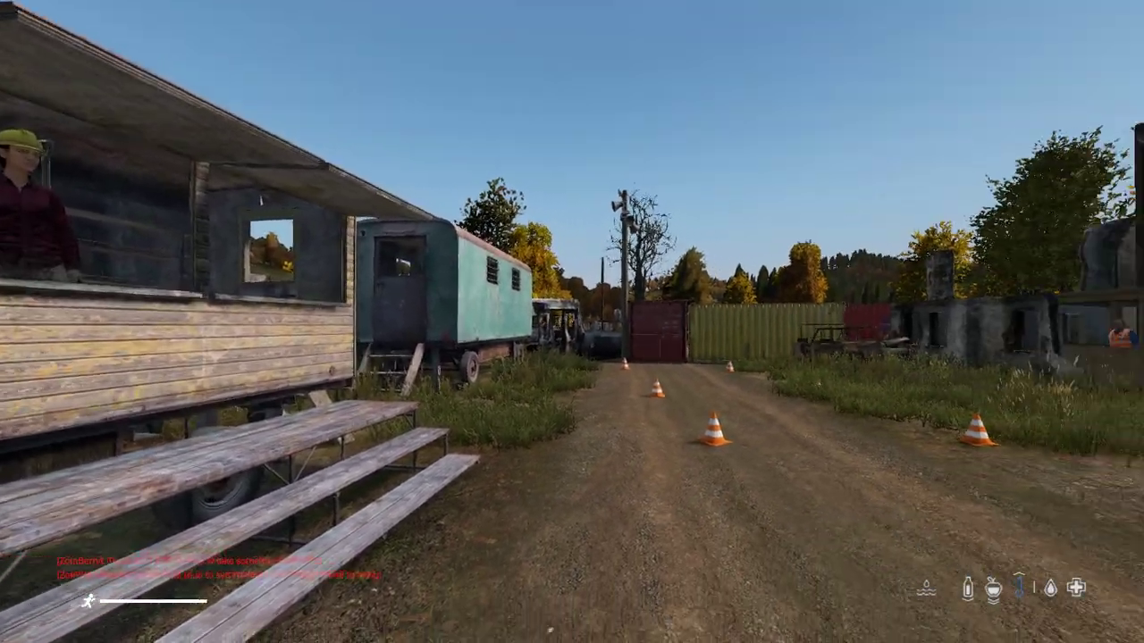
{"action": "mouse_move", "coordinate": [572, 322]}
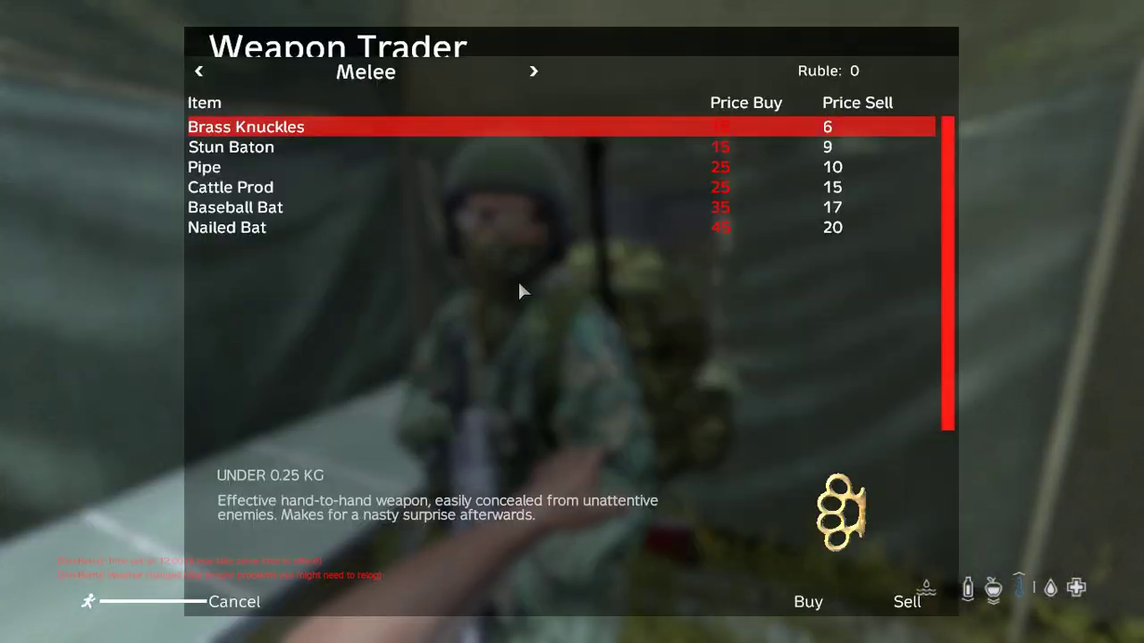
- Browse through the trader's weapon and misc item categories
{"action": "left_click", "coordinate": [534, 71]}
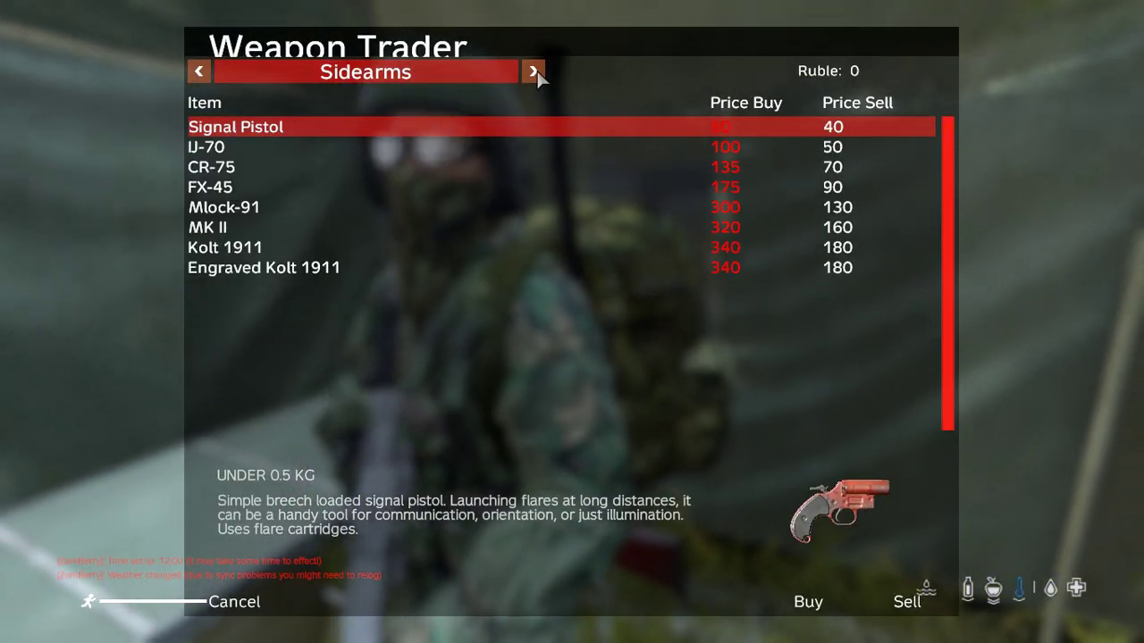
{"action": "left_click", "coordinate": [533, 72]}
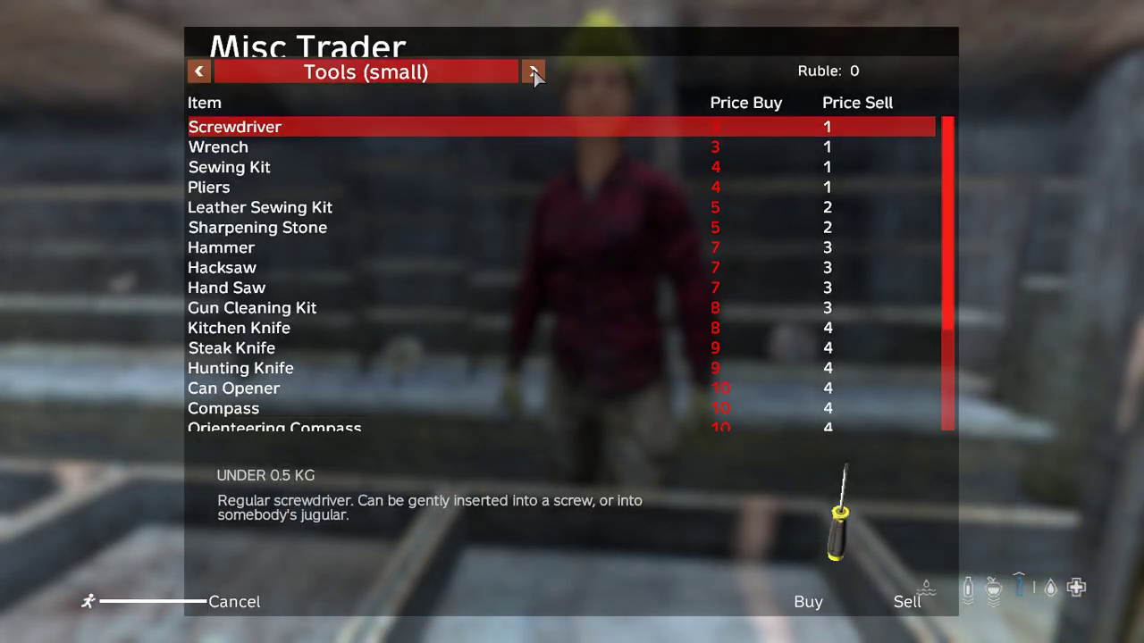
{"action": "left_click", "coordinate": [534, 71]}
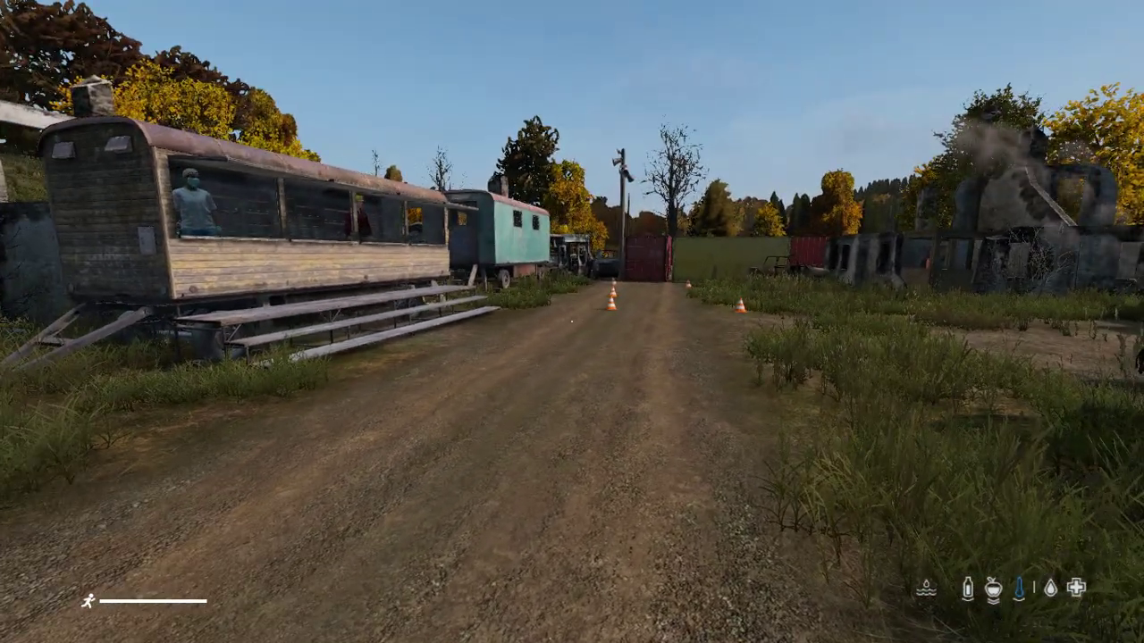
- Exit the server from the pause menu without waiting for the countdown
{"action": "key", "text": "Escape"}
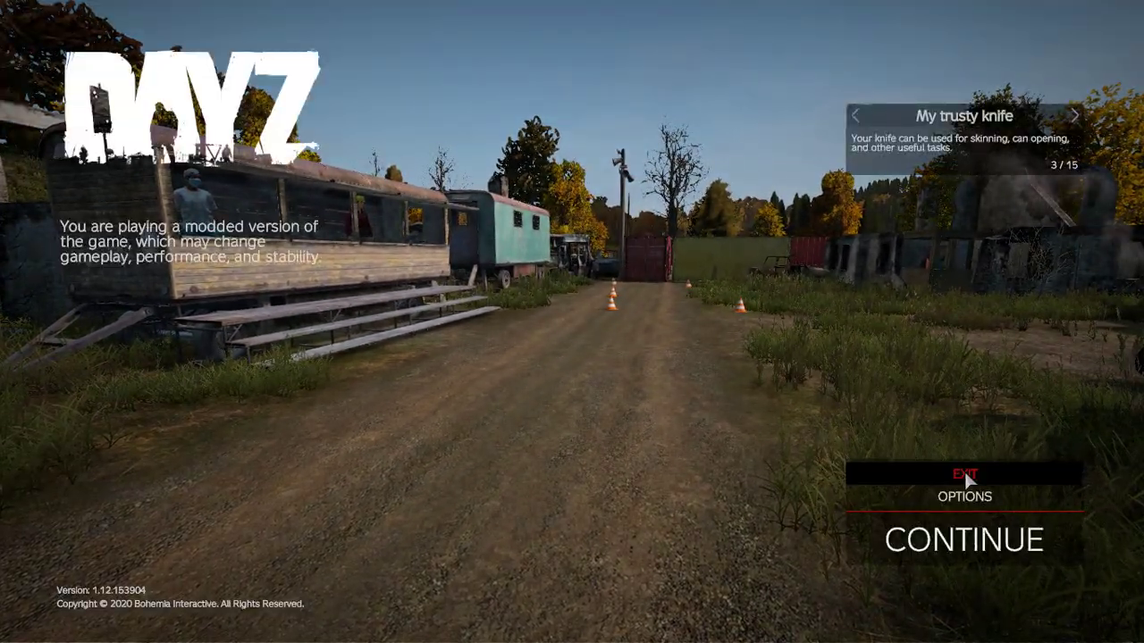
{"action": "left_click", "coordinate": [964, 474]}
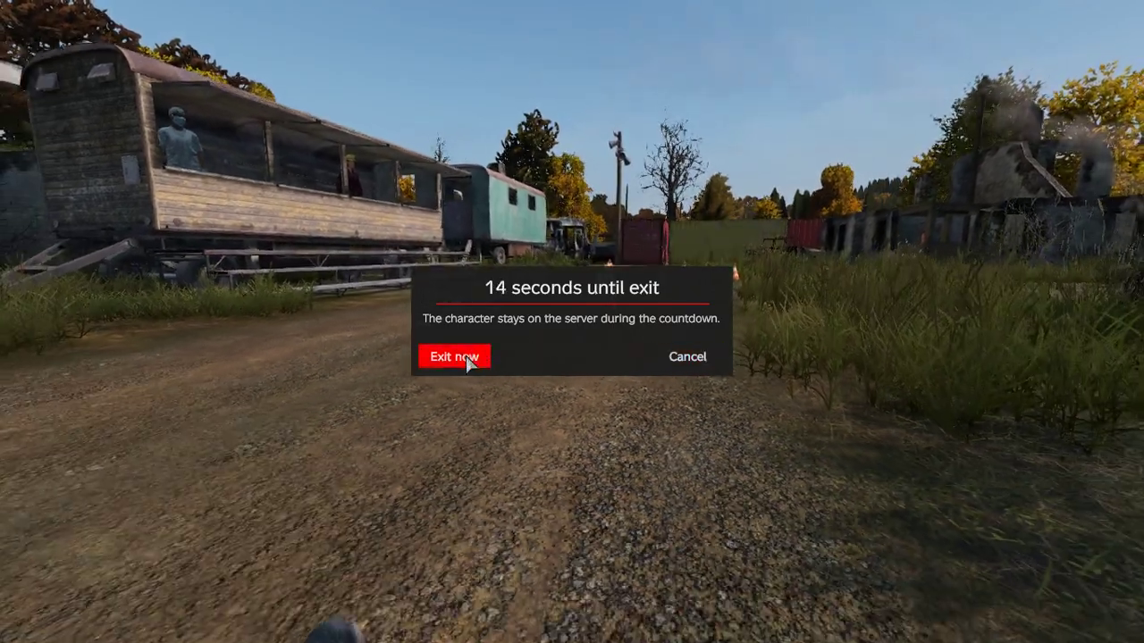
{"action": "left_click", "coordinate": [454, 357]}
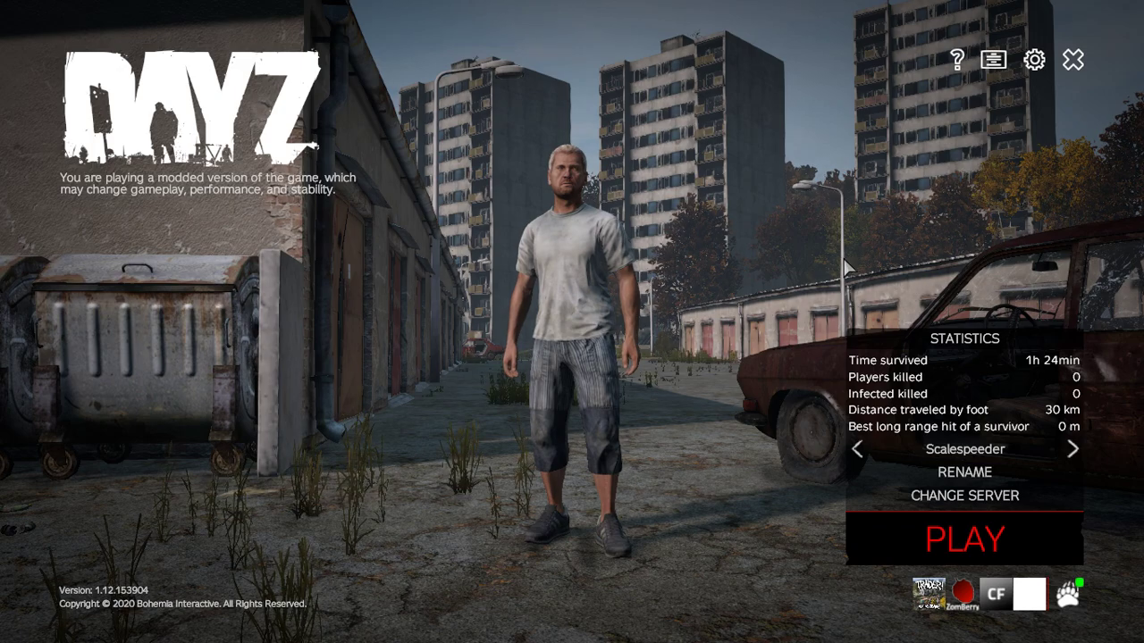
{"action": "left_click", "coordinate": [1072, 59]}
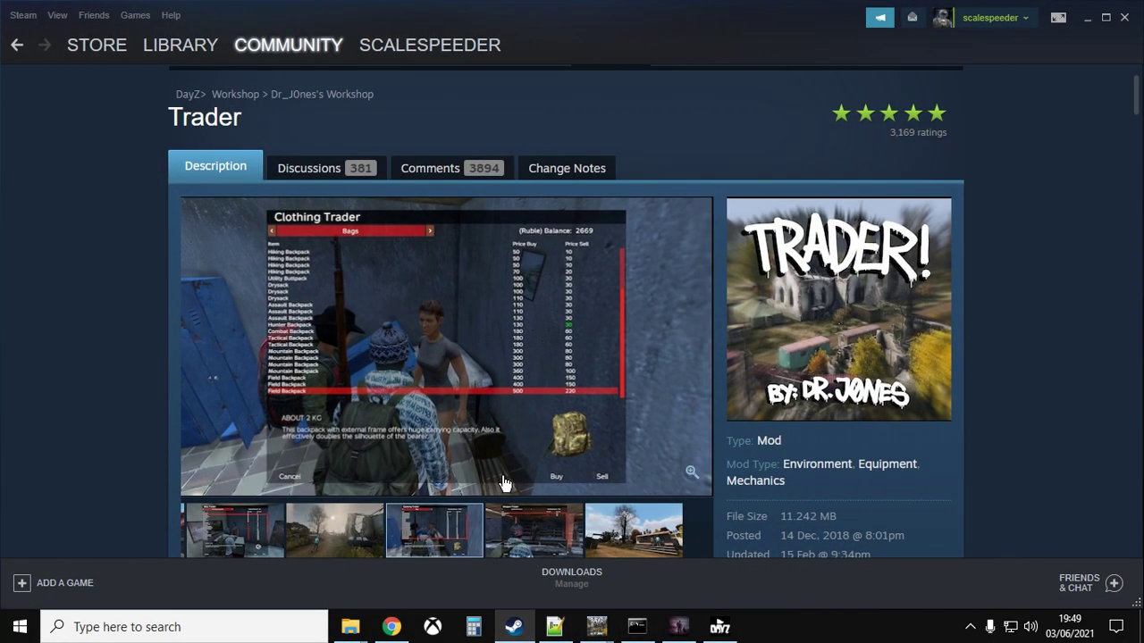
{"action": "mouse_move", "coordinate": [344, 425]}
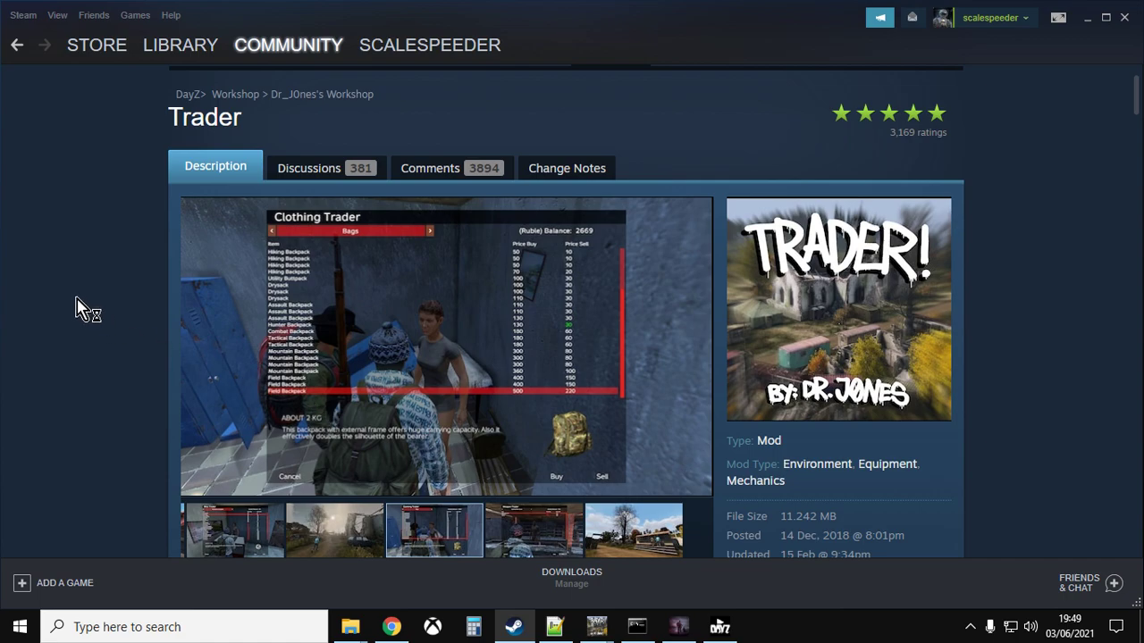
{"action": "left_click", "coordinate": [288, 45]}
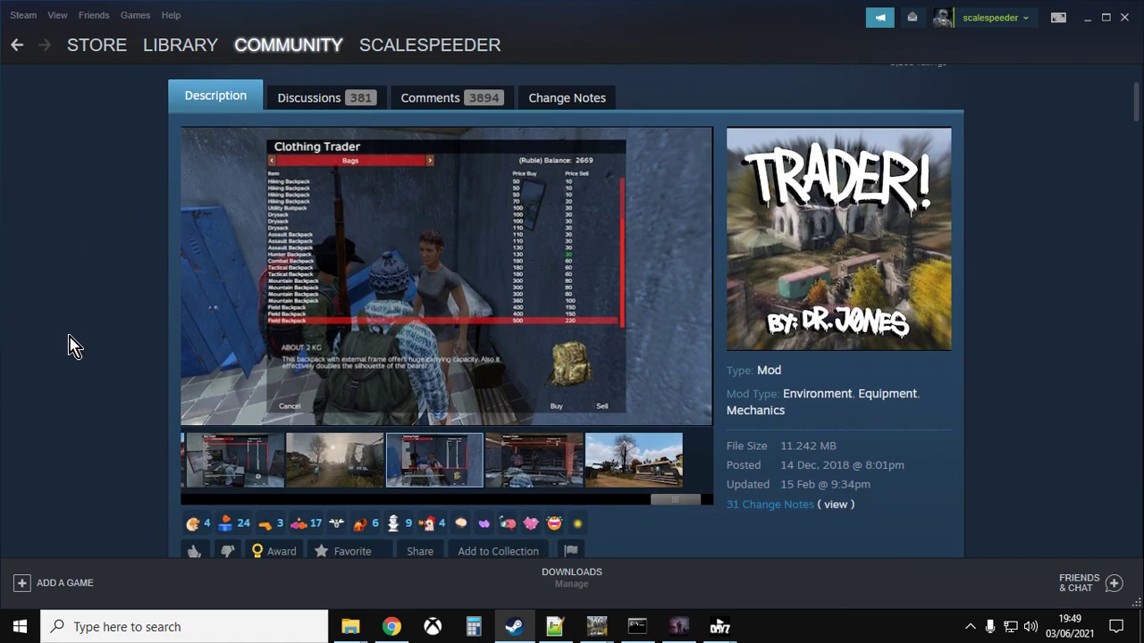
{"action": "scroll", "scroll_direction": "down", "scroll_amount": 3}
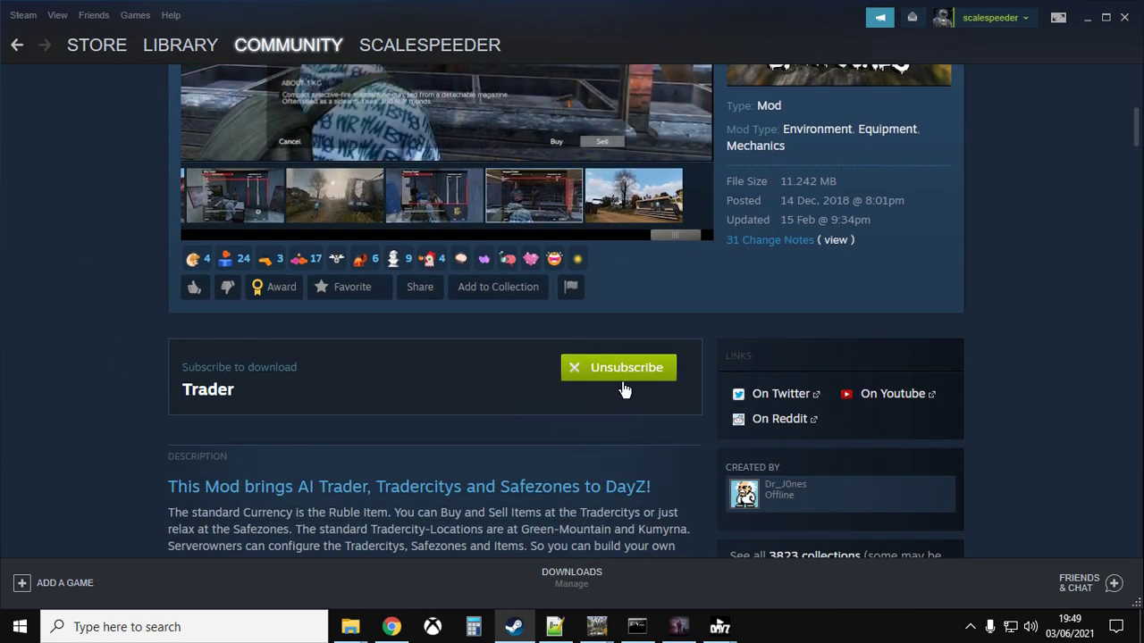
{"action": "left_click", "coordinate": [617, 367]}
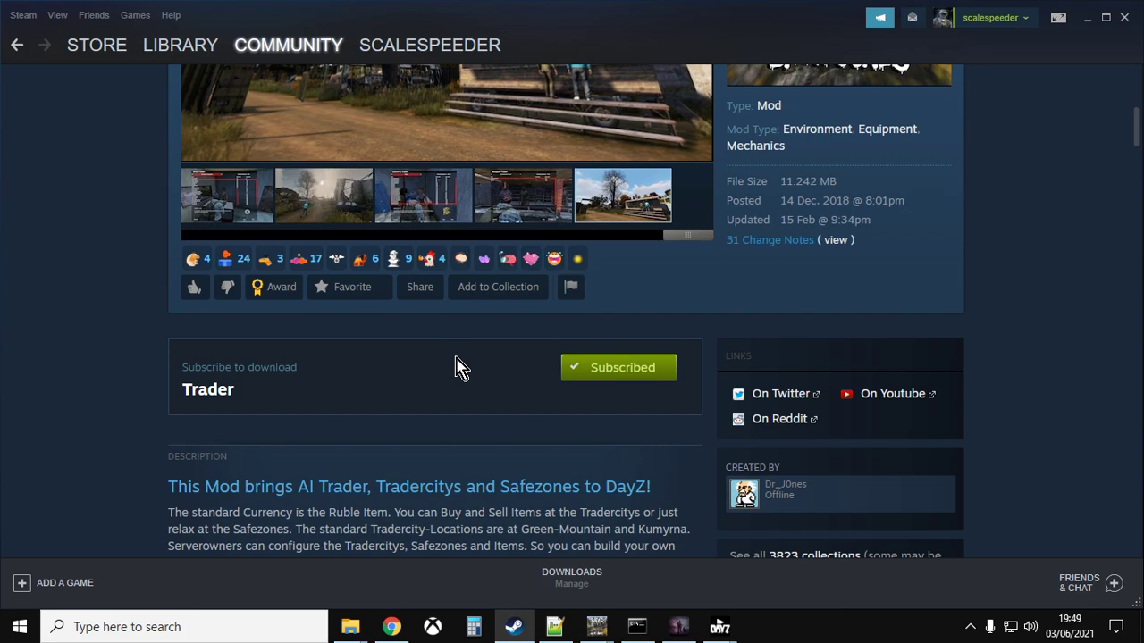
{"action": "scroll", "scroll_direction": "down", "scroll_amount": 3}
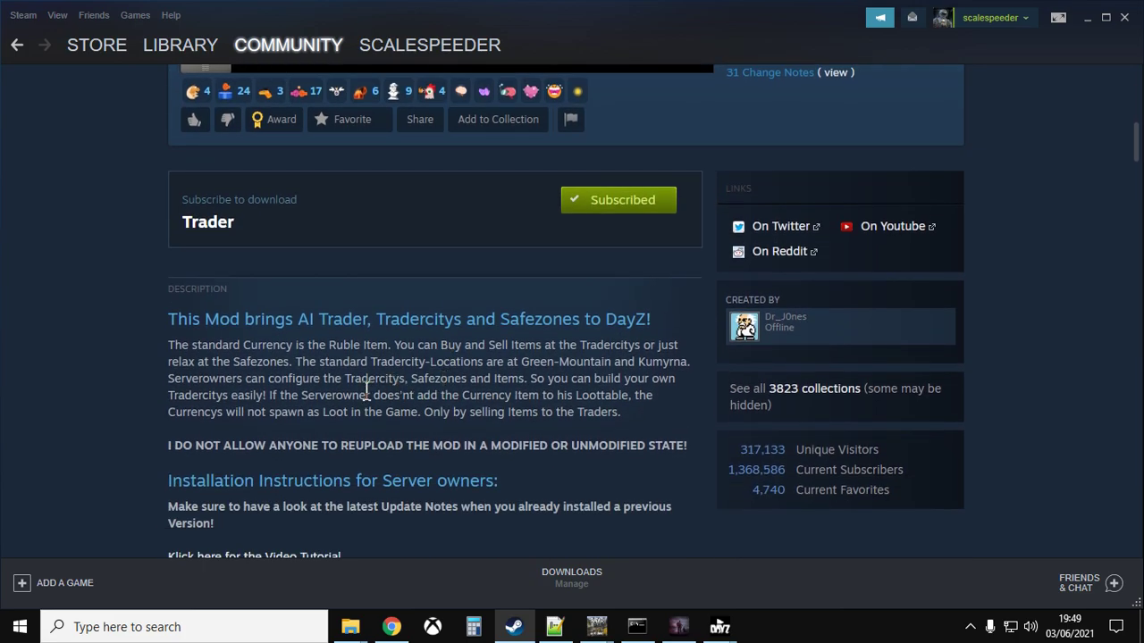
{"action": "scroll", "scroll_direction": "down", "scroll_amount": 3}
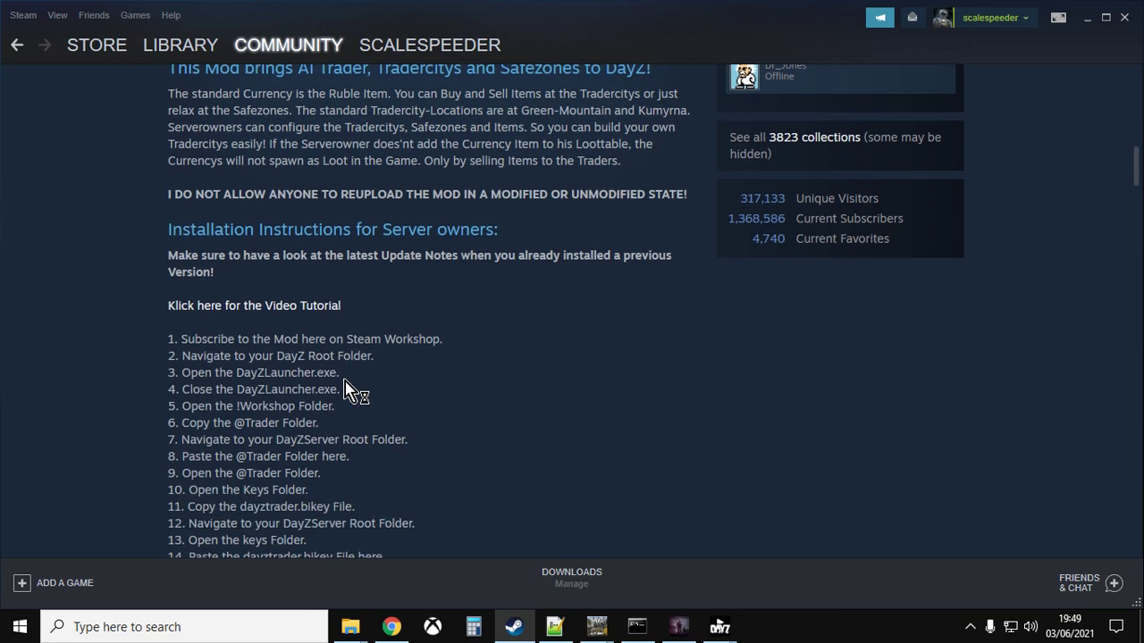
{"action": "scroll", "scroll_direction": "down", "scroll_amount": 3}
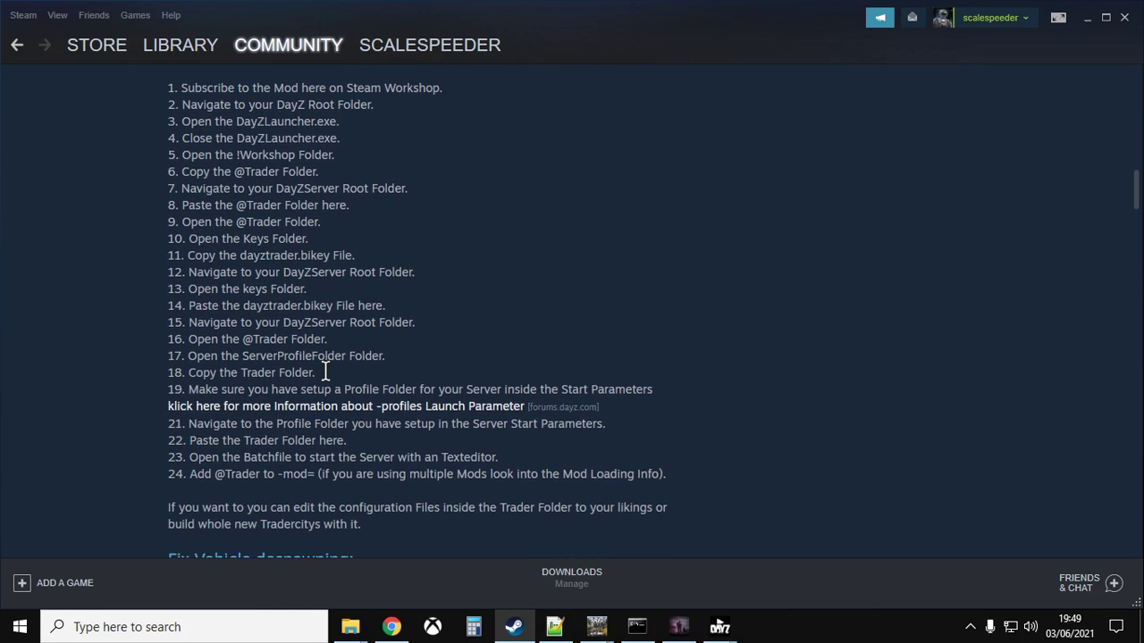
{"action": "mouse_move", "coordinate": [310, 356]}
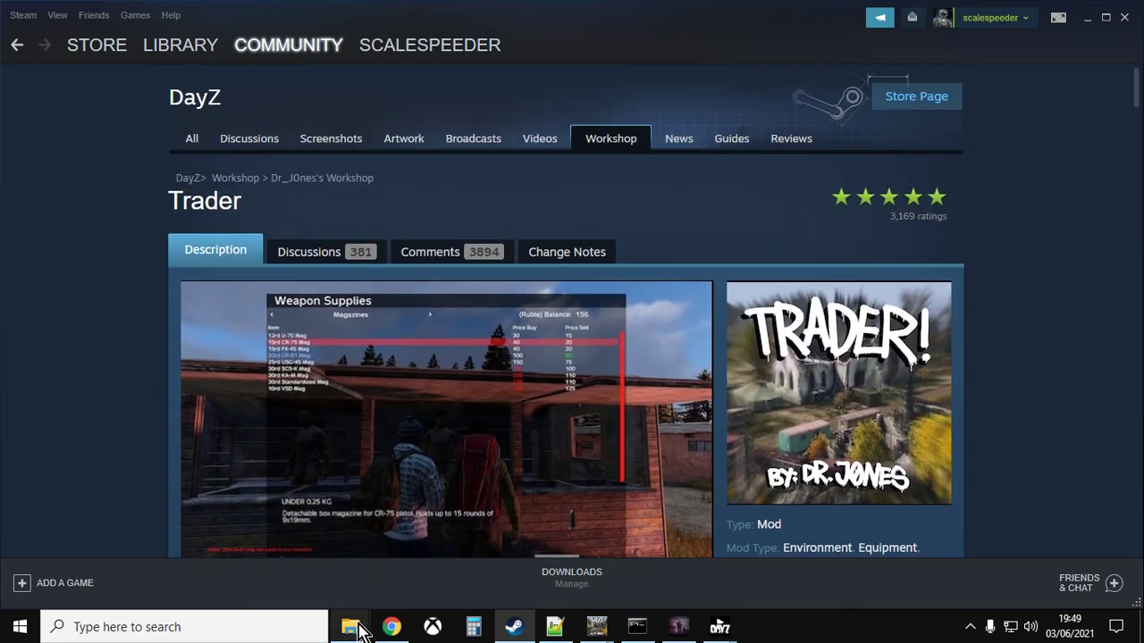
- From the Trader config folder window, go up to common and into DayZ\!Workshop
{"action": "left_click", "coordinate": [350, 627]}
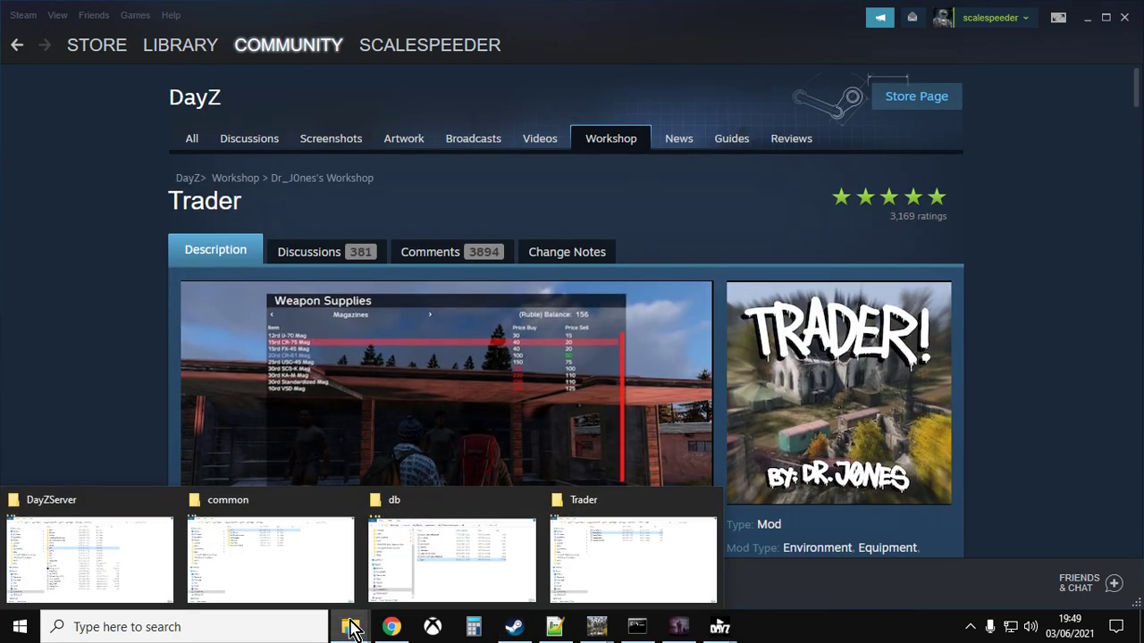
{"action": "left_click", "coordinate": [633, 559]}
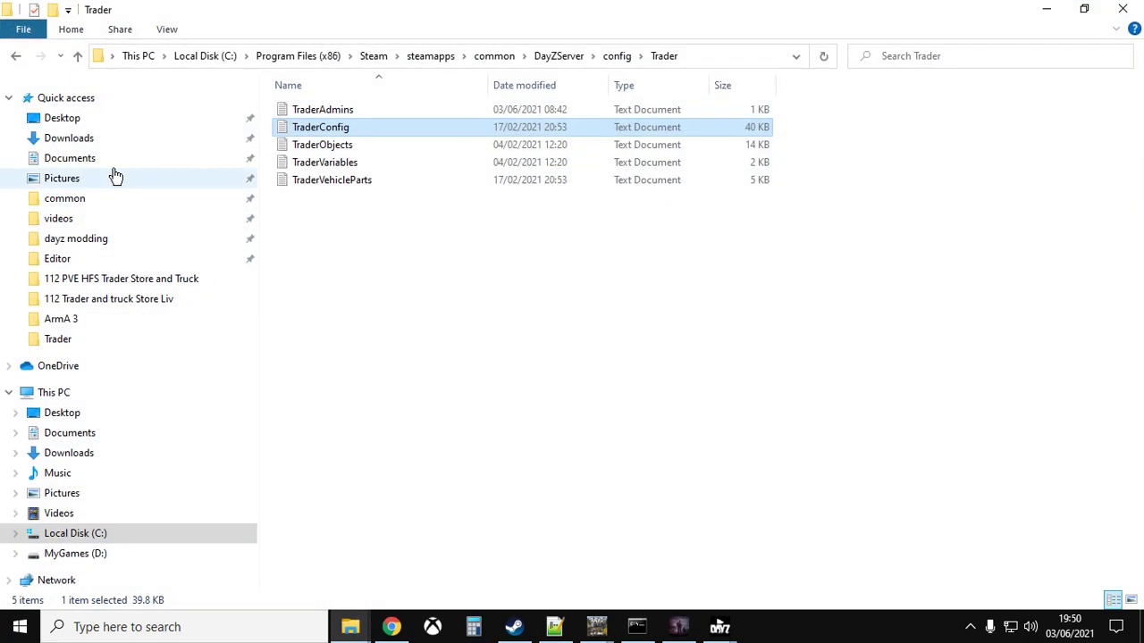
{"action": "left_click", "coordinate": [79, 56]}
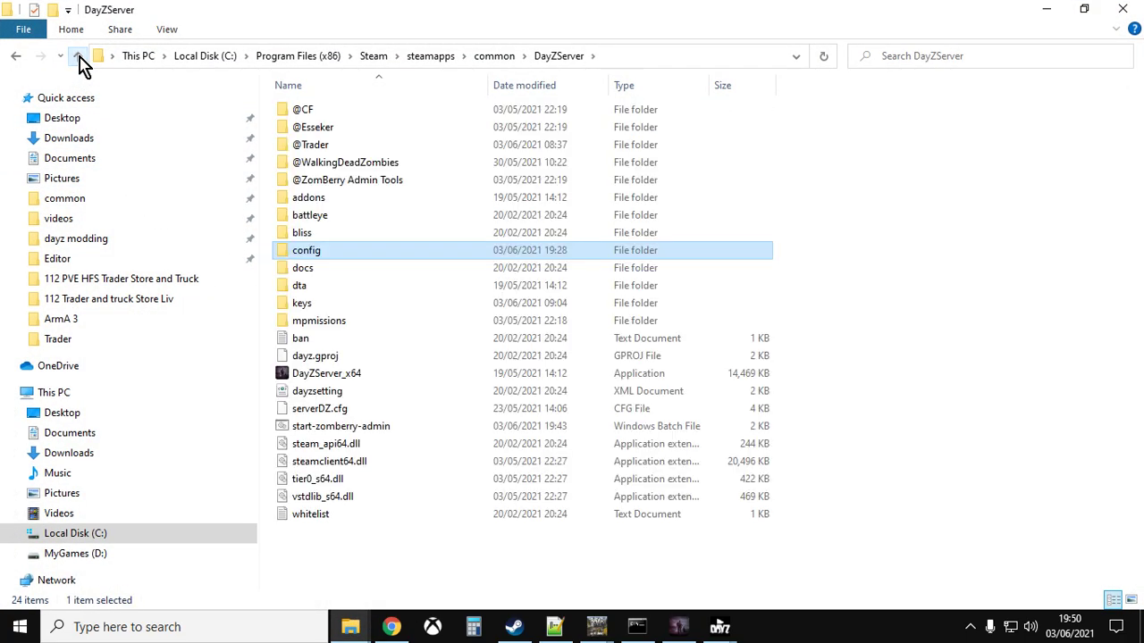
{"action": "left_click", "coordinate": [78, 55]}
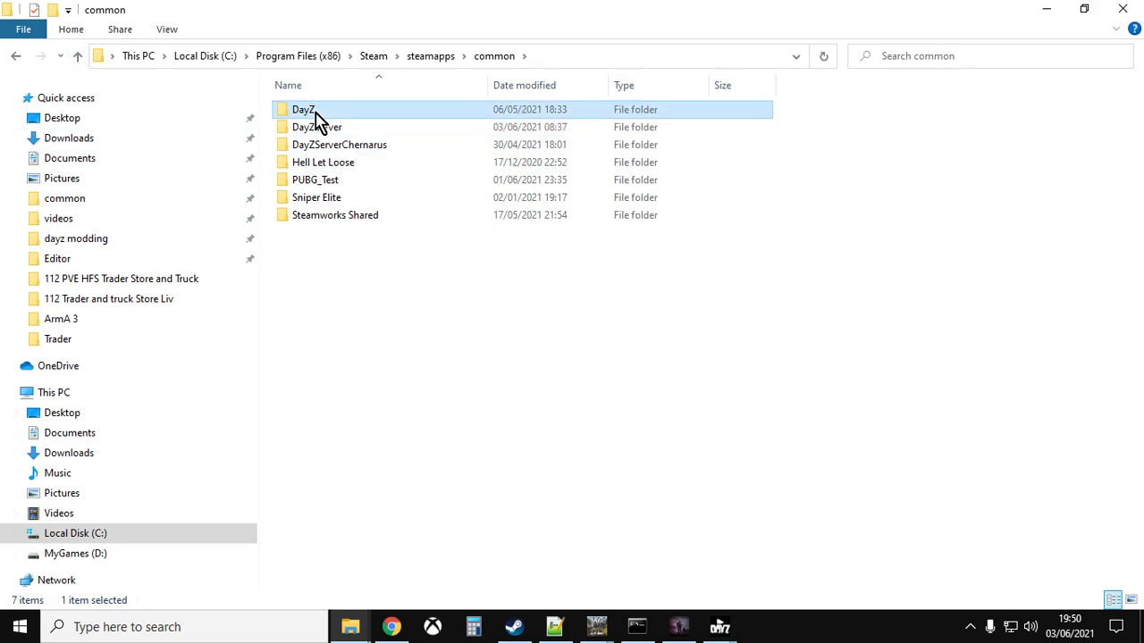
{"action": "mouse_move", "coordinate": [317, 127]}
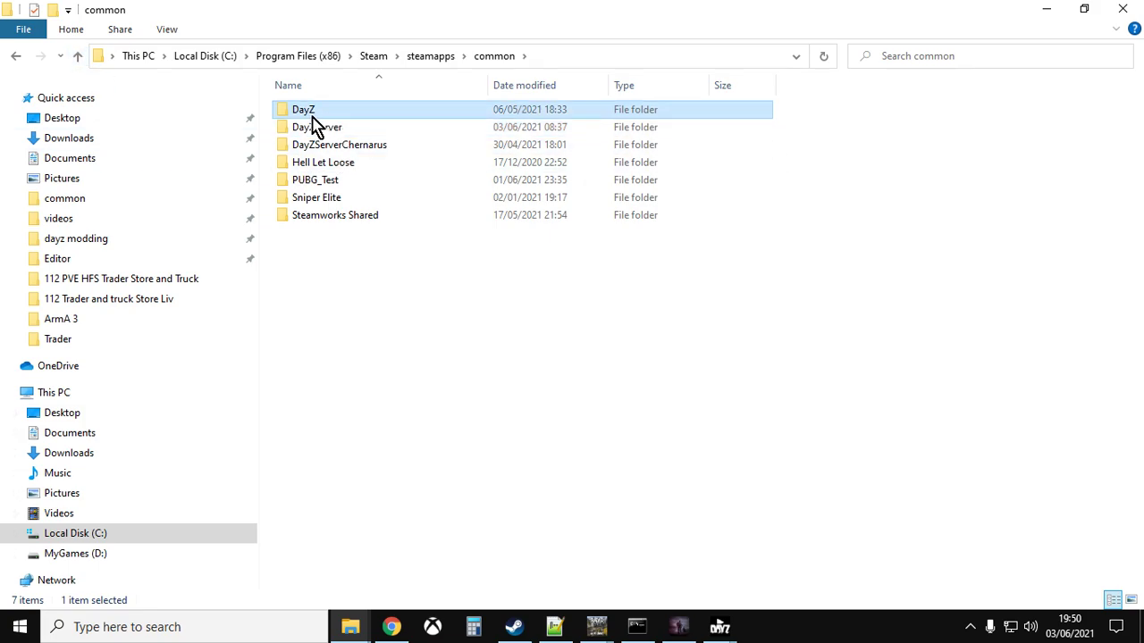
{"action": "mouse_move", "coordinate": [755, 636]}
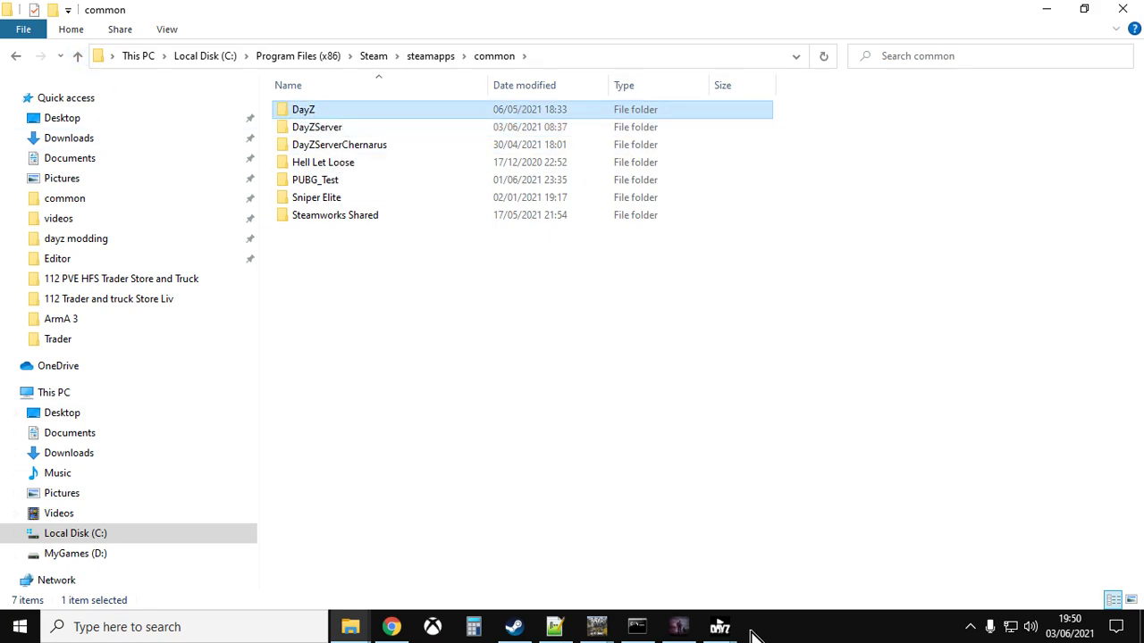
{"action": "double_click", "coordinate": [303, 109]}
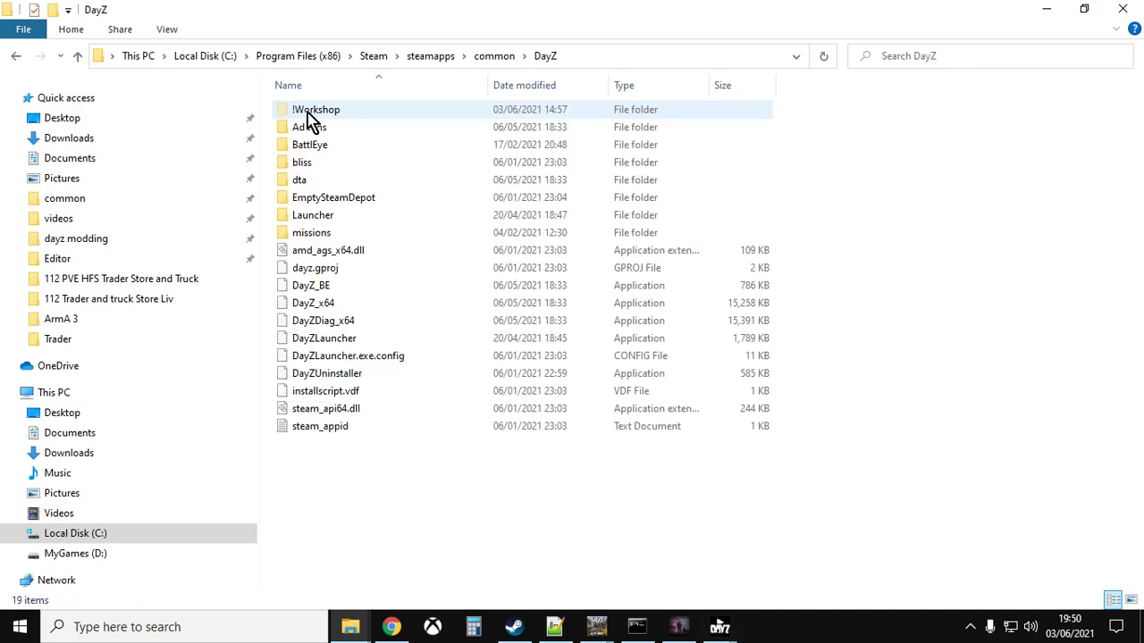
{"action": "double_click", "coordinate": [318, 109]}
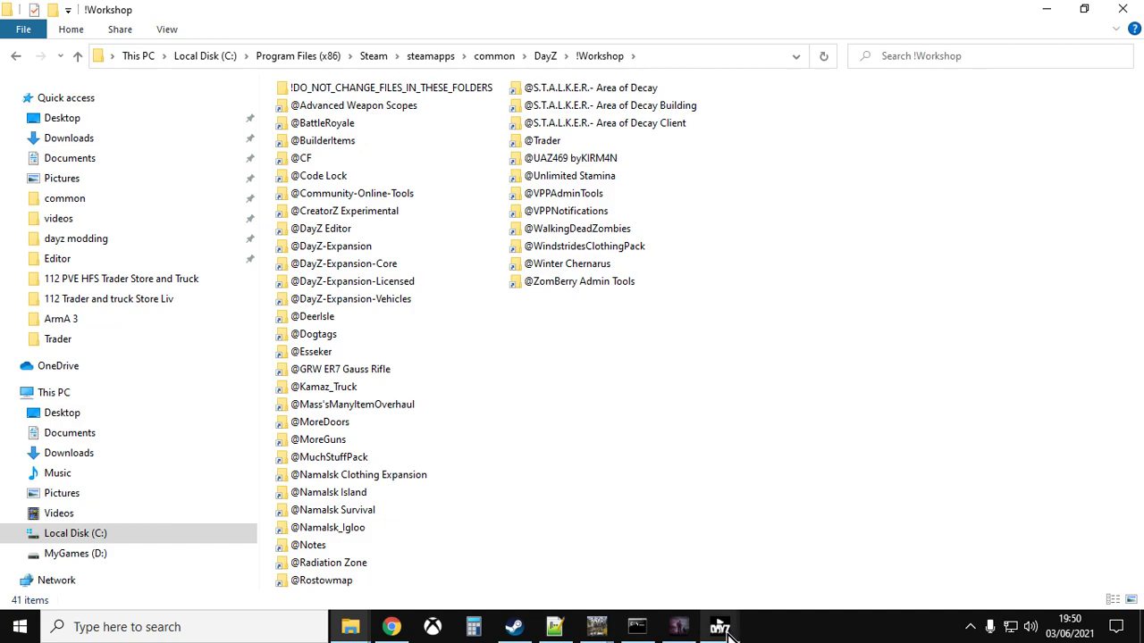
{"action": "left_click", "coordinate": [720, 627]}
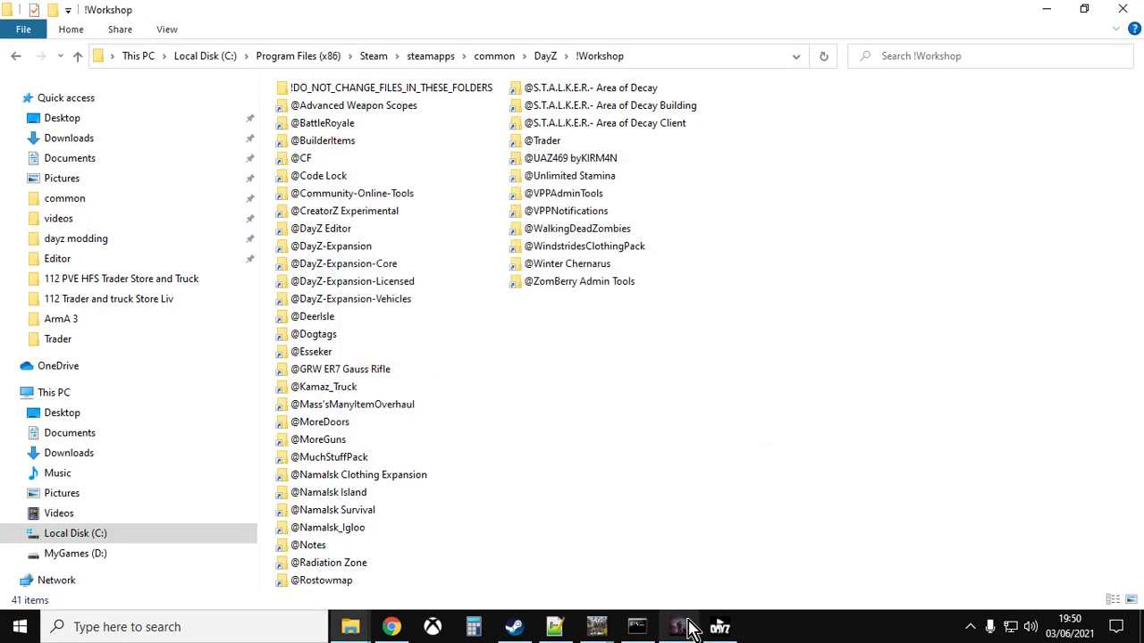
{"action": "left_click", "coordinate": [680, 626]}
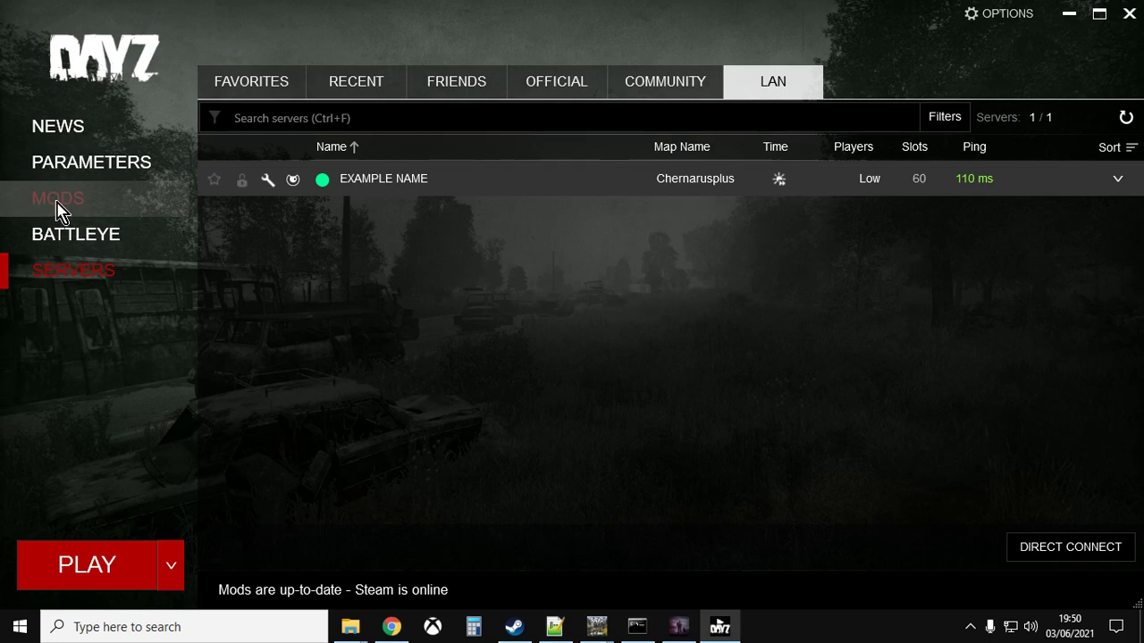
- Open the loaded Trader mod's folder in Explorer from the launcher, accepting the cache warning
{"action": "left_click", "coordinate": [57, 198]}
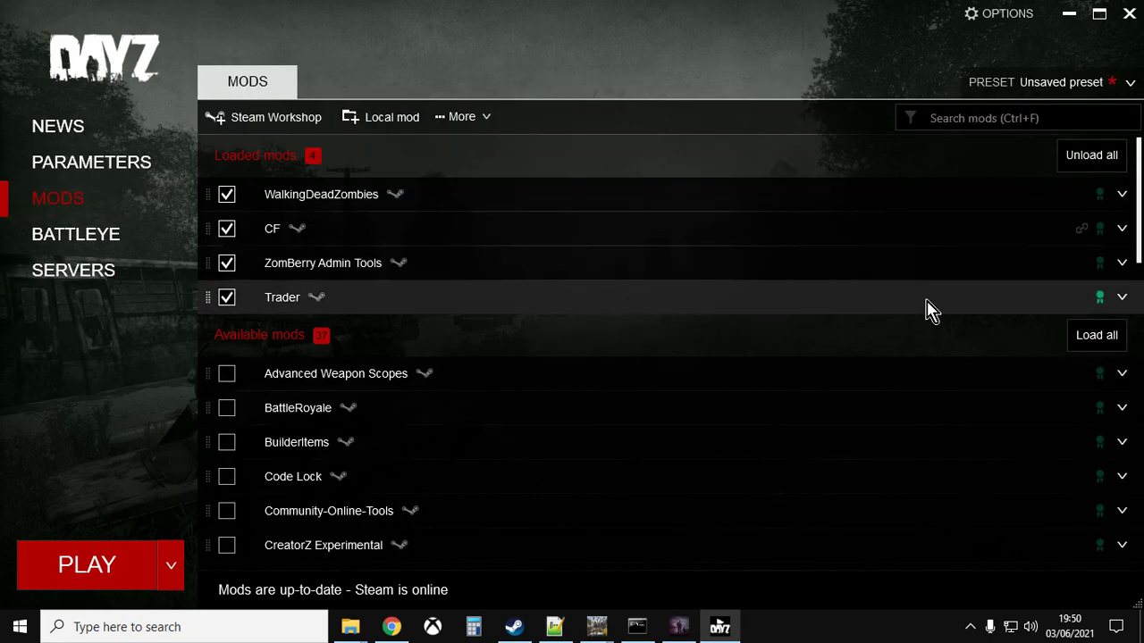
{"action": "left_click", "coordinate": [1122, 297]}
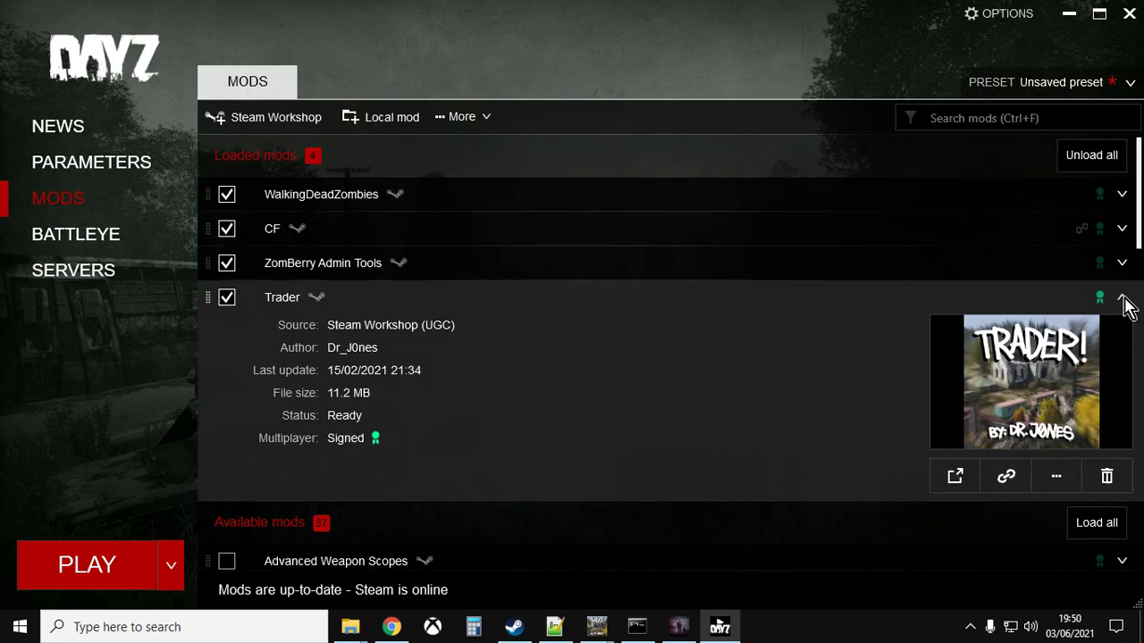
{"action": "mouse_move", "coordinate": [1056, 477]}
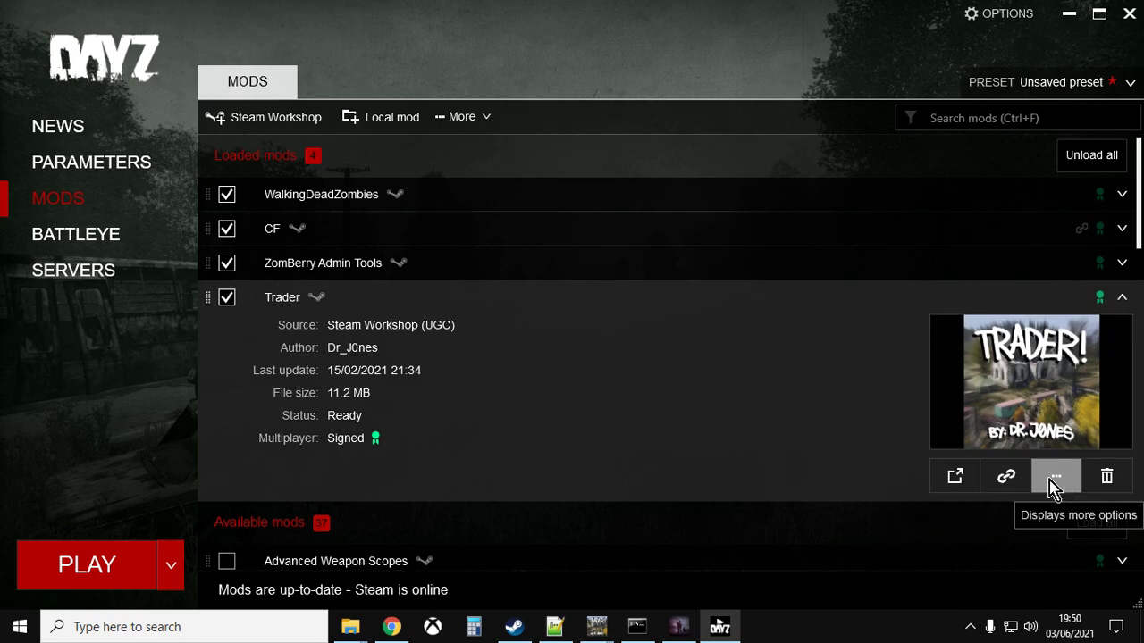
{"action": "left_click", "coordinate": [1056, 476]}
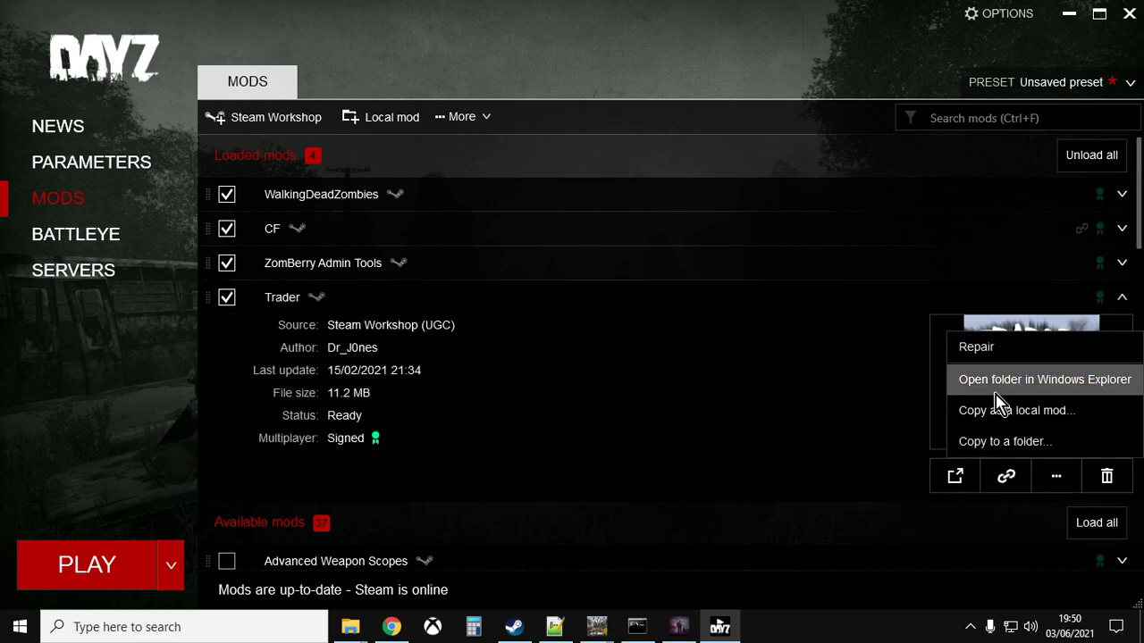
{"action": "left_click", "coordinate": [1044, 379]}
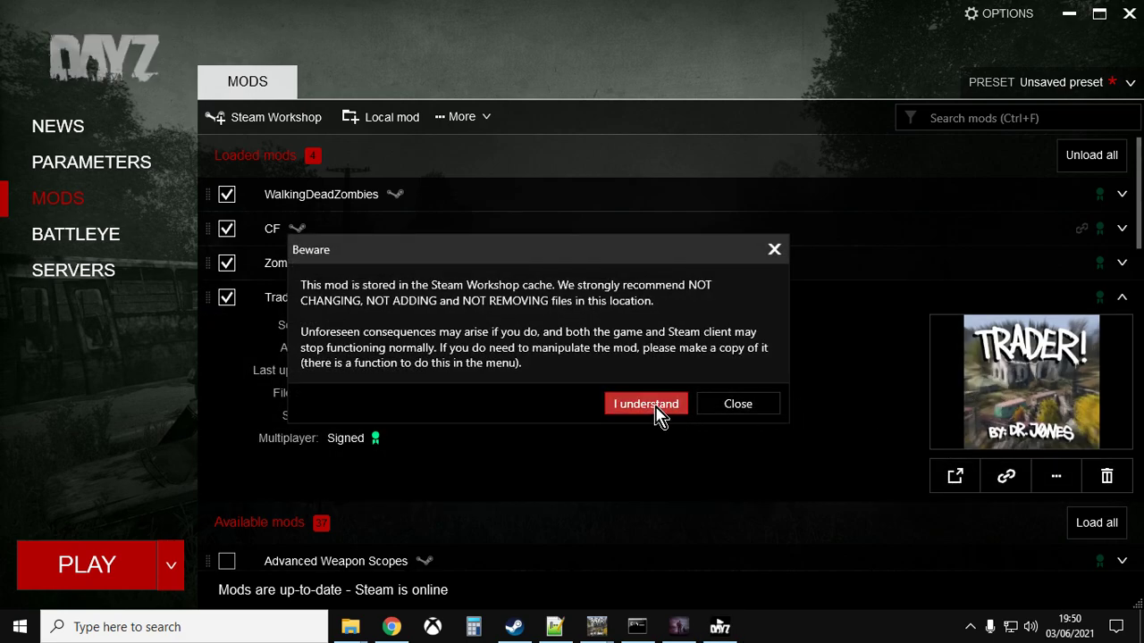
{"action": "left_click", "coordinate": [645, 403]}
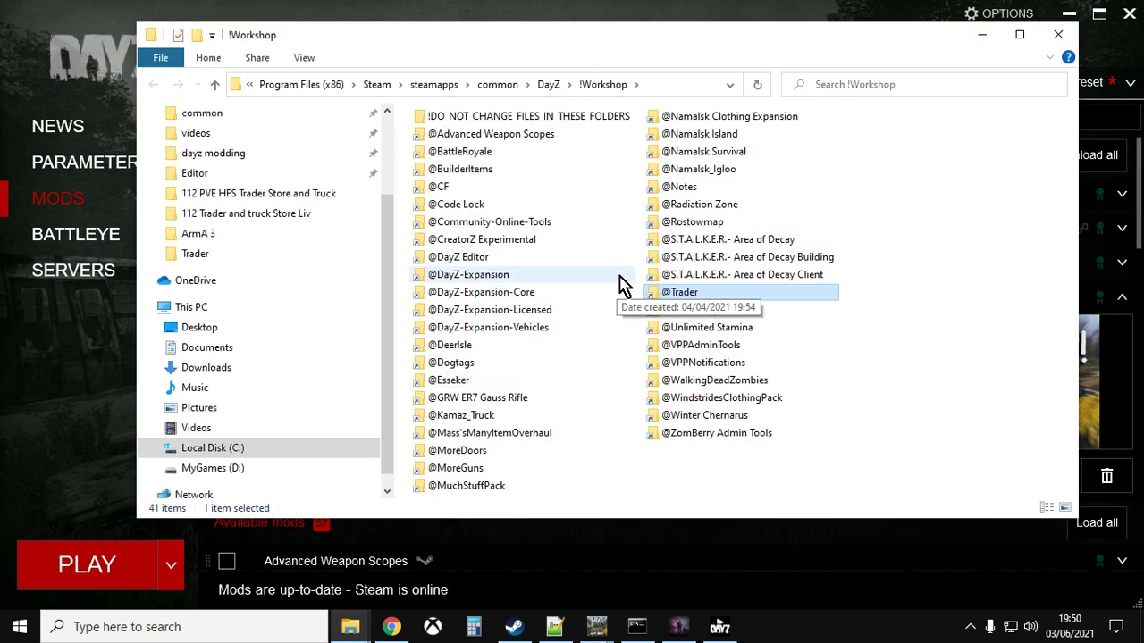
{"action": "mouse_move", "coordinate": [596, 335]}
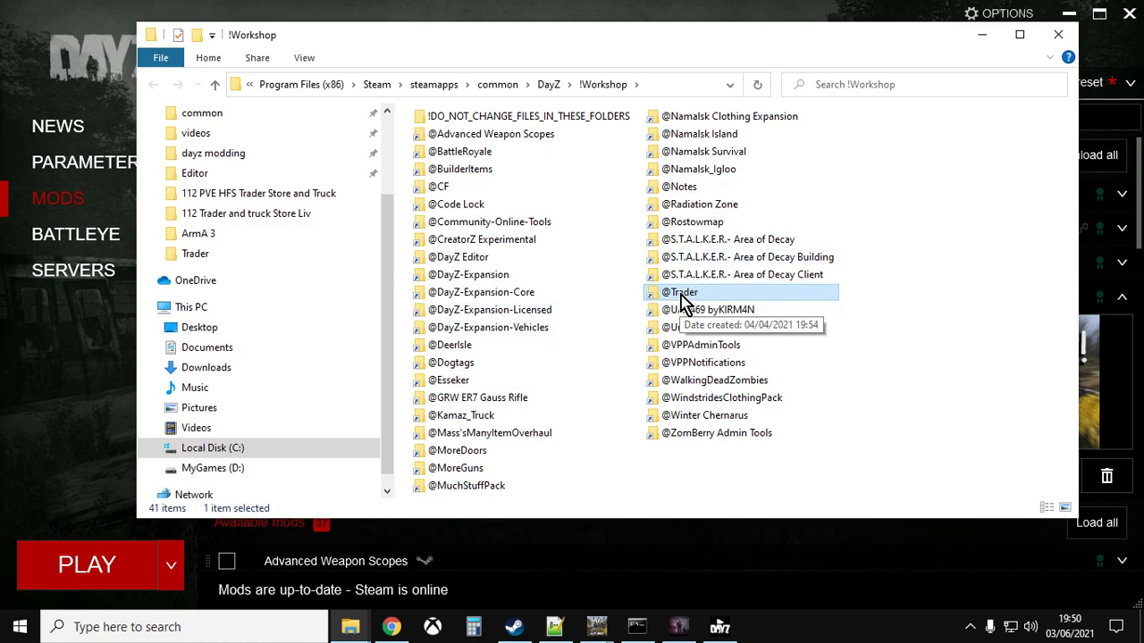
{"action": "right_click", "coordinate": [681, 293]}
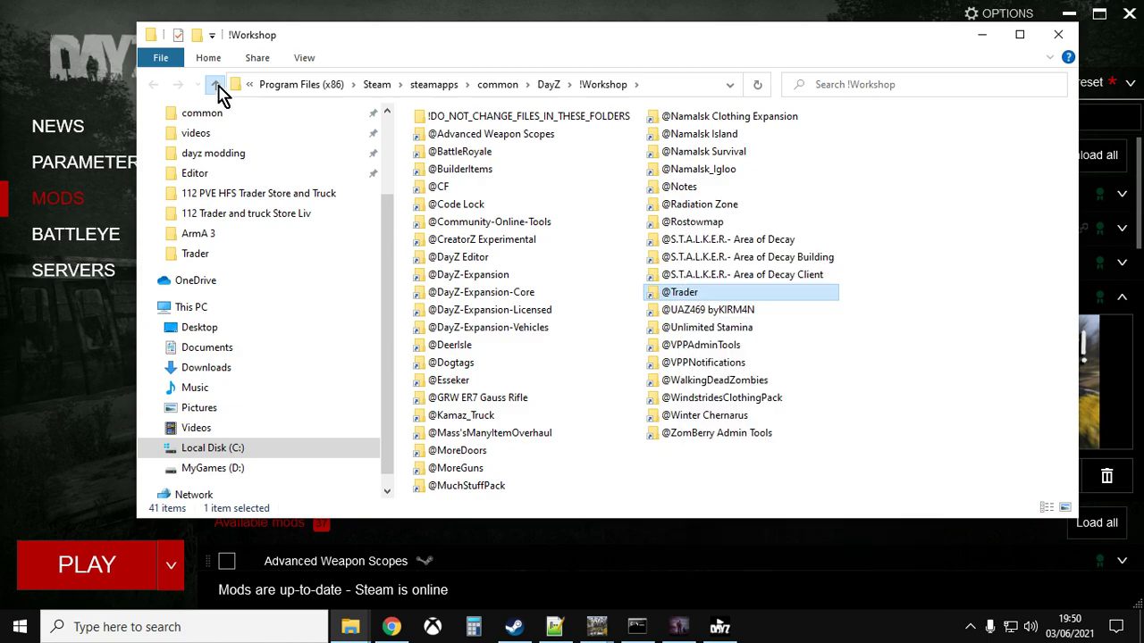
{"action": "left_click", "coordinate": [215, 84]}
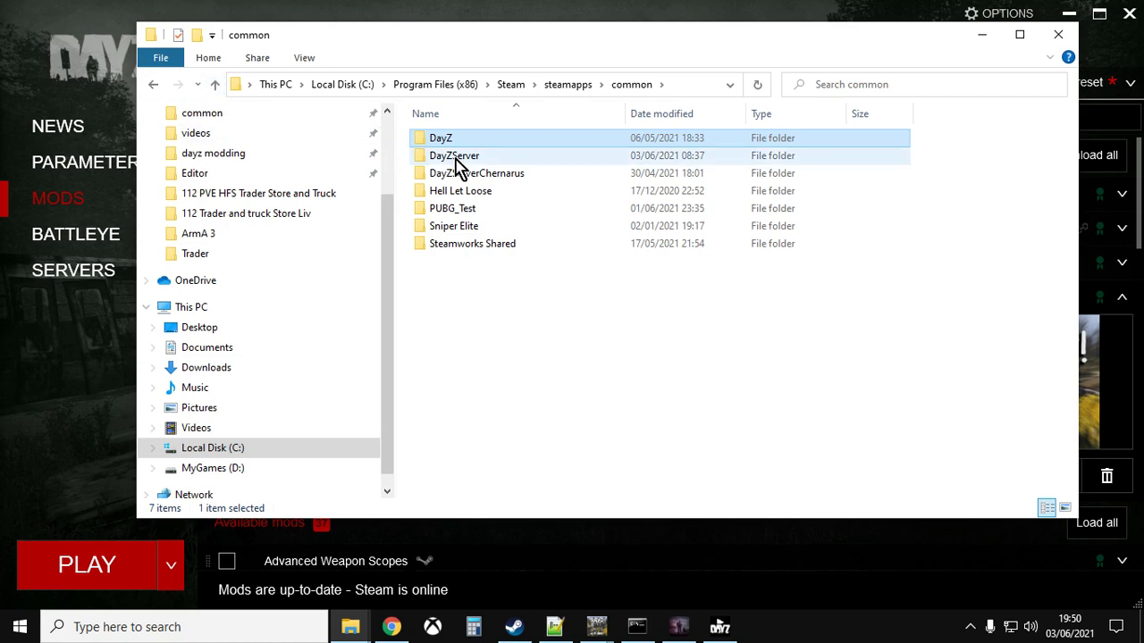
{"action": "left_click", "coordinate": [441, 138]}
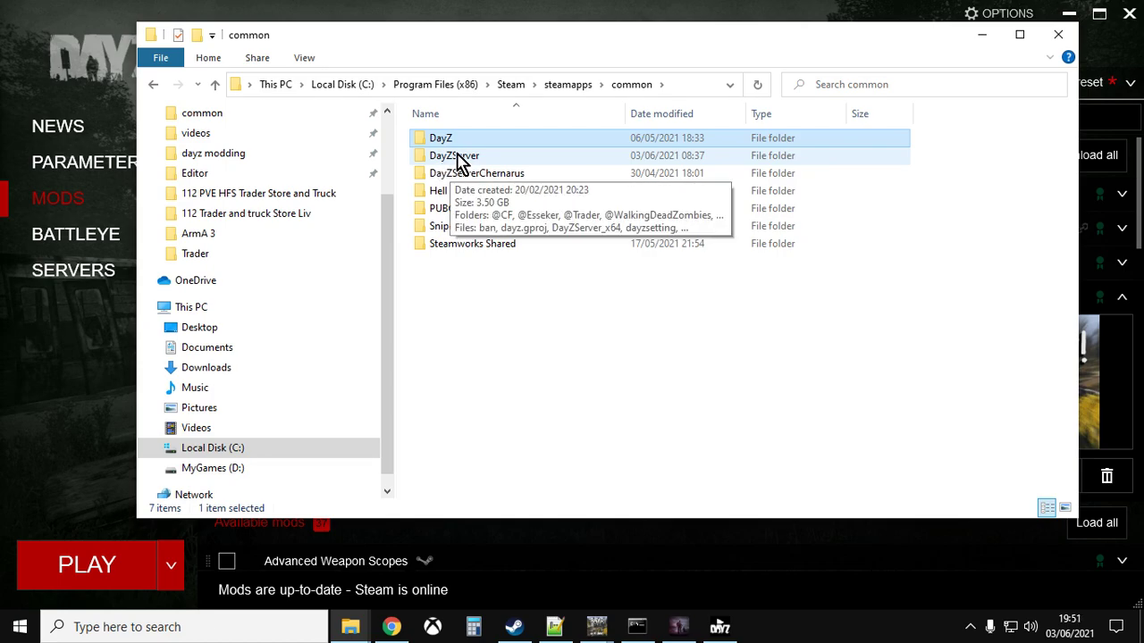
{"action": "double_click", "coordinate": [454, 155]}
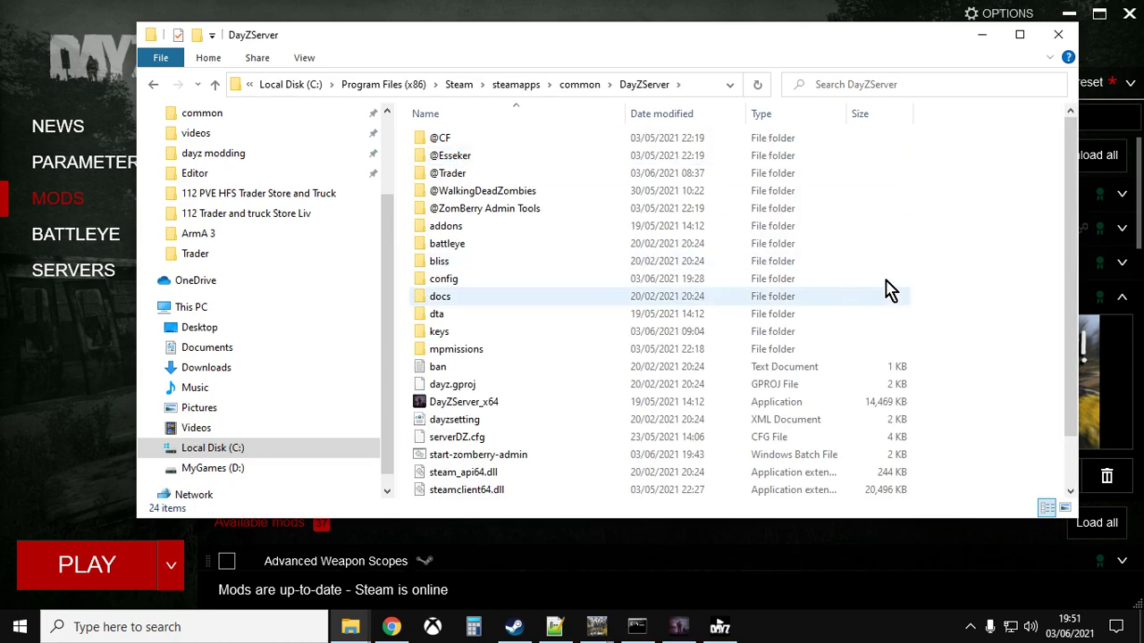
{"action": "right_click", "coordinate": [889, 291]}
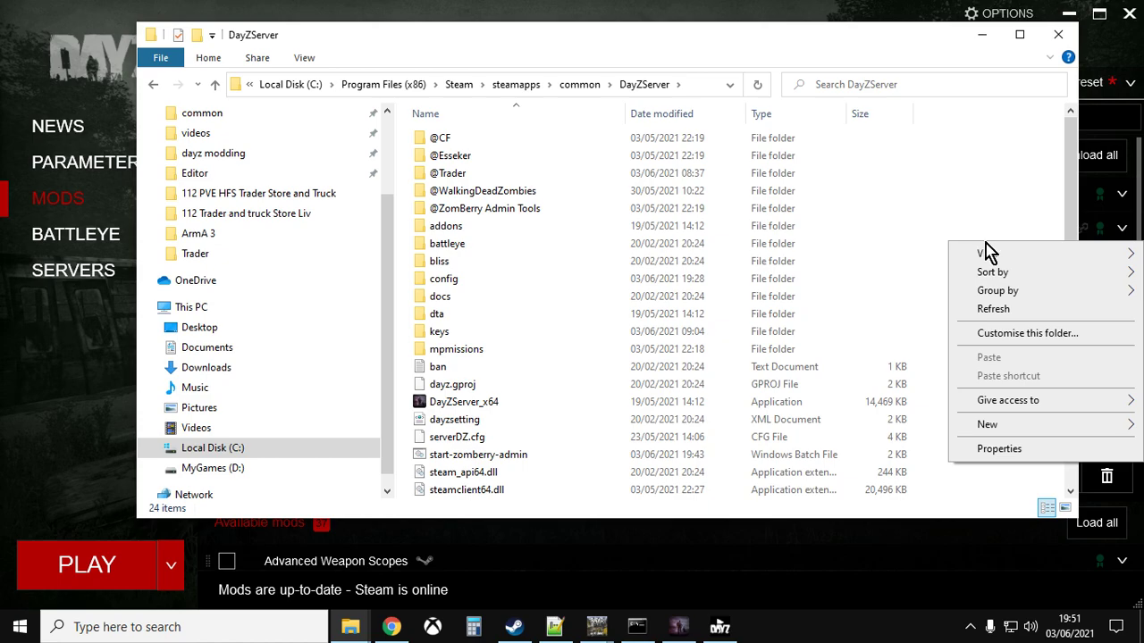
{"action": "left_click", "coordinate": [449, 172]}
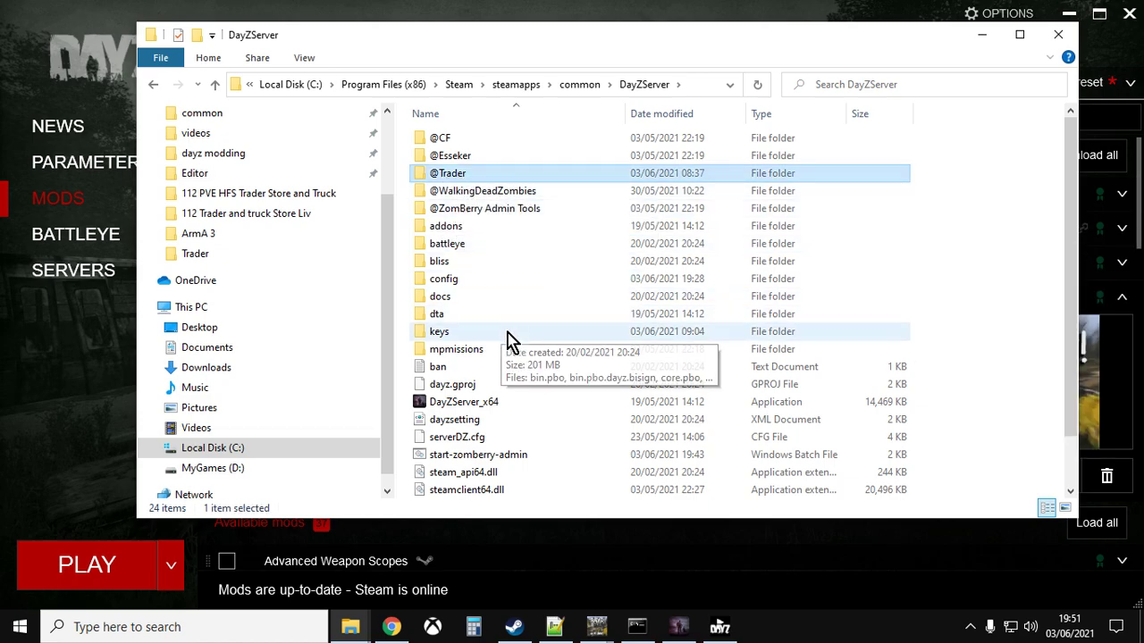
{"action": "double_click", "coordinate": [448, 172]}
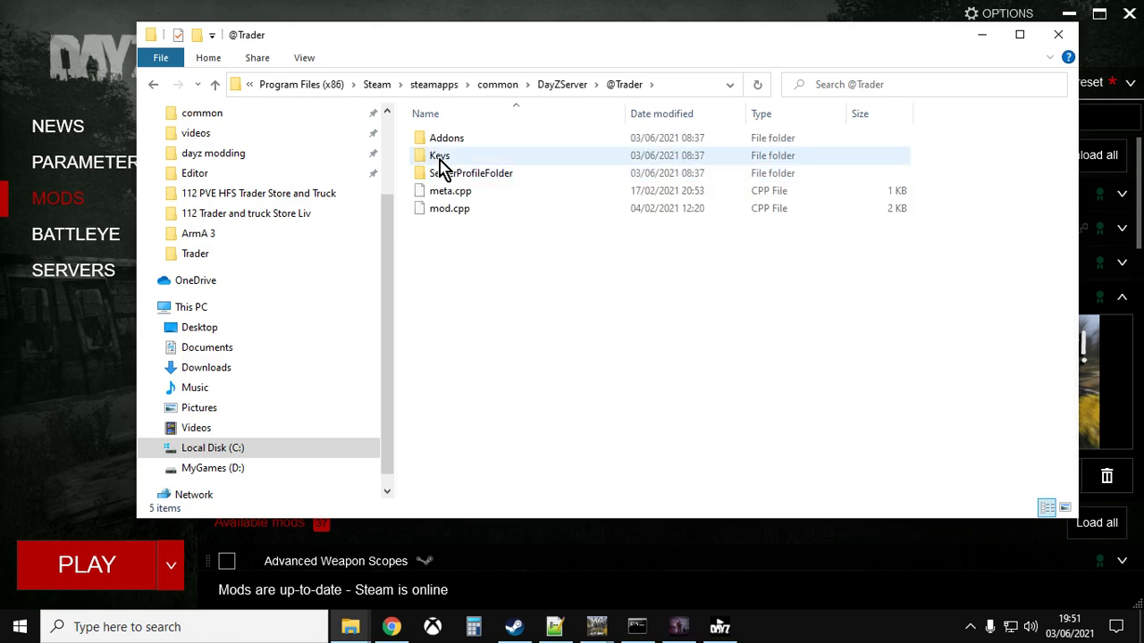
{"action": "double_click", "coordinate": [439, 154]}
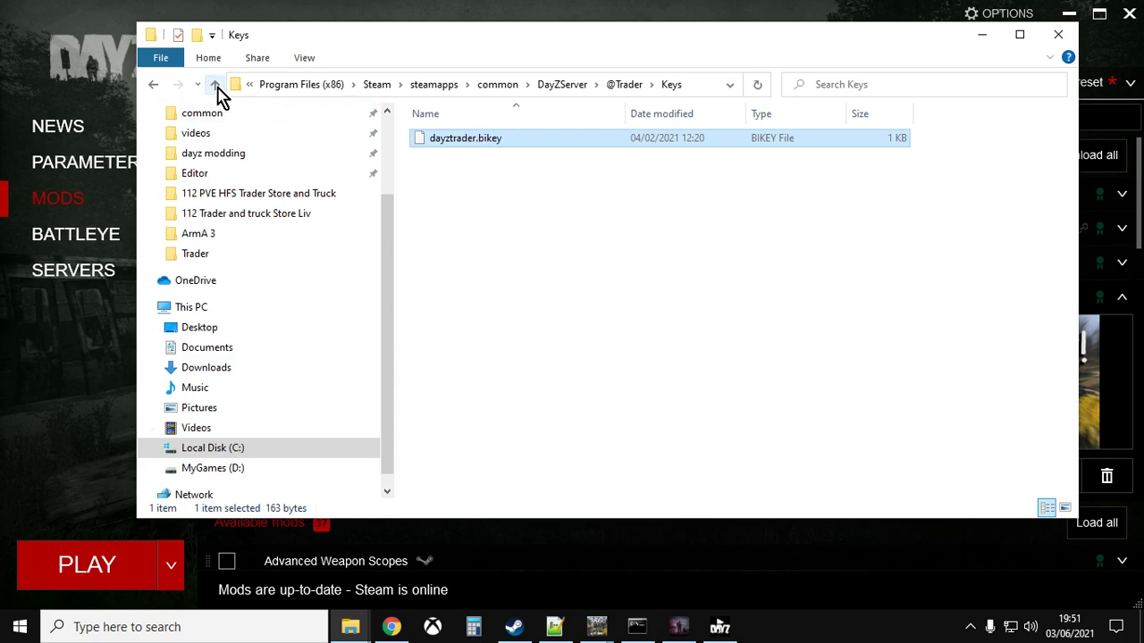
{"action": "left_click", "coordinate": [217, 84]}
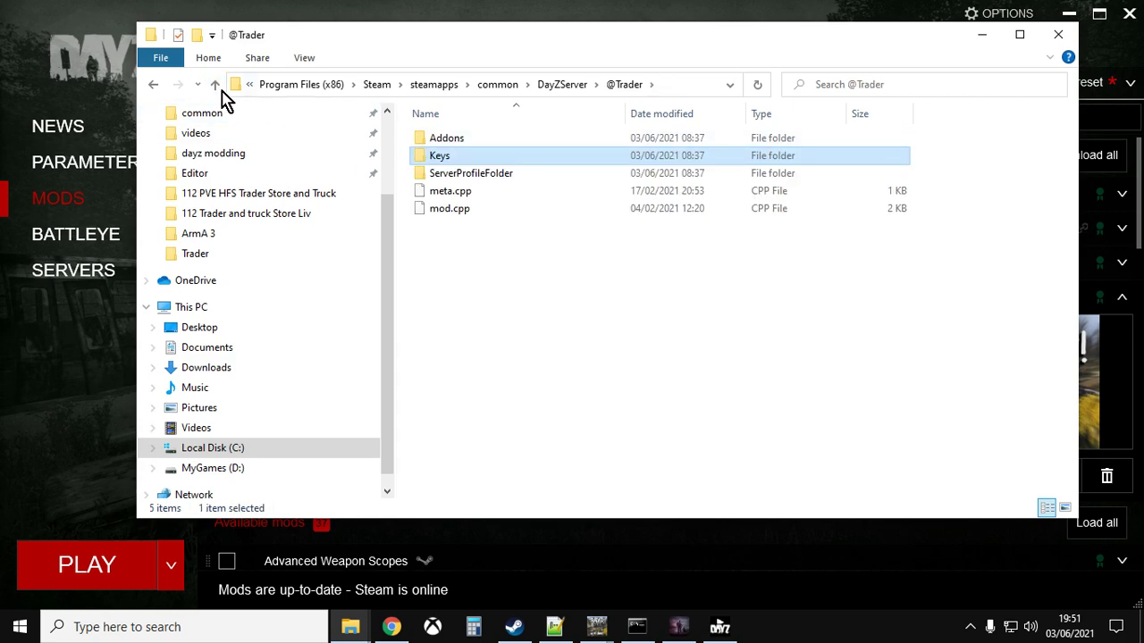
{"action": "left_click", "coordinate": [214, 84]}
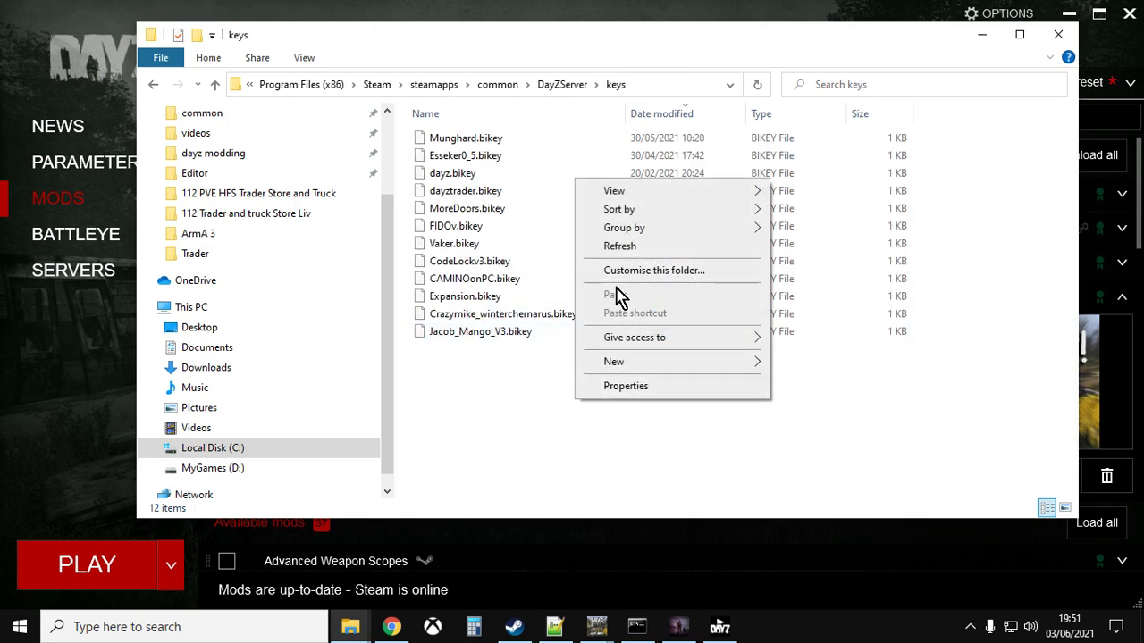
{"action": "left_click", "coordinate": [465, 190]}
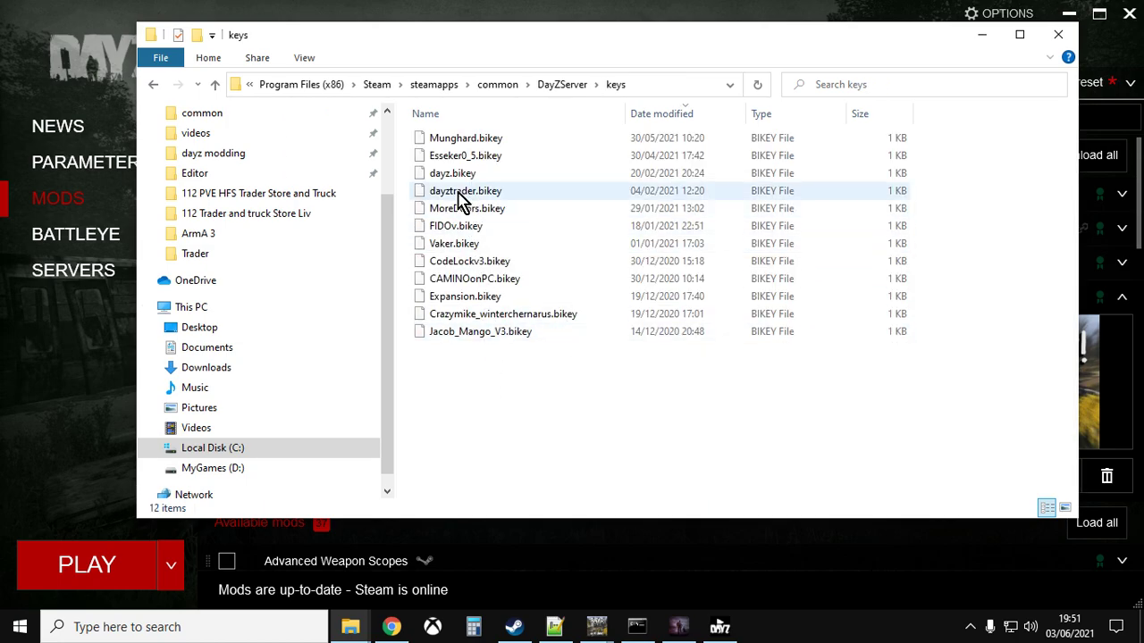
{"action": "mouse_move", "coordinate": [462, 194]}
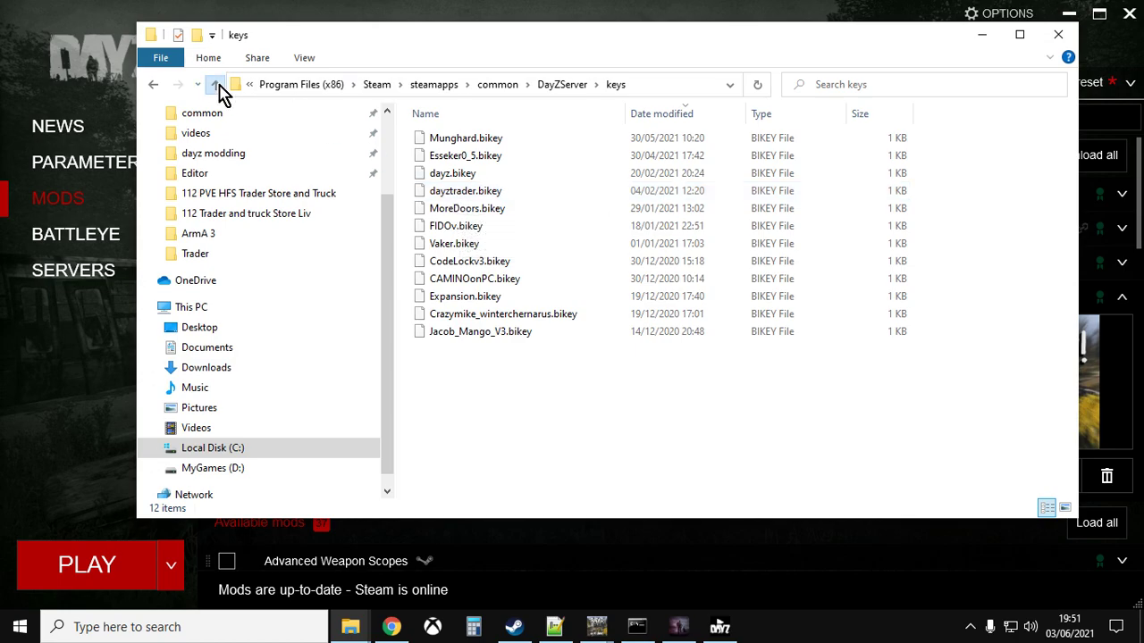
{"action": "left_click", "coordinate": [214, 84]}
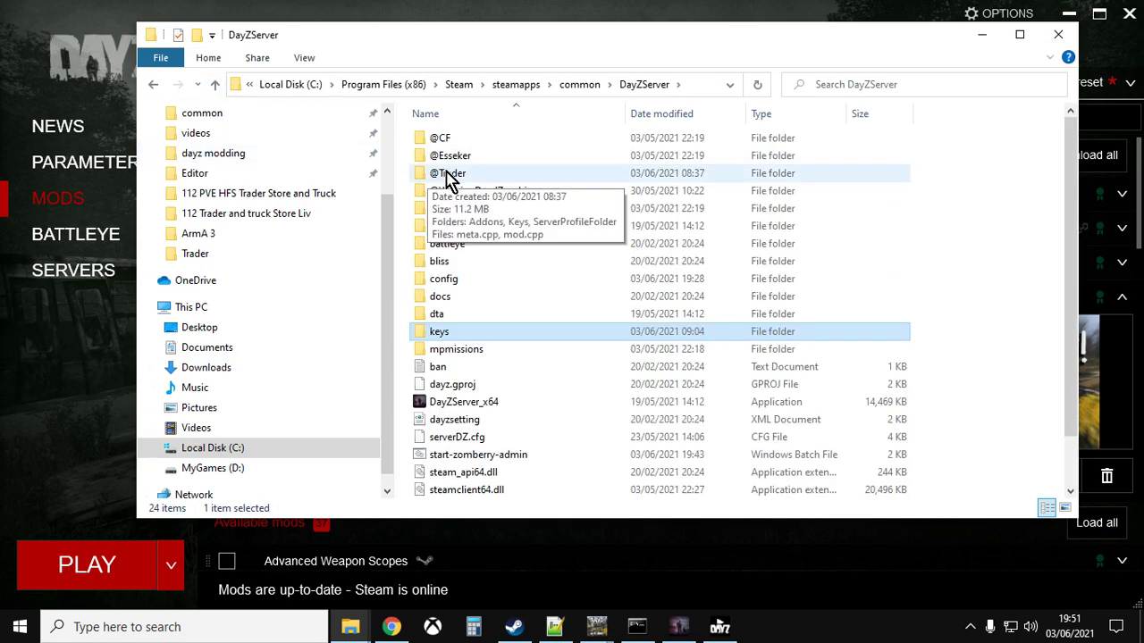
{"action": "double_click", "coordinate": [450, 172]}
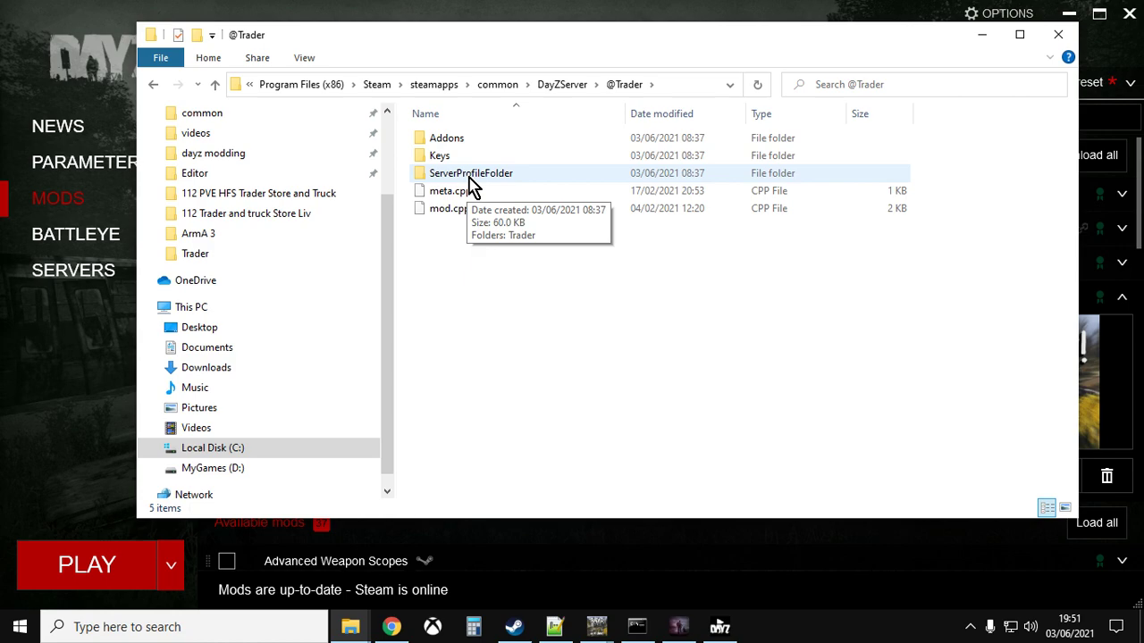
{"action": "double_click", "coordinate": [471, 172]}
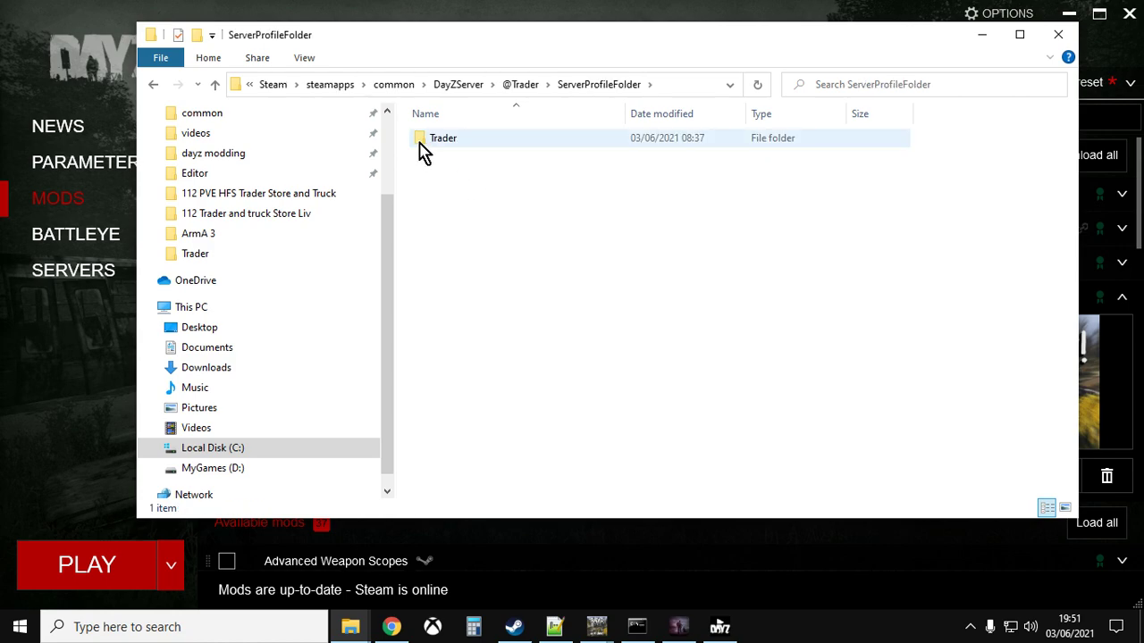
{"action": "right_click", "coordinate": [443, 137]}
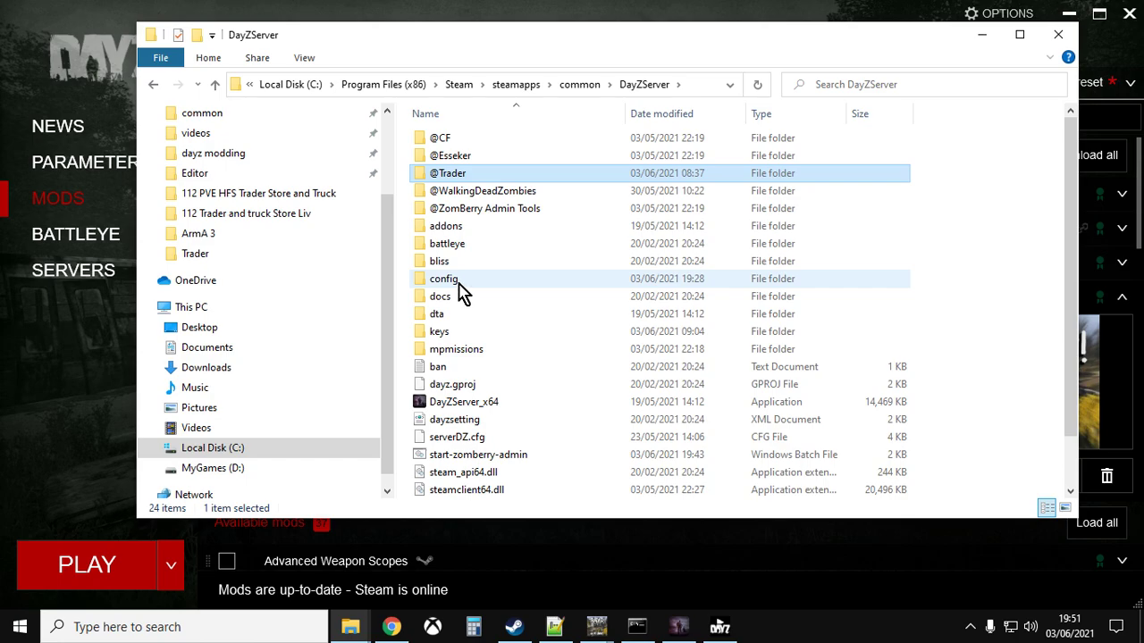
{"action": "mouse_move", "coordinate": [444, 277]}
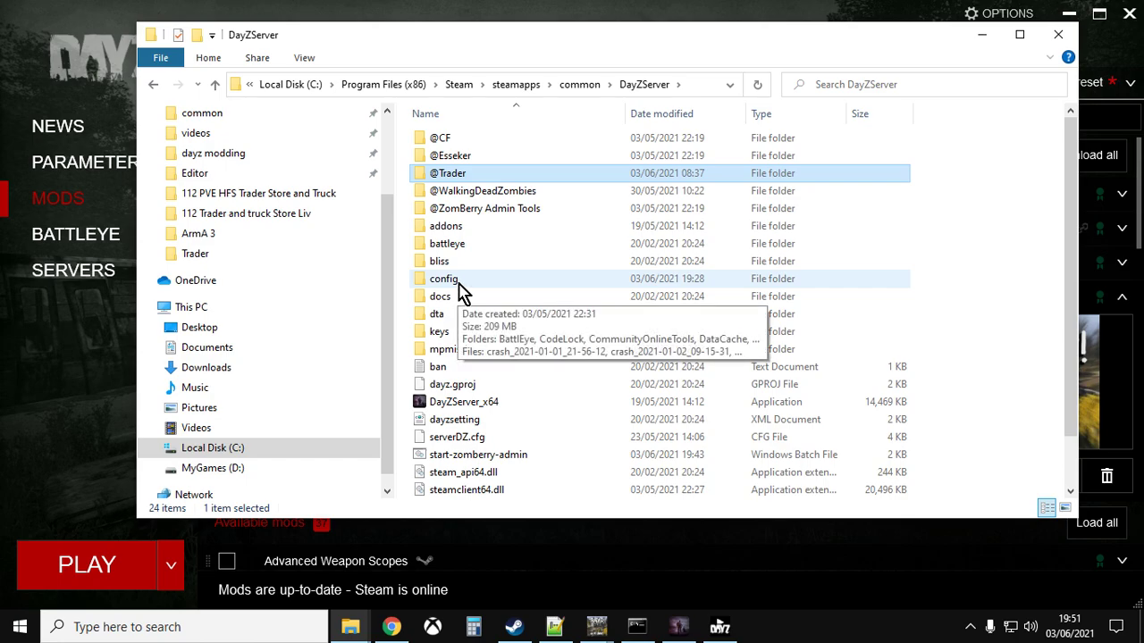
{"action": "double_click", "coordinate": [443, 278]}
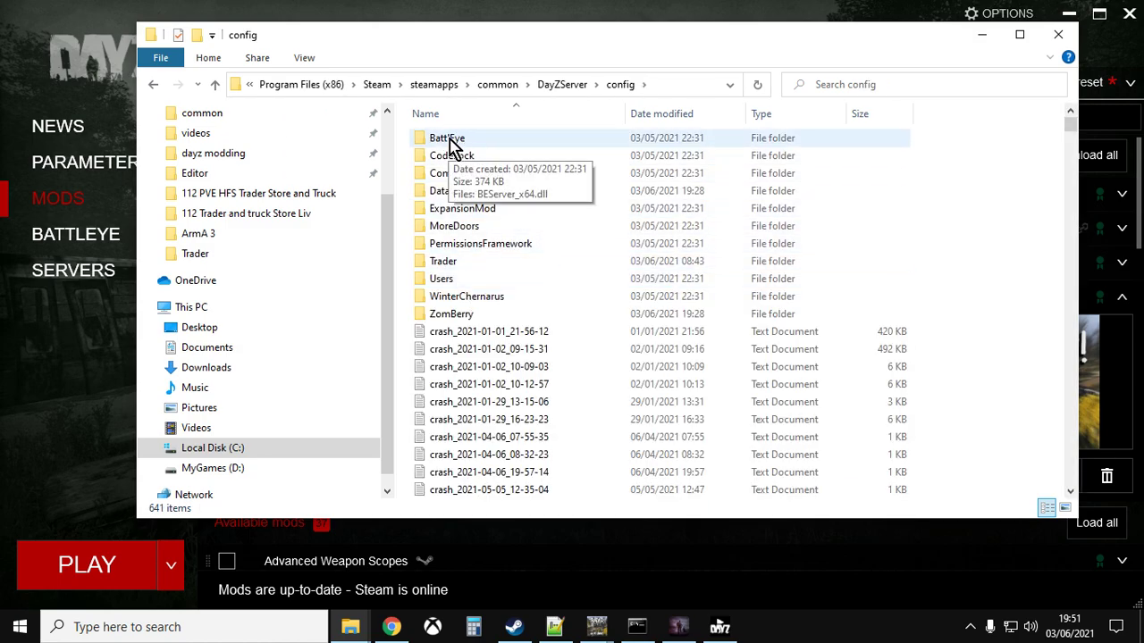
{"action": "scroll", "scroll_direction": "down", "scroll_amount": 3}
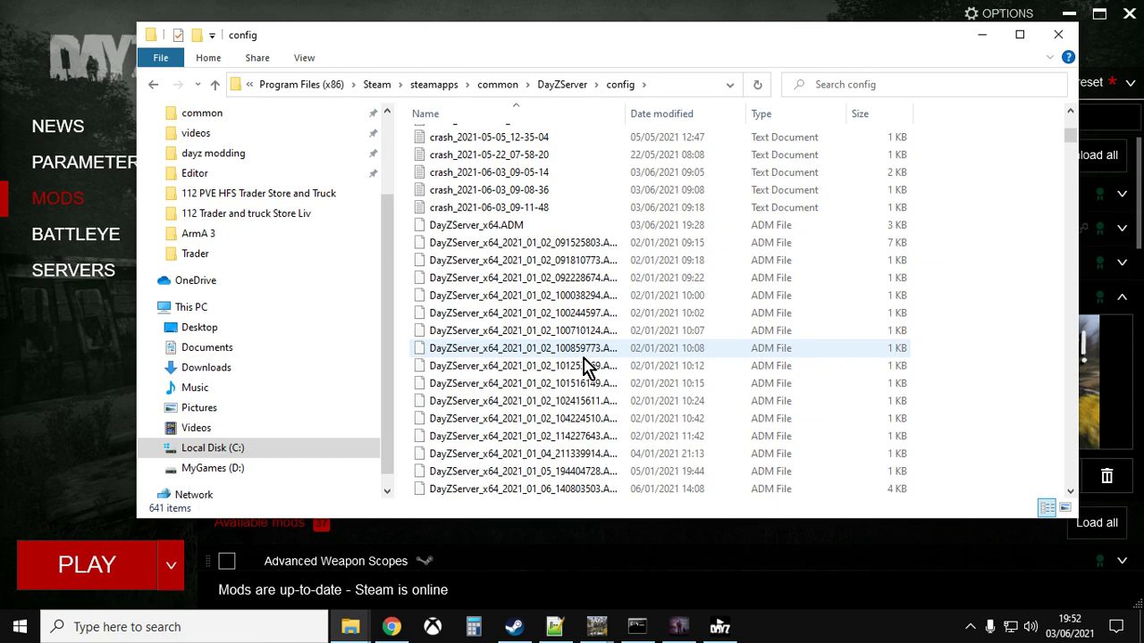
{"action": "scroll", "scroll_direction": "down", "scroll_amount": 3}
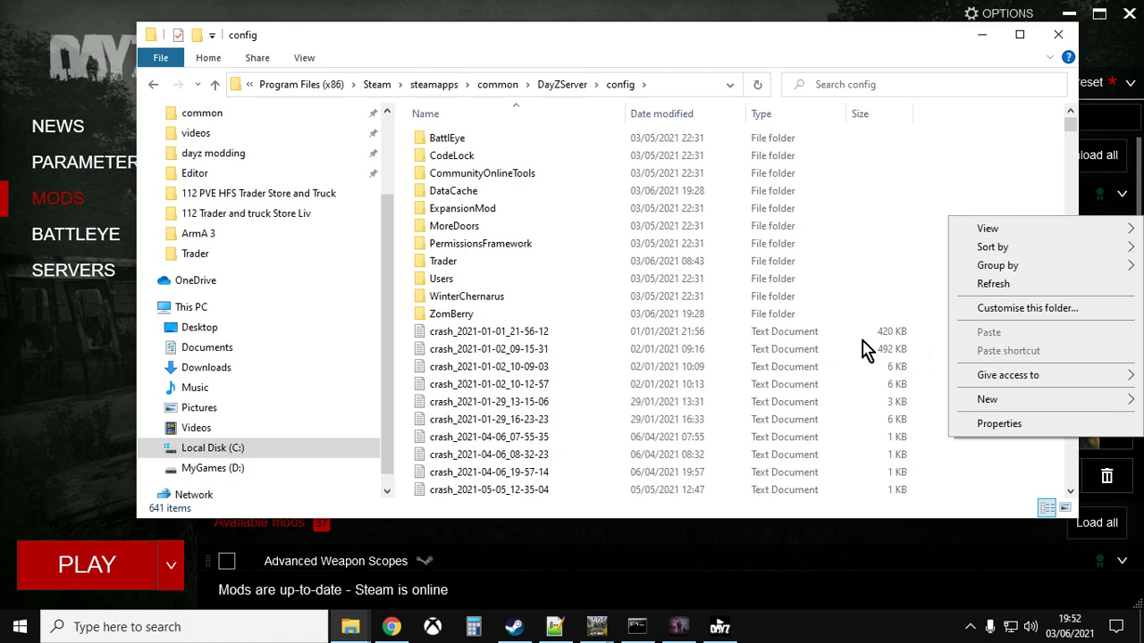
{"action": "left_click", "coordinate": [443, 261]}
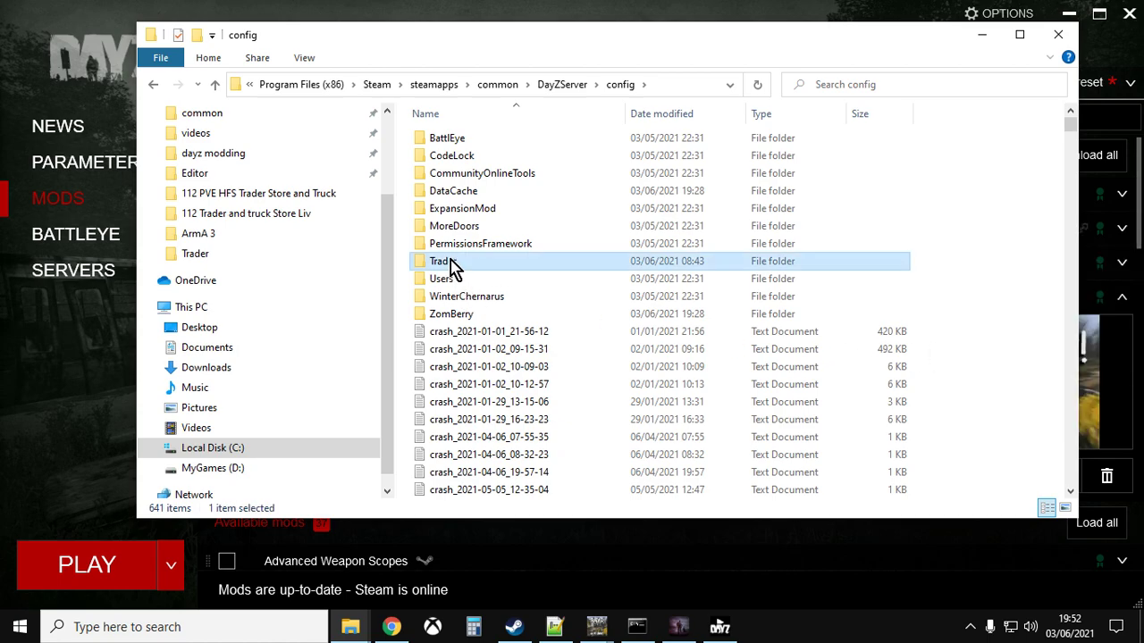
{"action": "double_click", "coordinate": [442, 261]}
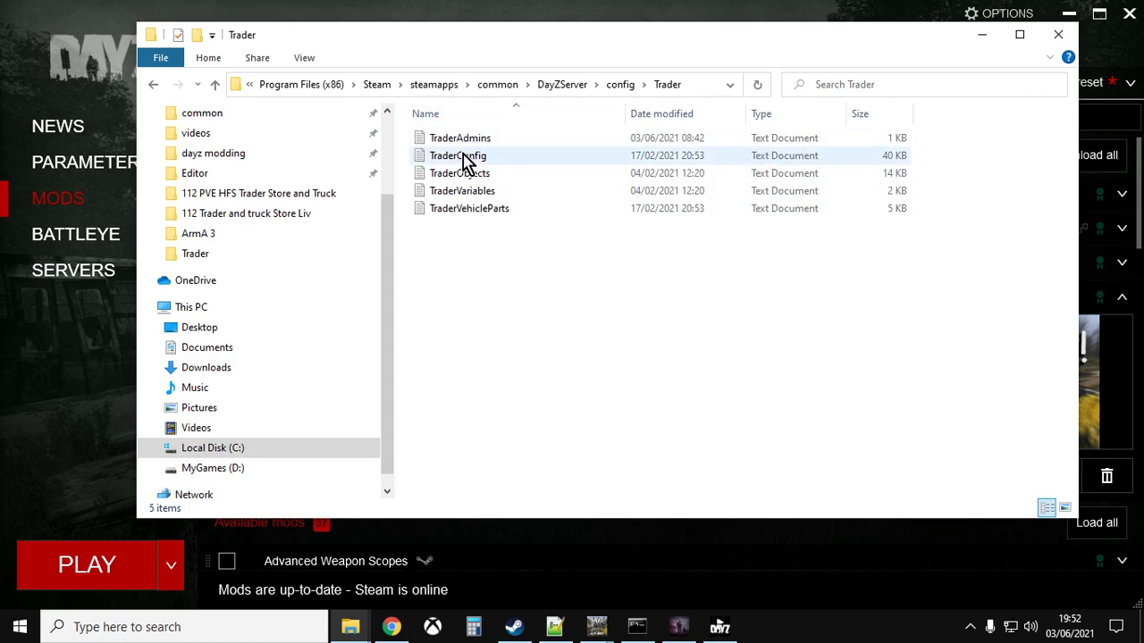
{"action": "mouse_move", "coordinate": [458, 156]}
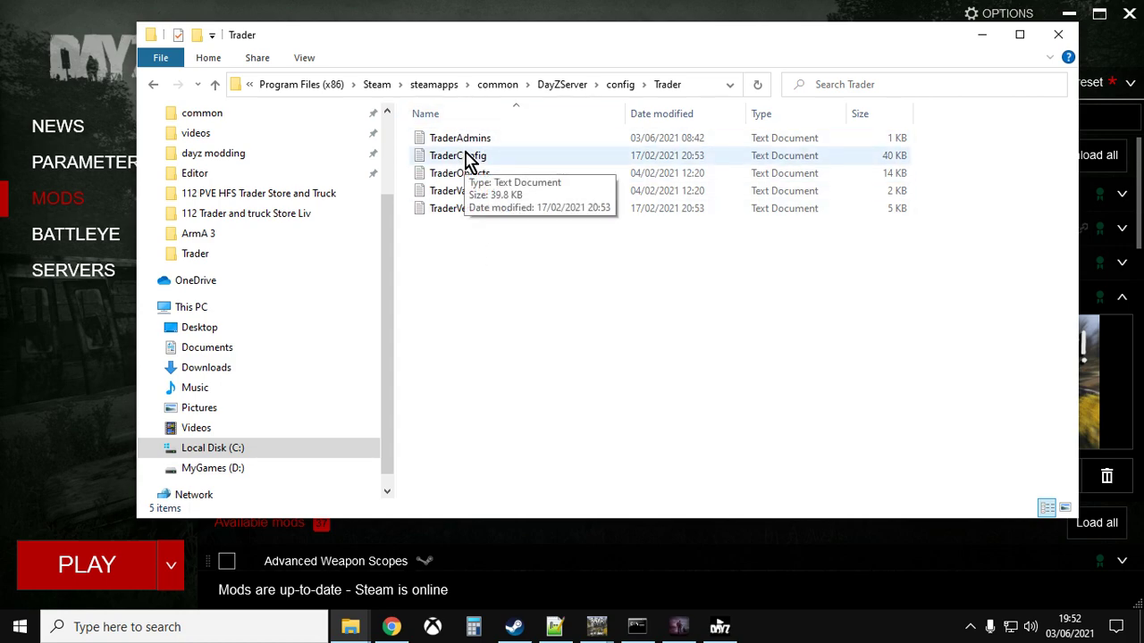
{"action": "mouse_move", "coordinate": [490, 297]}
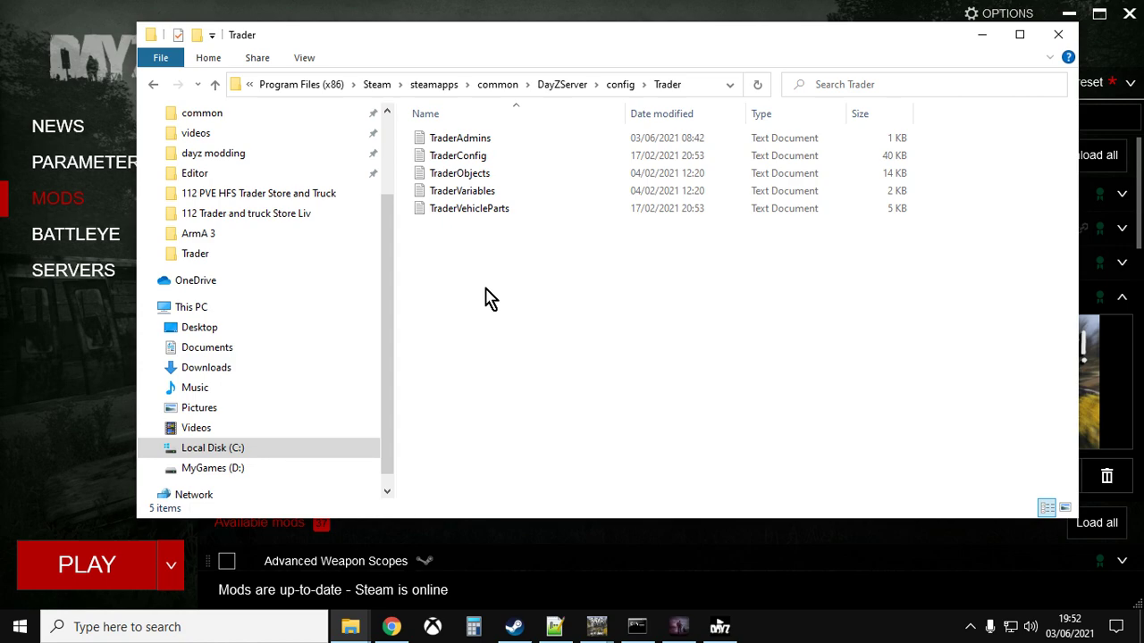
{"action": "mouse_move", "coordinate": [482, 155]}
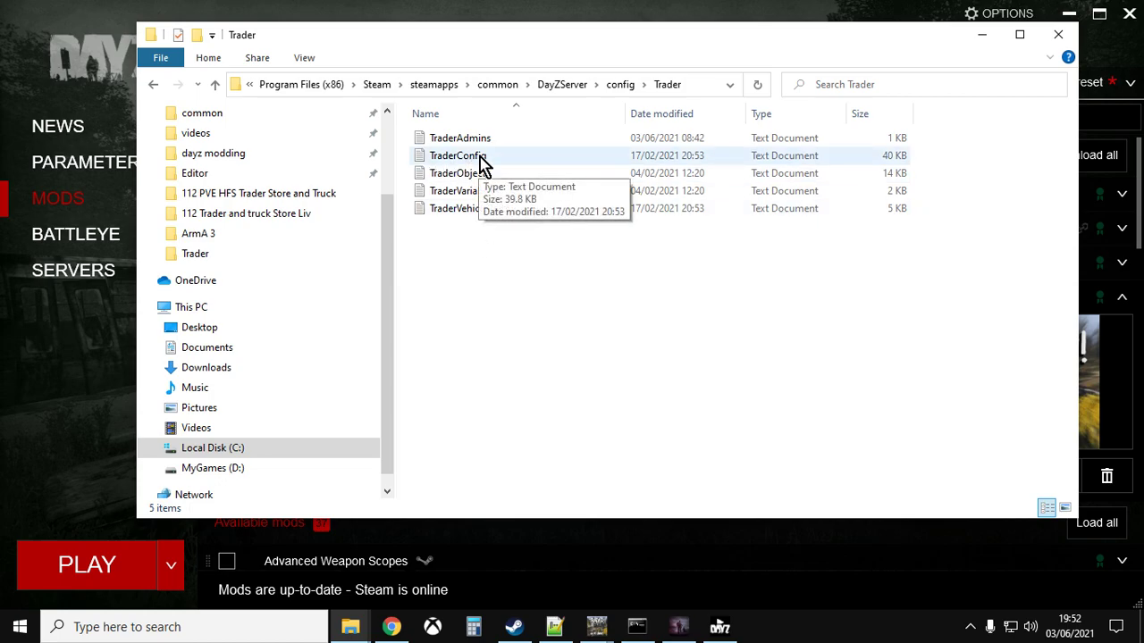
- Go up two levels to DayZServer and right-click start-zomberry-admin.bat
{"action": "left_click", "coordinate": [214, 84]}
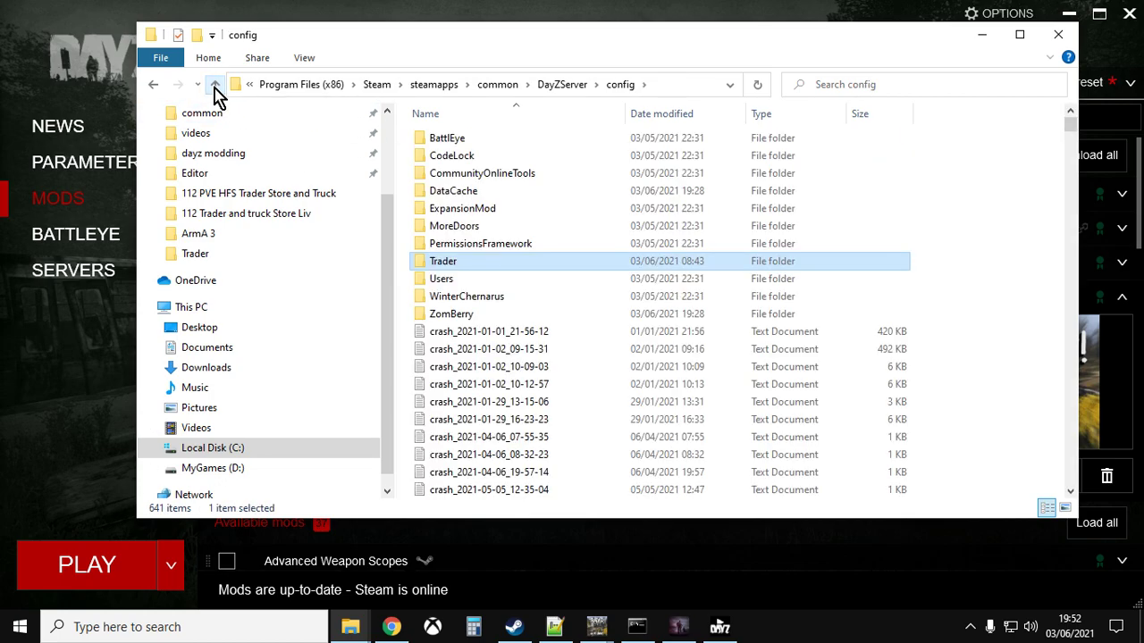
{"action": "left_click", "coordinate": [215, 84]}
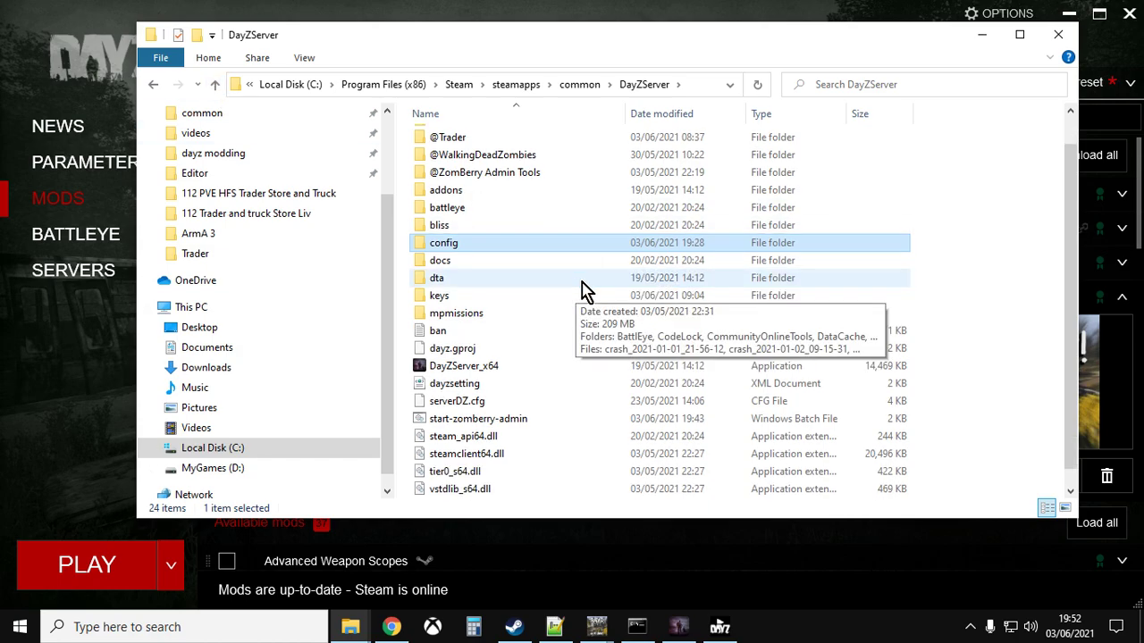
{"action": "scroll", "scroll_direction": "down", "scroll_amount": 3}
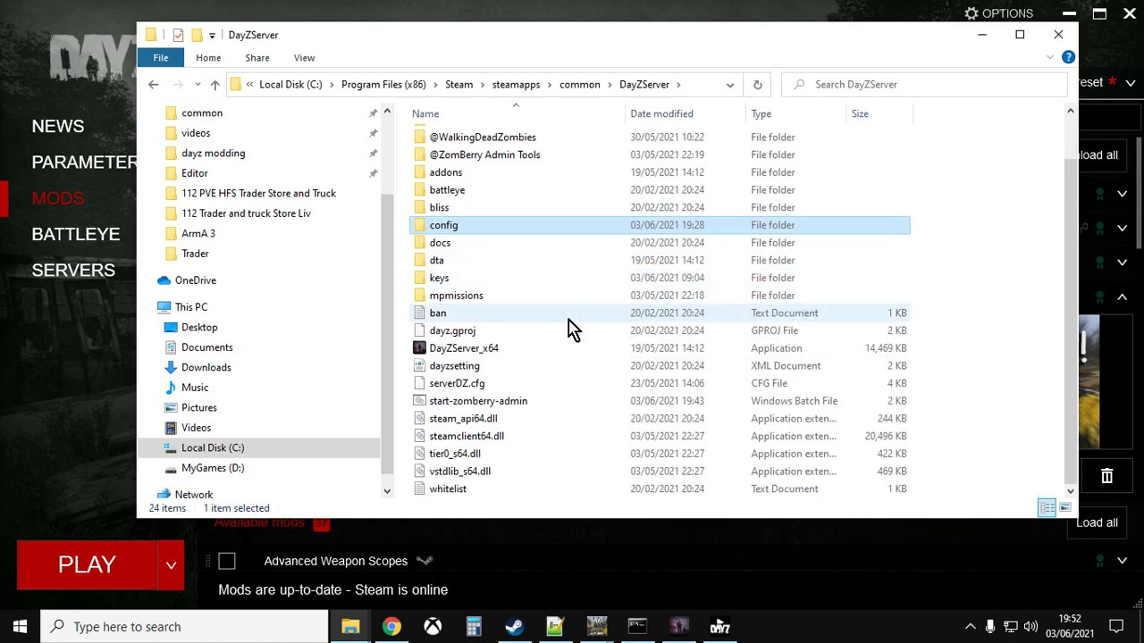
{"action": "mouse_move", "coordinate": [438, 313]}
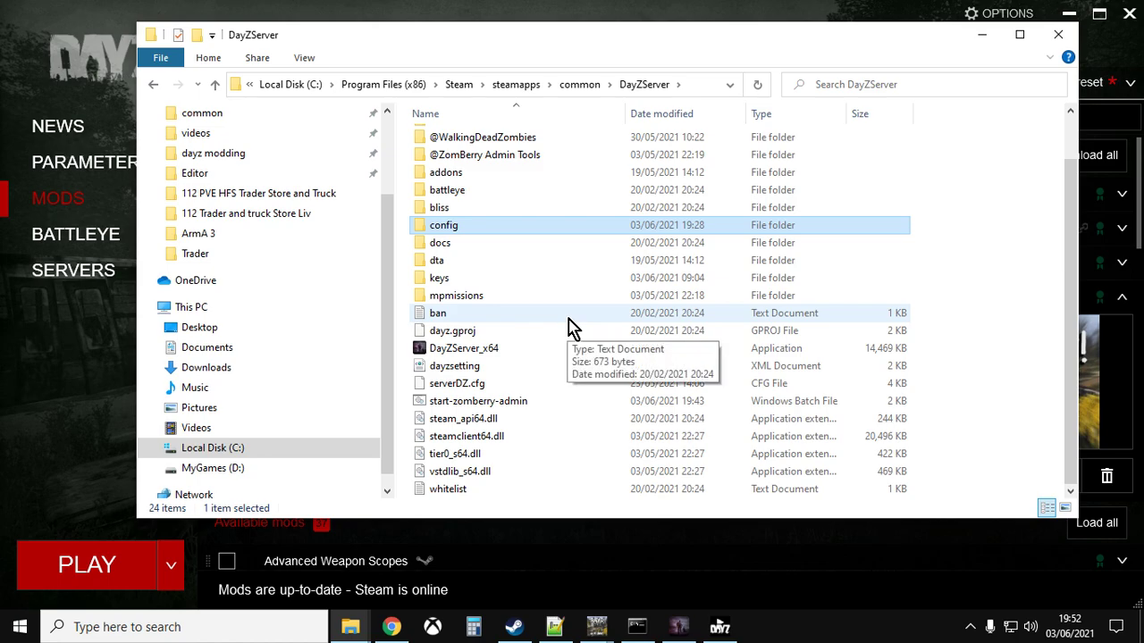
{"action": "mouse_move", "coordinate": [525, 367]}
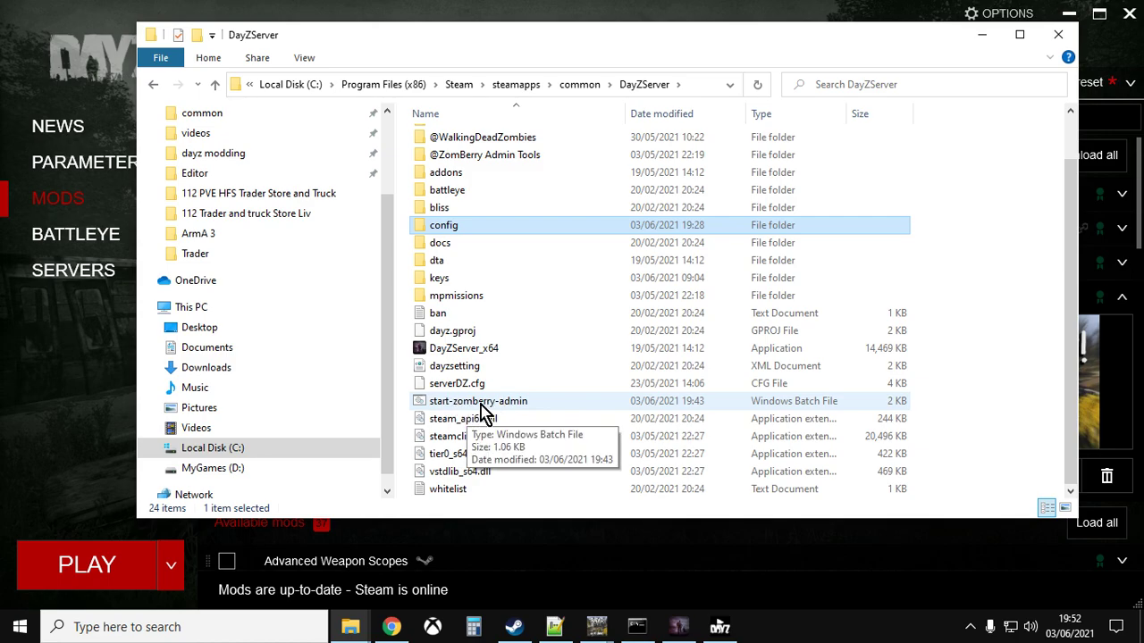
{"action": "right_click", "coordinate": [479, 401]}
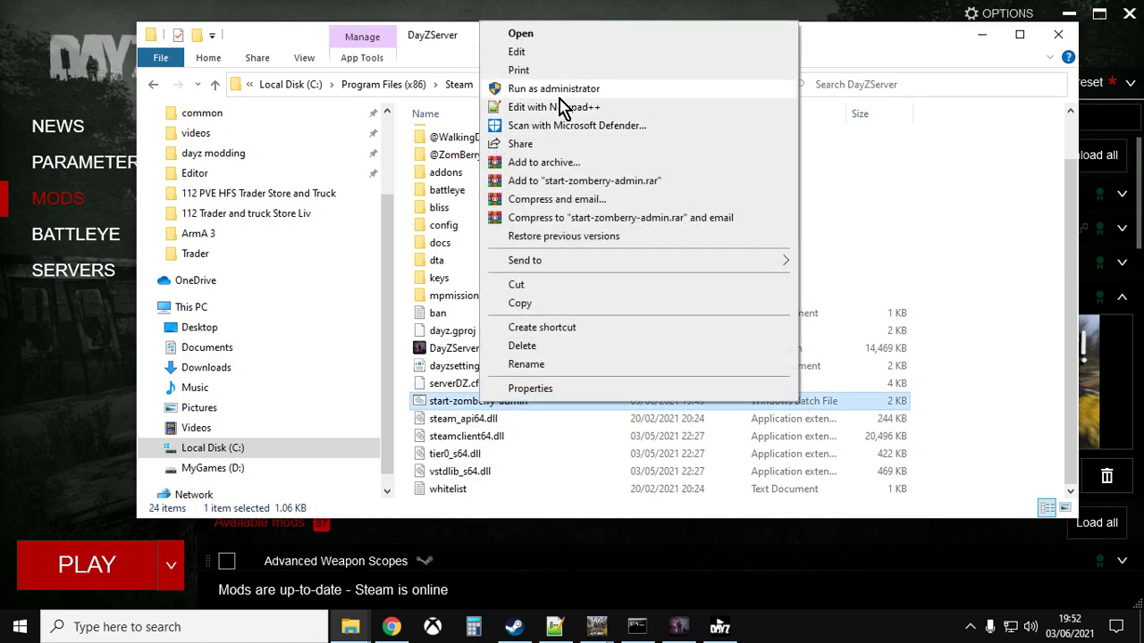
{"action": "left_click", "coordinate": [554, 106]}
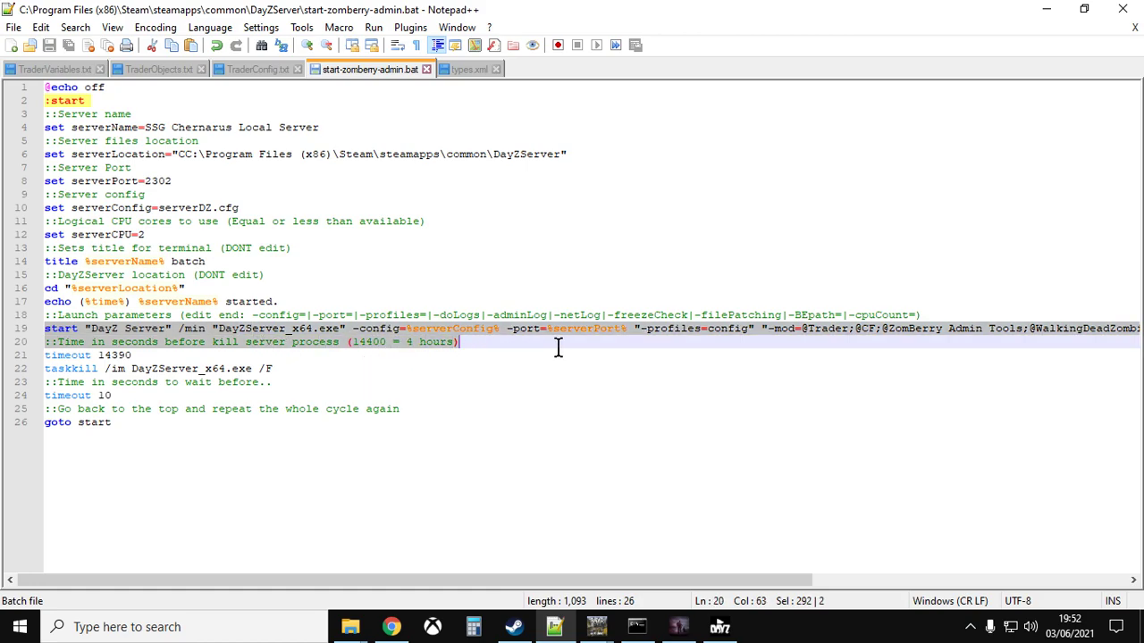
{"action": "right_click", "coordinate": [558, 349]}
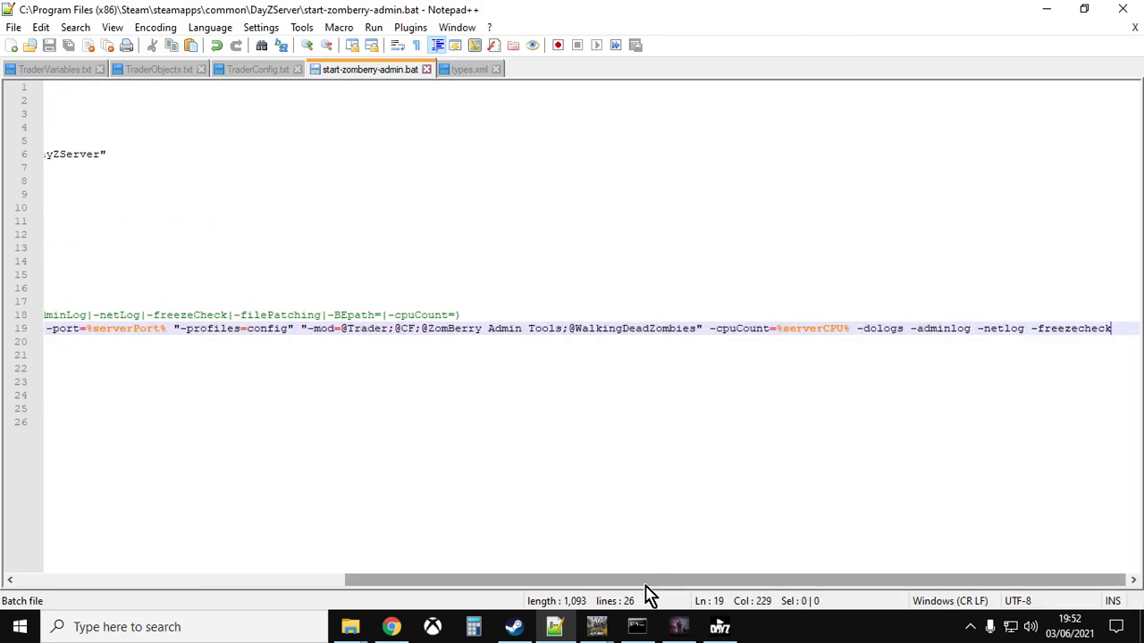
{"action": "scroll", "scroll_direction": "left", "scroll_amount": 3}
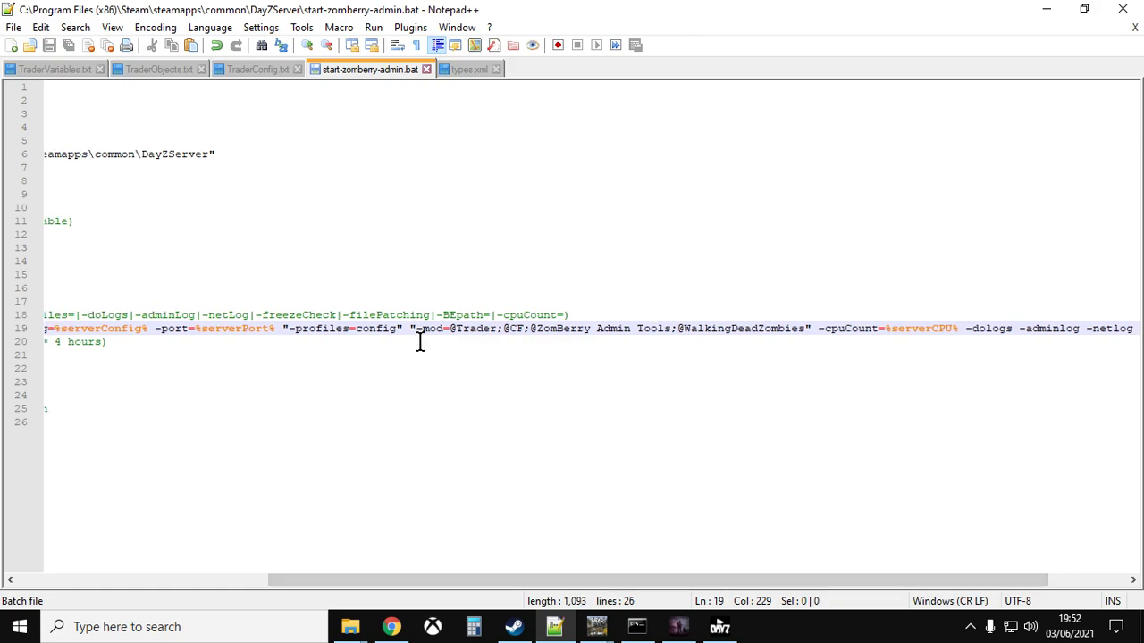
{"action": "left_click_drag", "start_coordinate": [410, 328], "coordinate": [810, 328]}
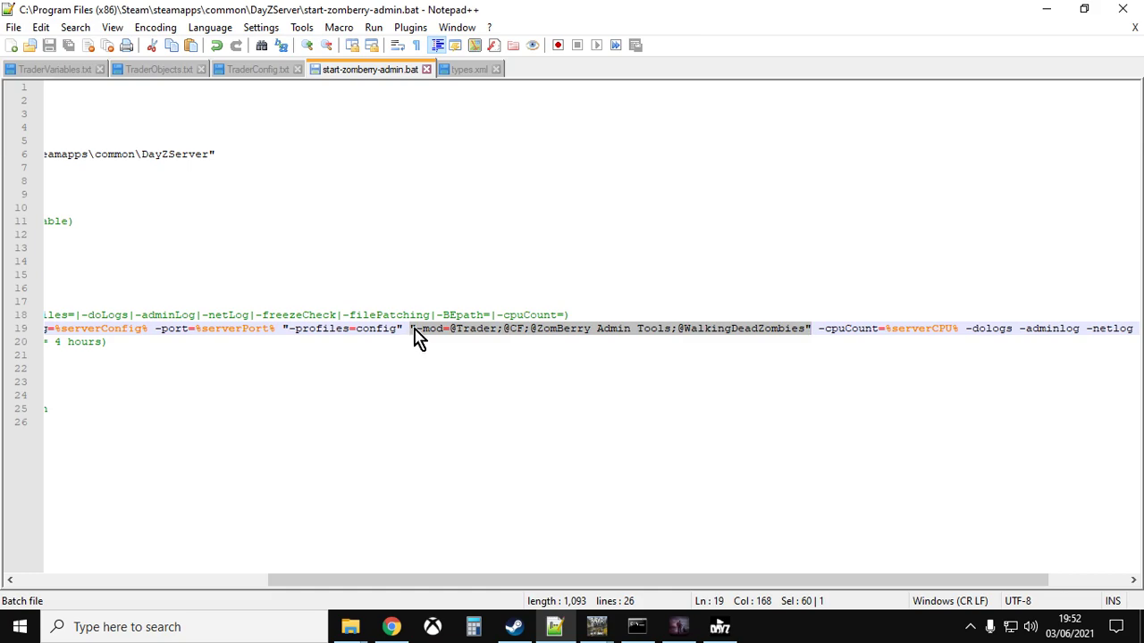
{"action": "mouse_move", "coordinate": [487, 338]}
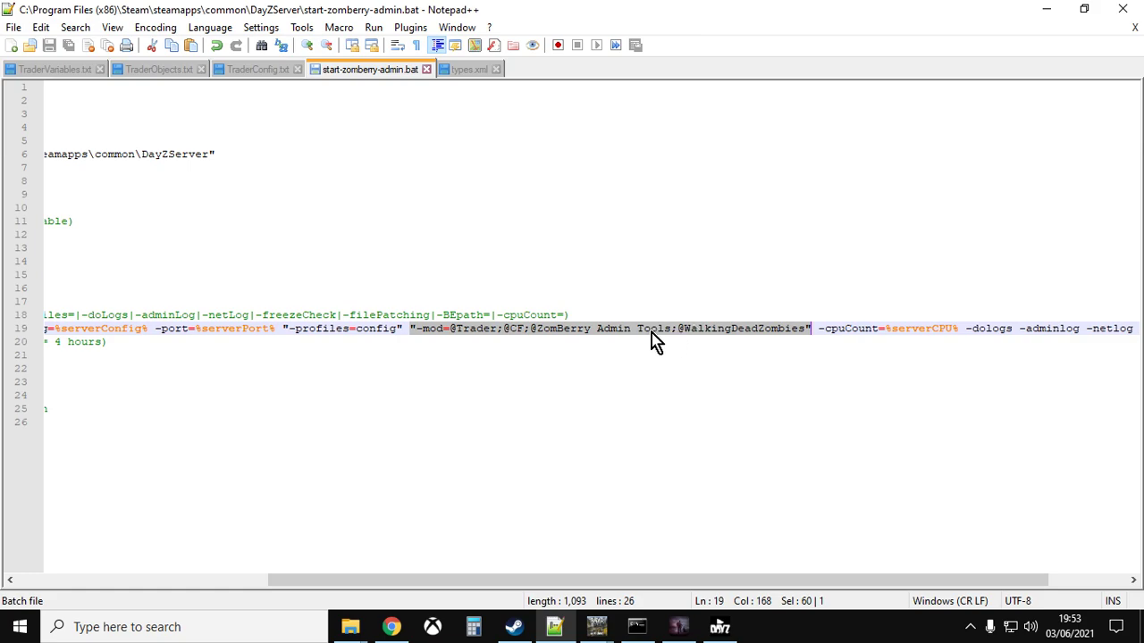
{"action": "mouse_move", "coordinate": [737, 344]}
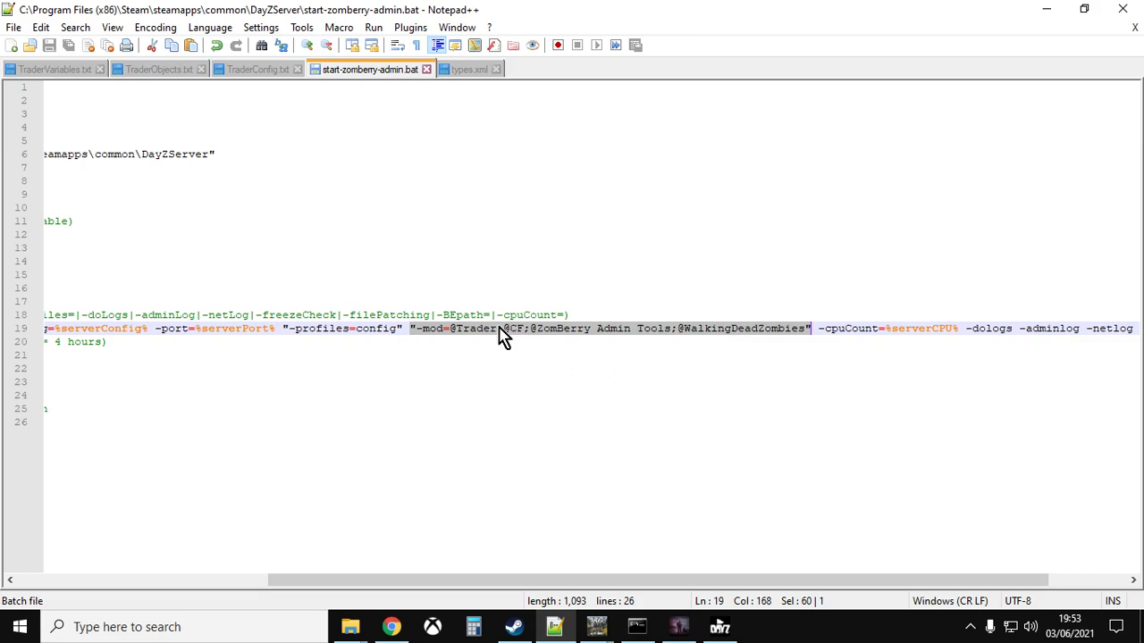
{"action": "double_click", "coordinate": [475, 328]}
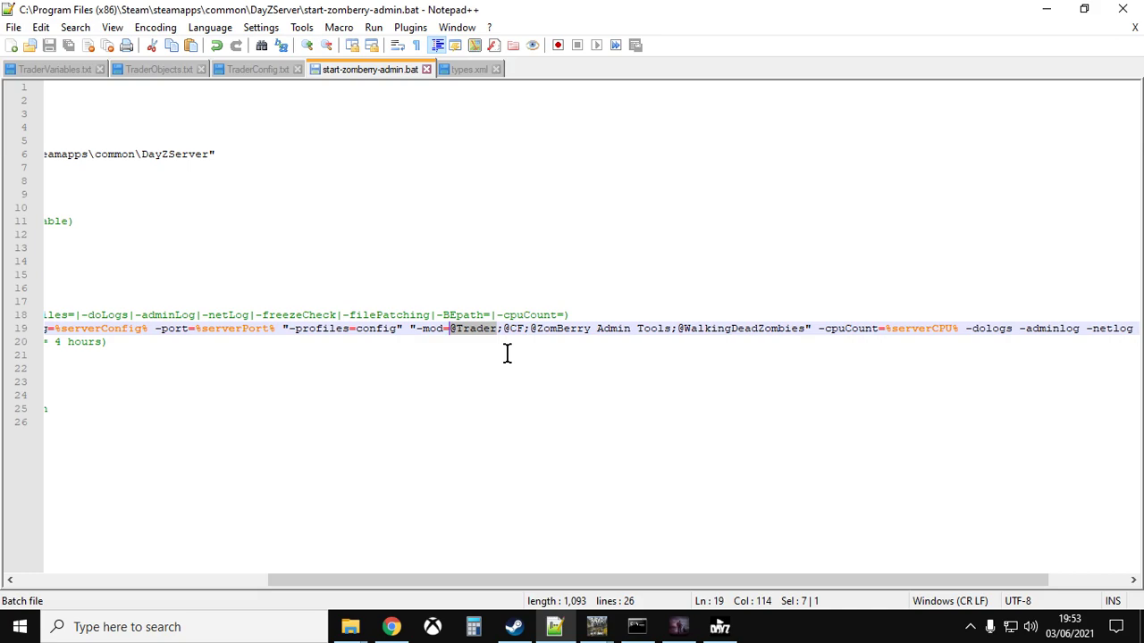
{"action": "mouse_move", "coordinate": [450, 349]}
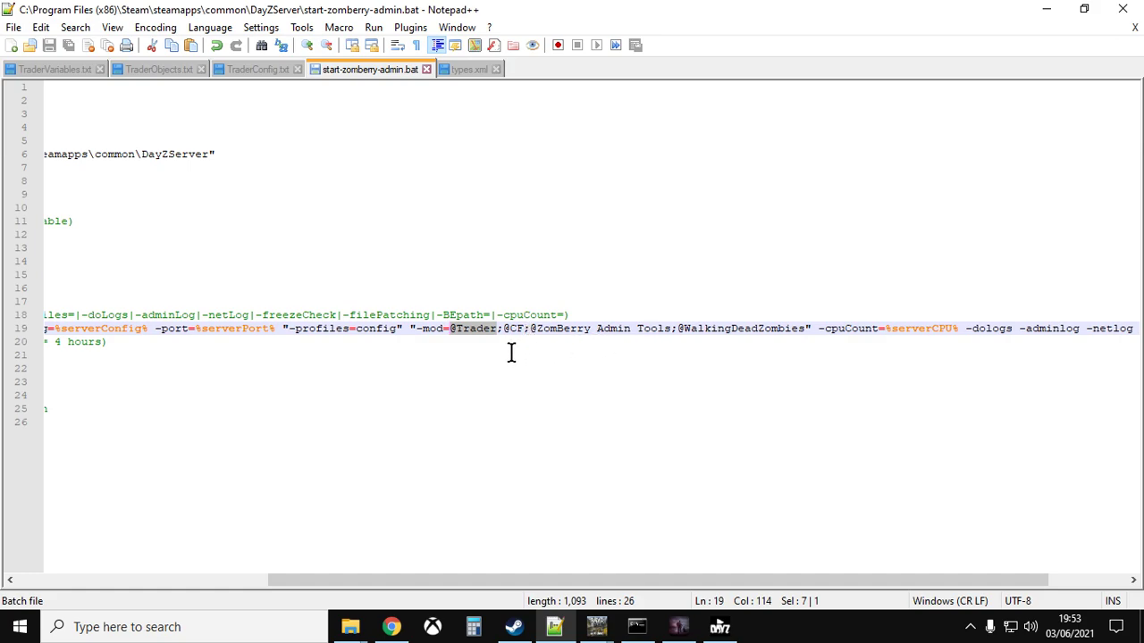
{"action": "mouse_move", "coordinate": [471, 338]}
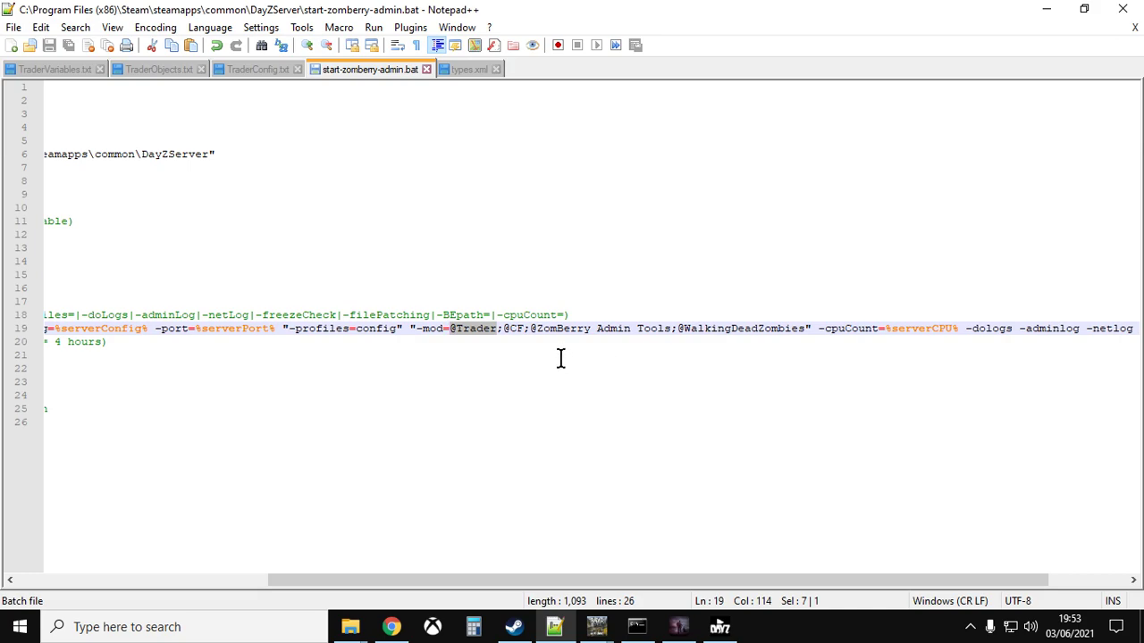
{"action": "mouse_move", "coordinate": [526, 353]}
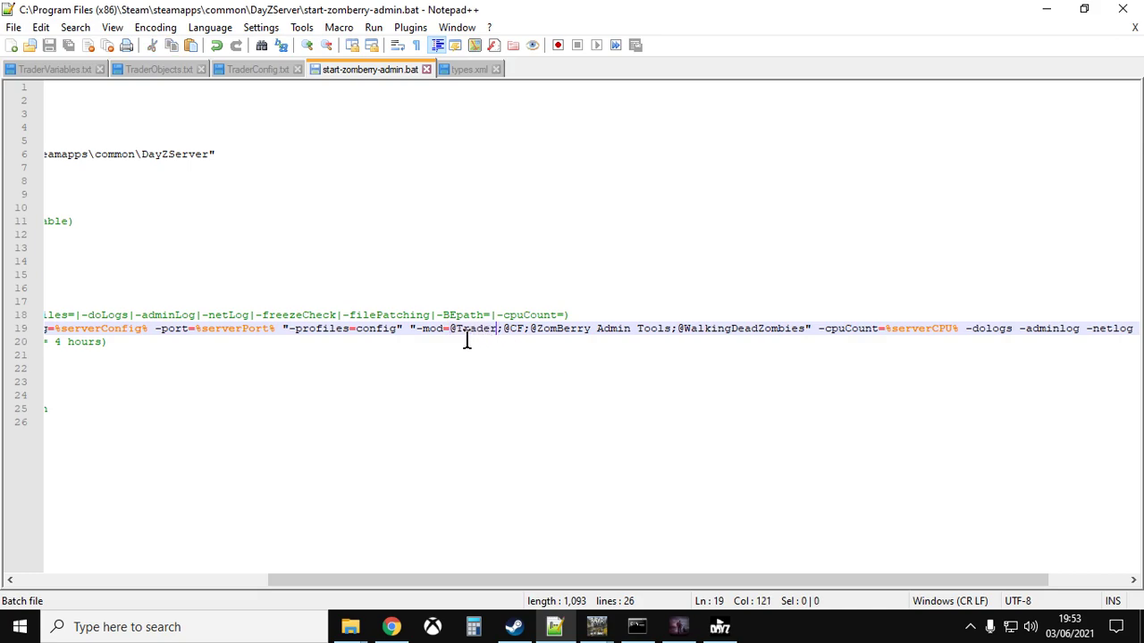
{"action": "double_click", "coordinate": [469, 328]}
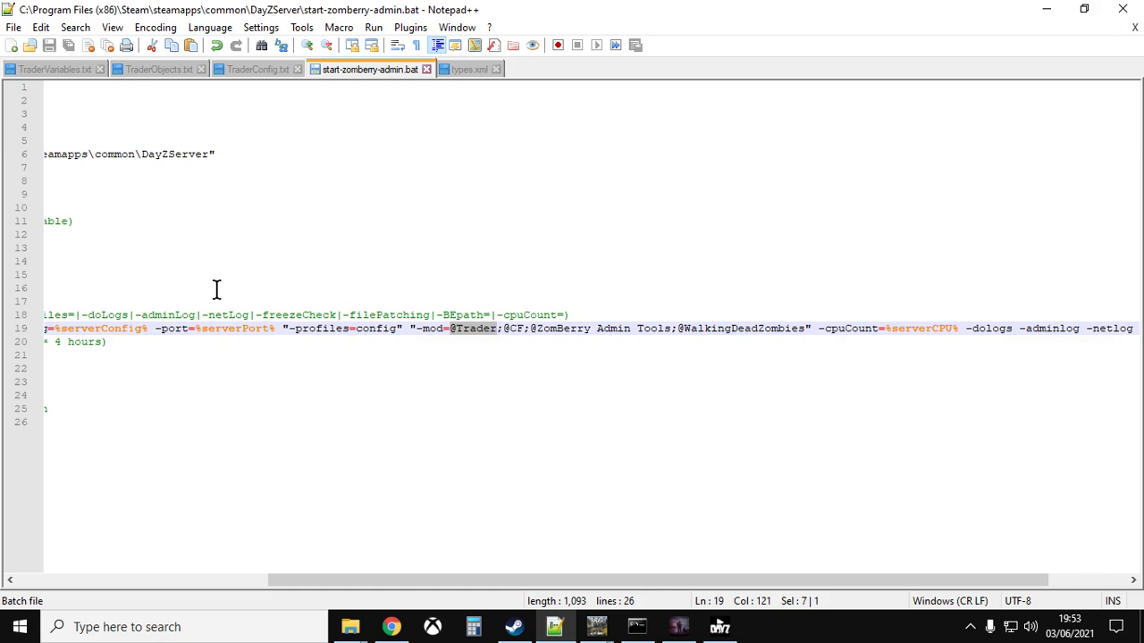
{"action": "mouse_move", "coordinate": [307, 525]}
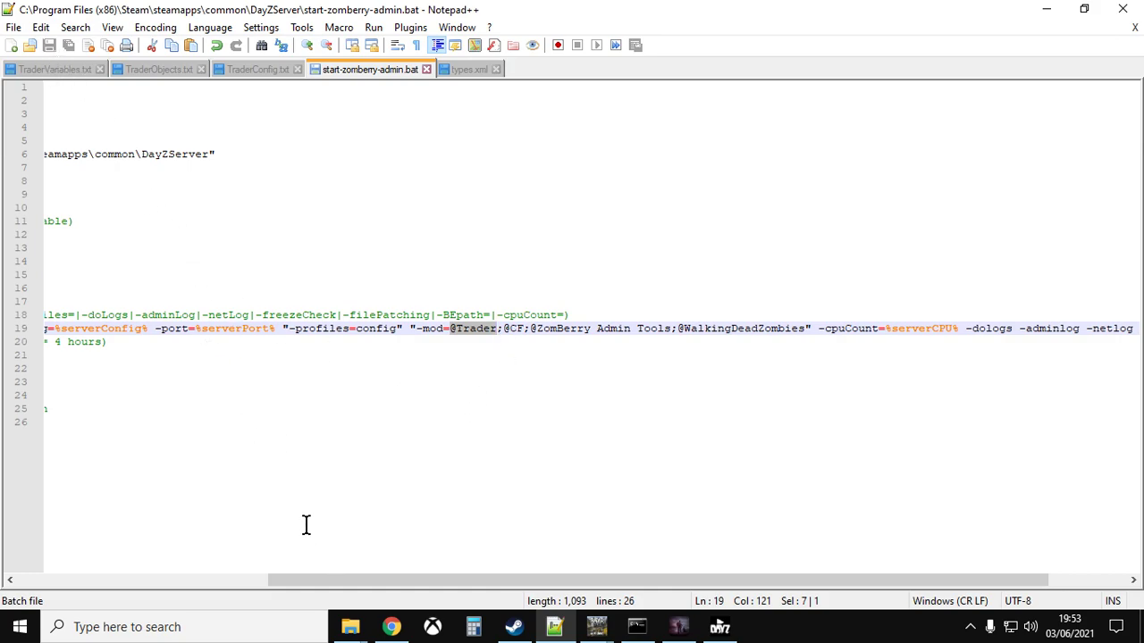
{"action": "mouse_move", "coordinate": [350, 627]}
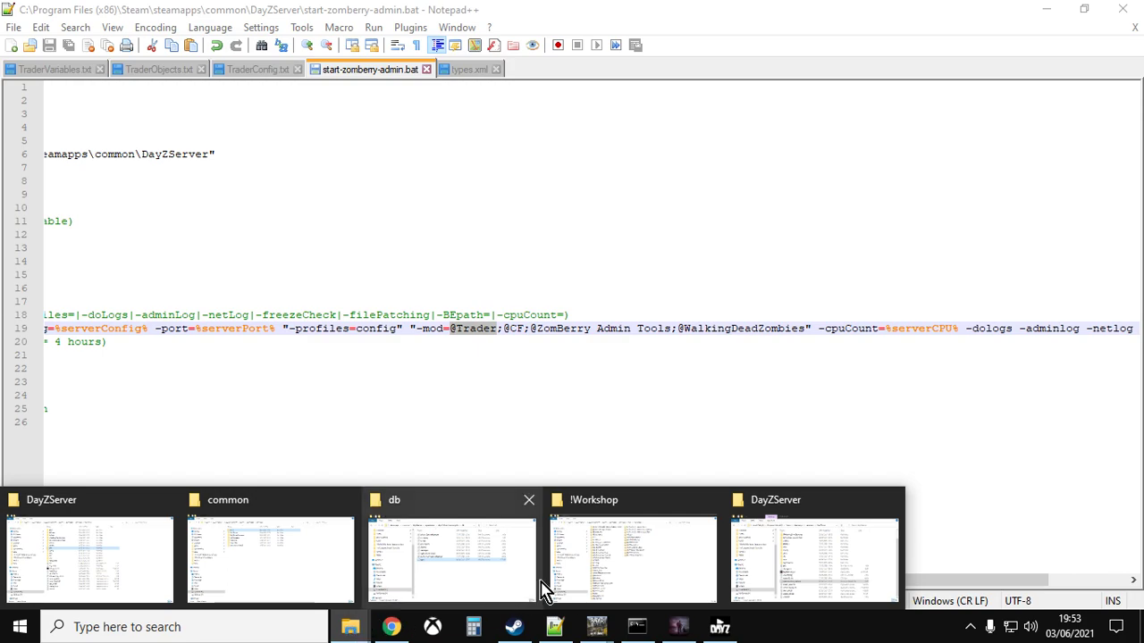
- Switch back to the DayZServer File Explorer window via the taskbar
{"action": "left_click", "coordinate": [813, 559]}
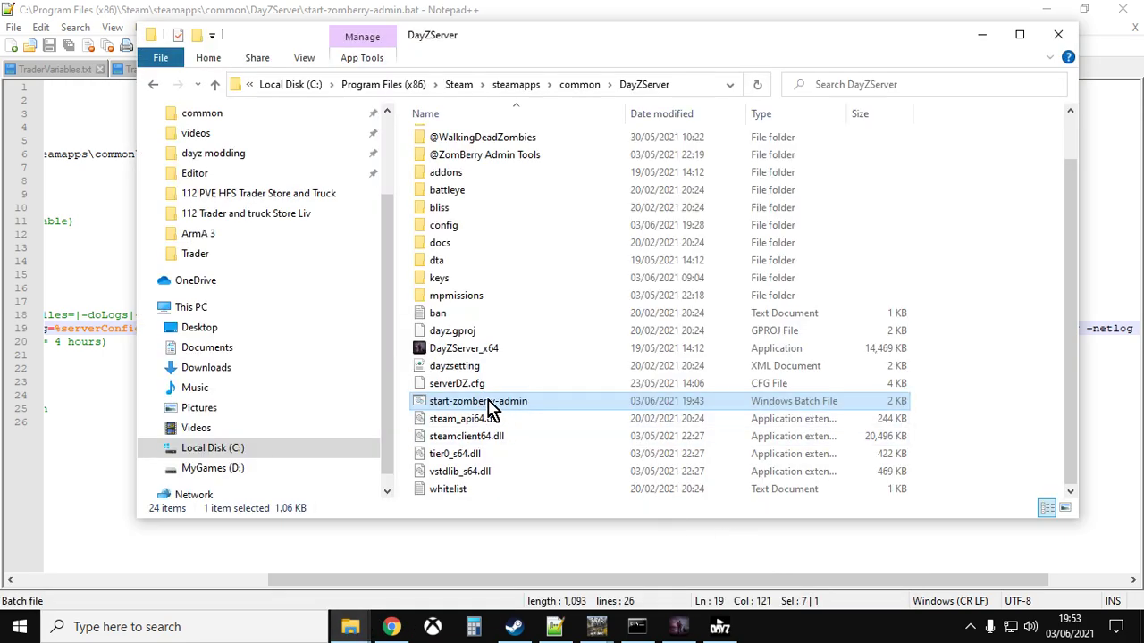
{"action": "mouse_move", "coordinate": [478, 400]}
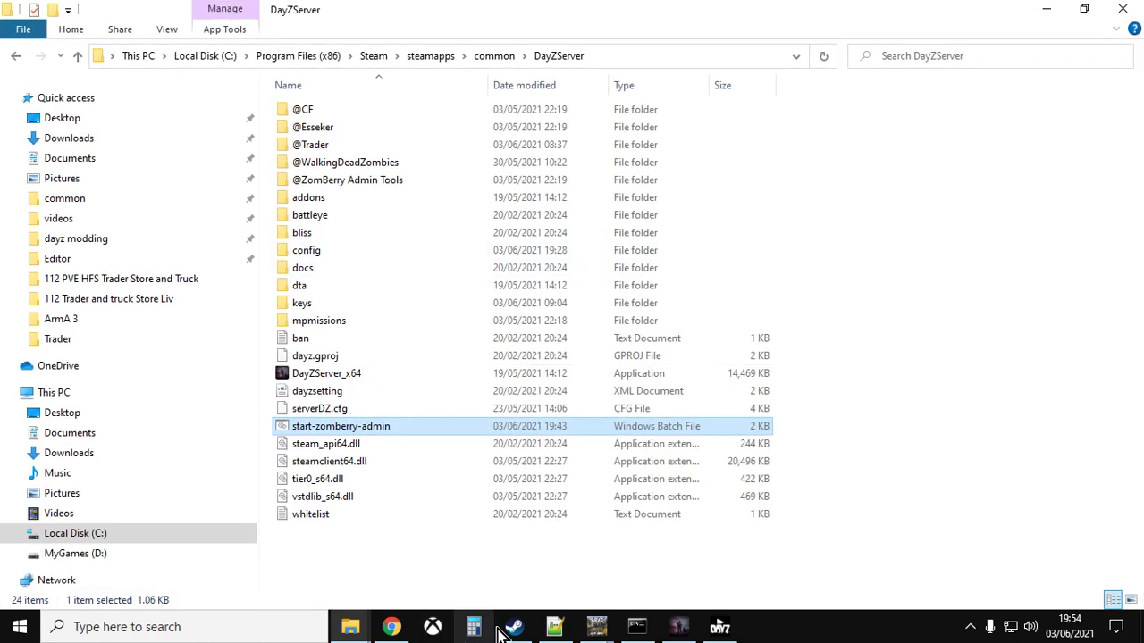
- Open the Trader Workshop discussions and read the pinned 'Trader price editor' thread
{"action": "left_click", "coordinate": [512, 626]}
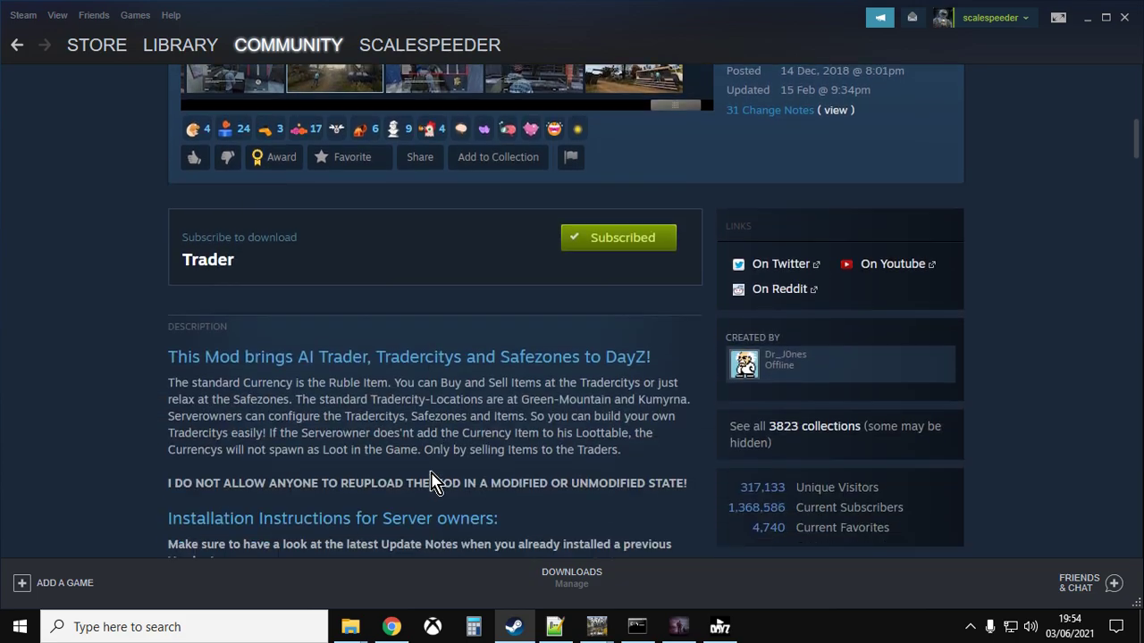
{"action": "scroll", "scroll_direction": "down", "scroll_amount": 3}
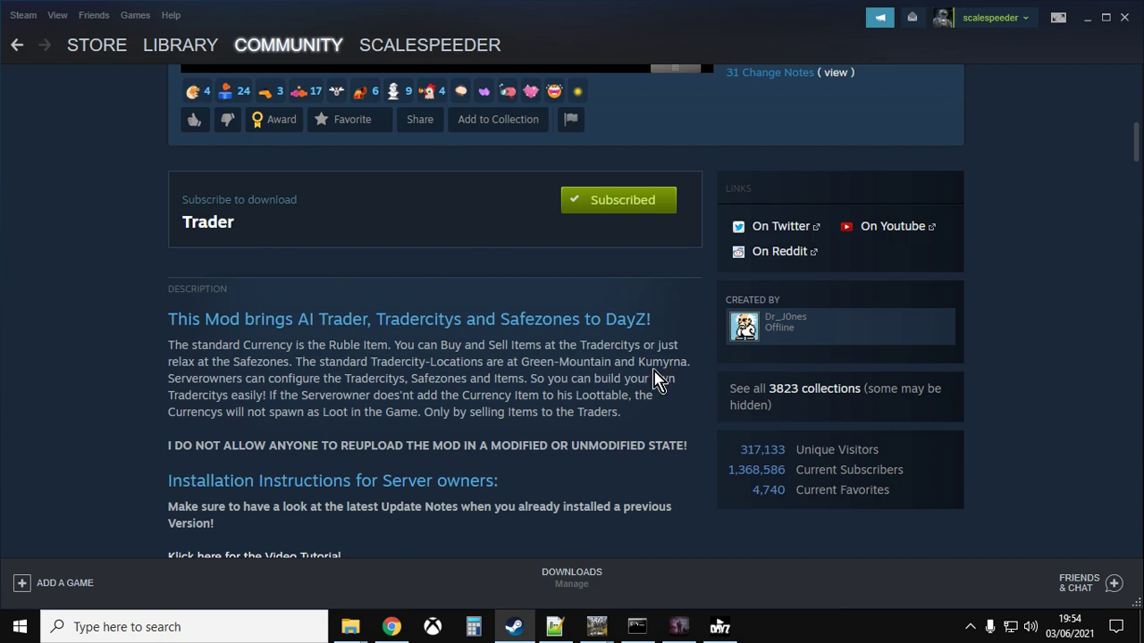
{"action": "mouse_move", "coordinate": [552, 390]}
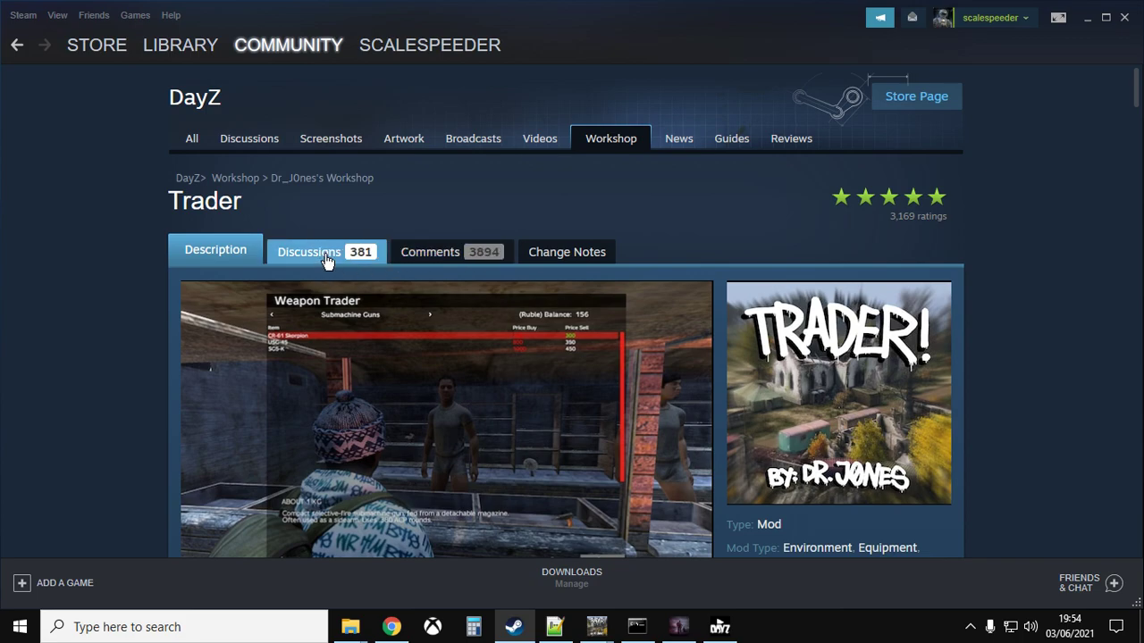
{"action": "left_click", "coordinate": [308, 251]}
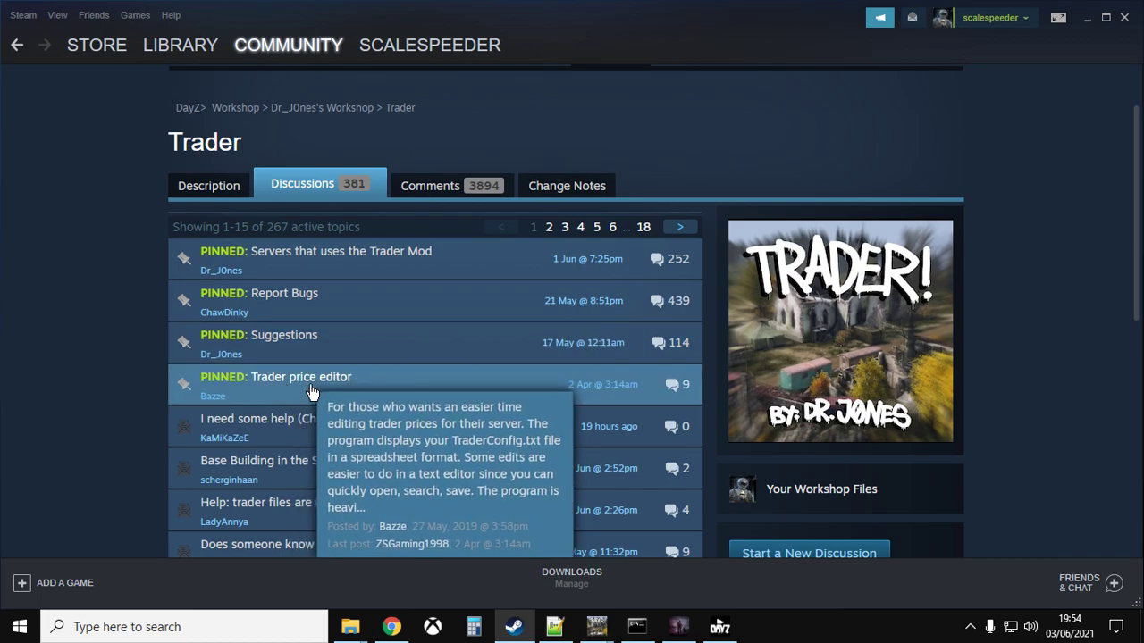
{"action": "left_click", "coordinate": [301, 377]}
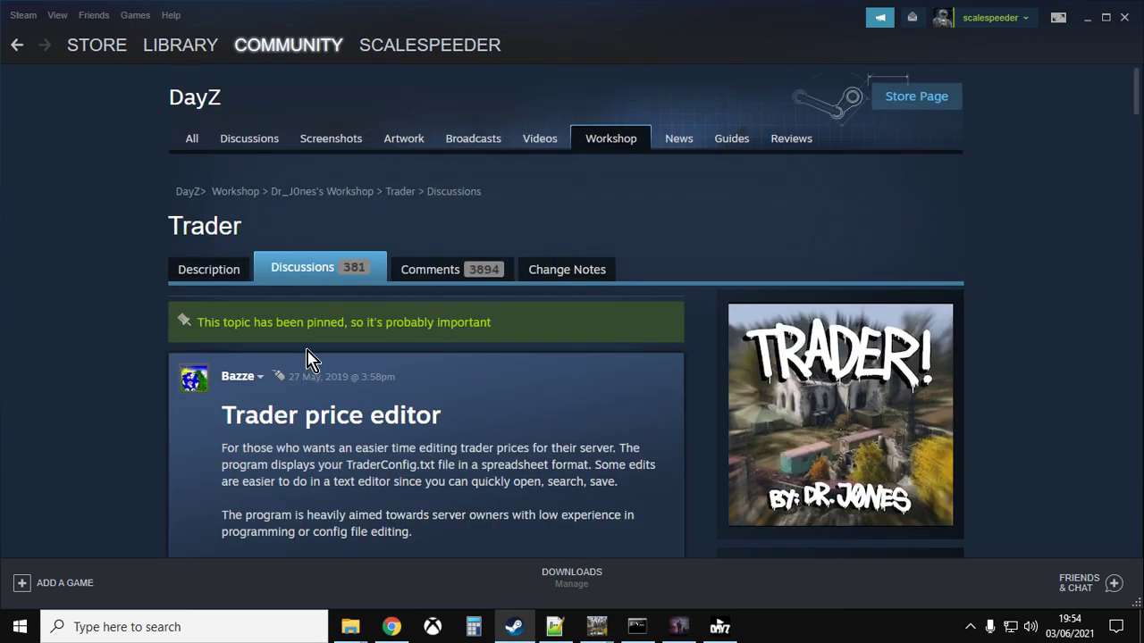
{"action": "scroll", "scroll_direction": "down", "scroll_amount": 3}
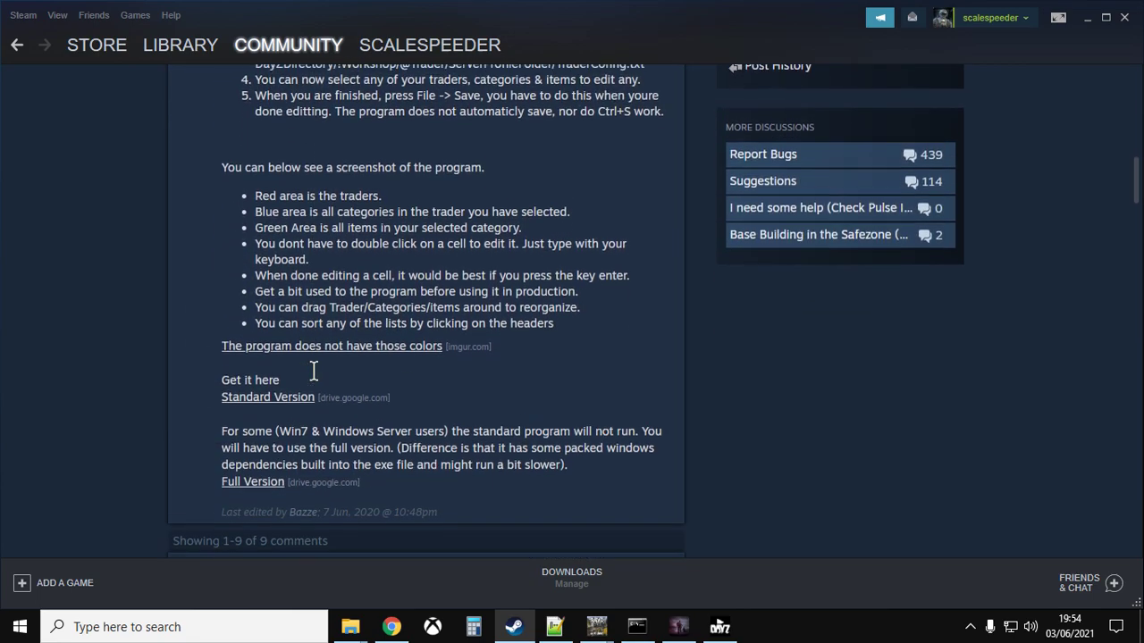
{"action": "scroll", "scroll_direction": "down", "scroll_amount": 3}
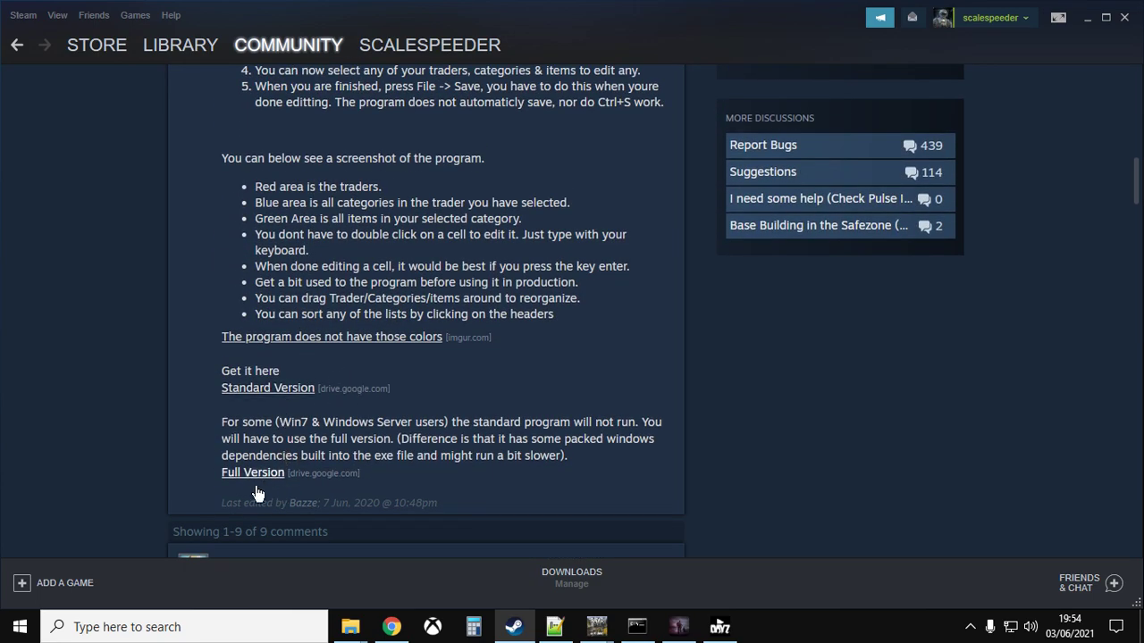
{"action": "mouse_move", "coordinate": [262, 490]}
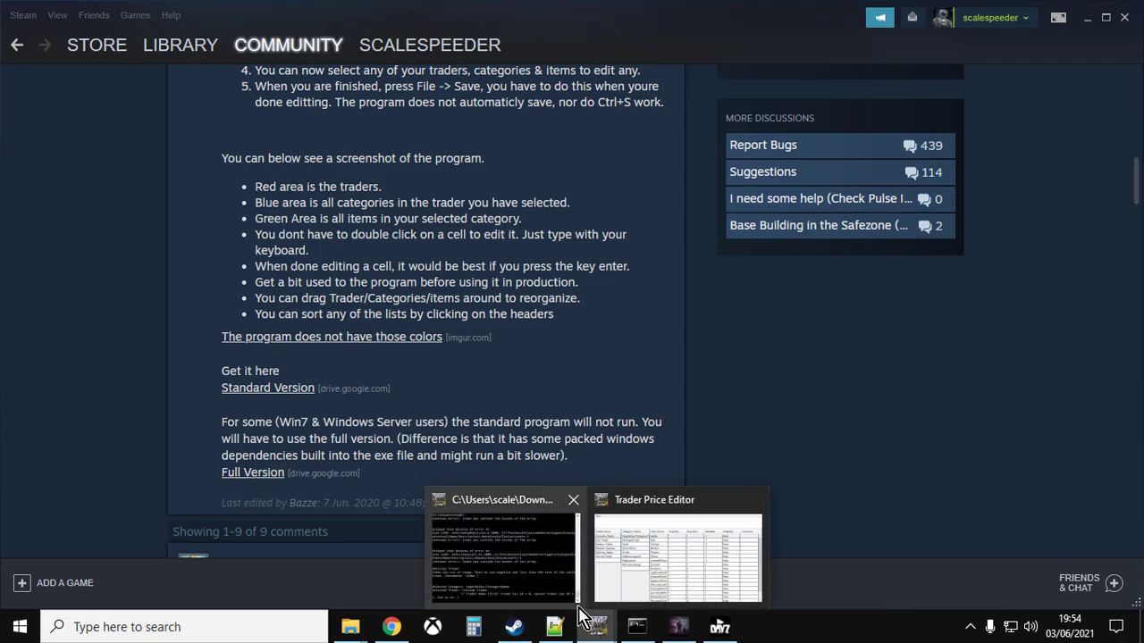
- Maximize Trader Price Editor and open the files in DayZServer\config\Trader
{"action": "left_click", "coordinate": [677, 545]}
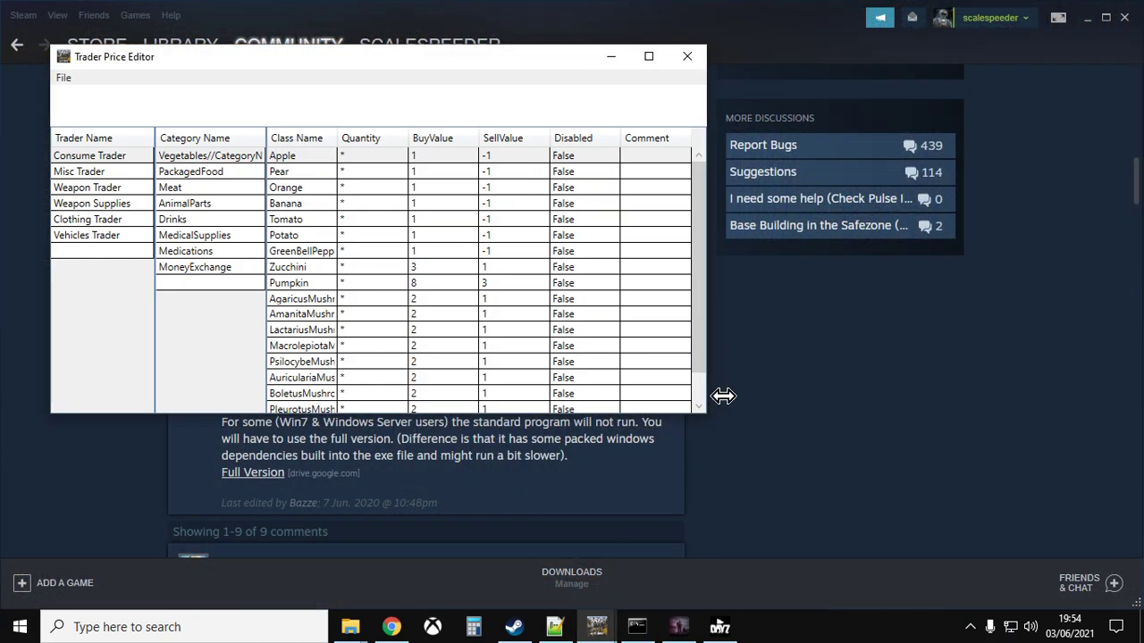
{"action": "left_click", "coordinate": [649, 56]}
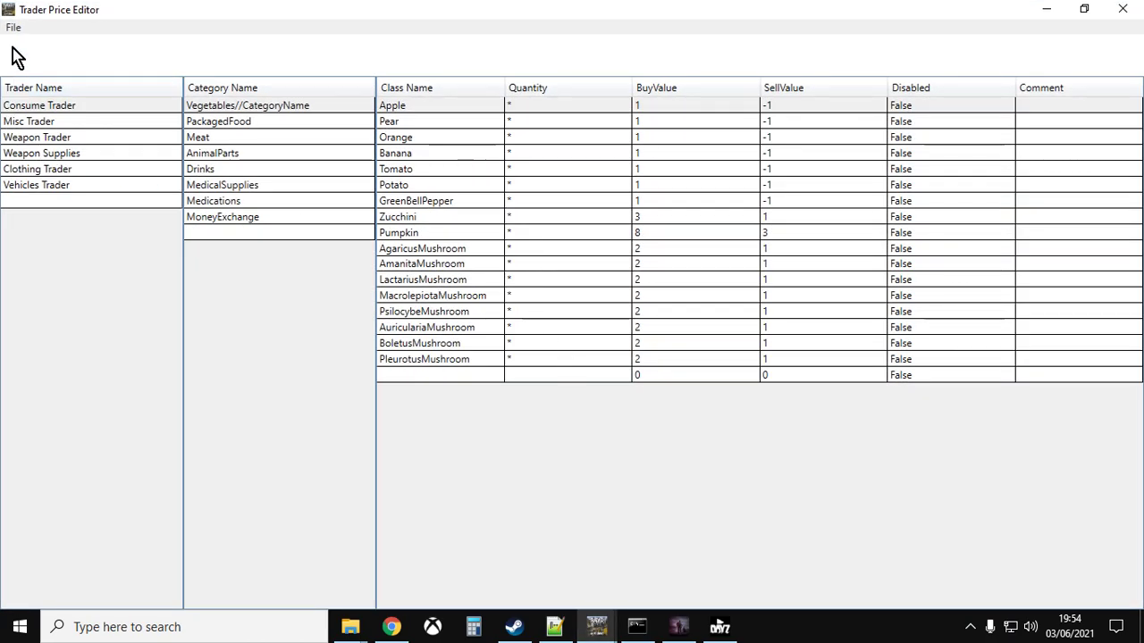
{"action": "left_click", "coordinate": [14, 27]}
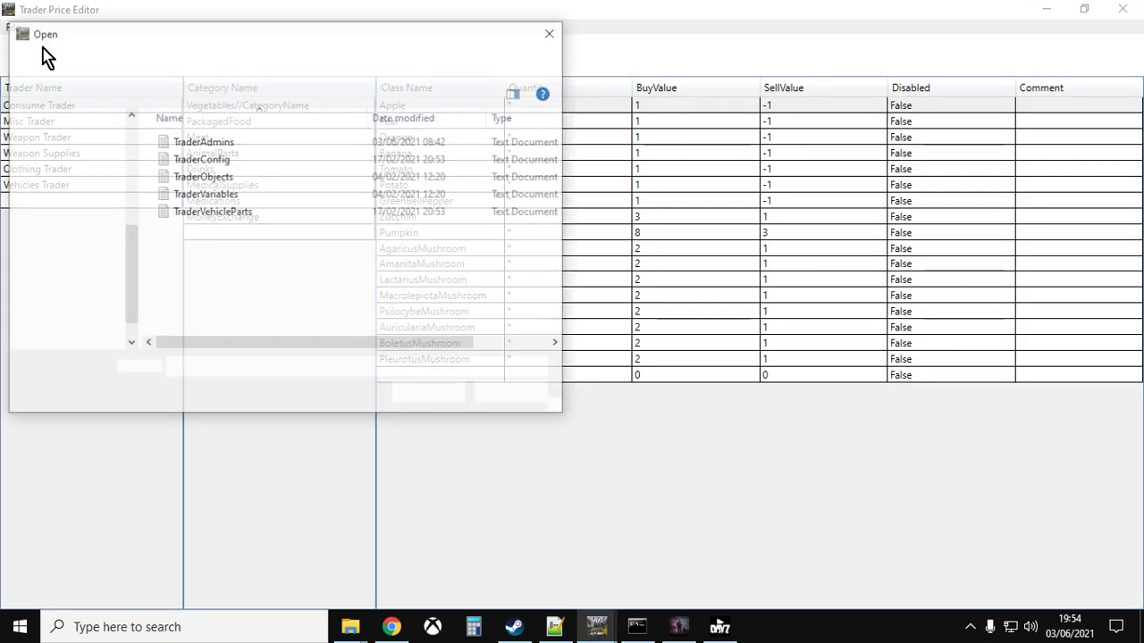
{"action": "left_click", "coordinate": [85, 62]}
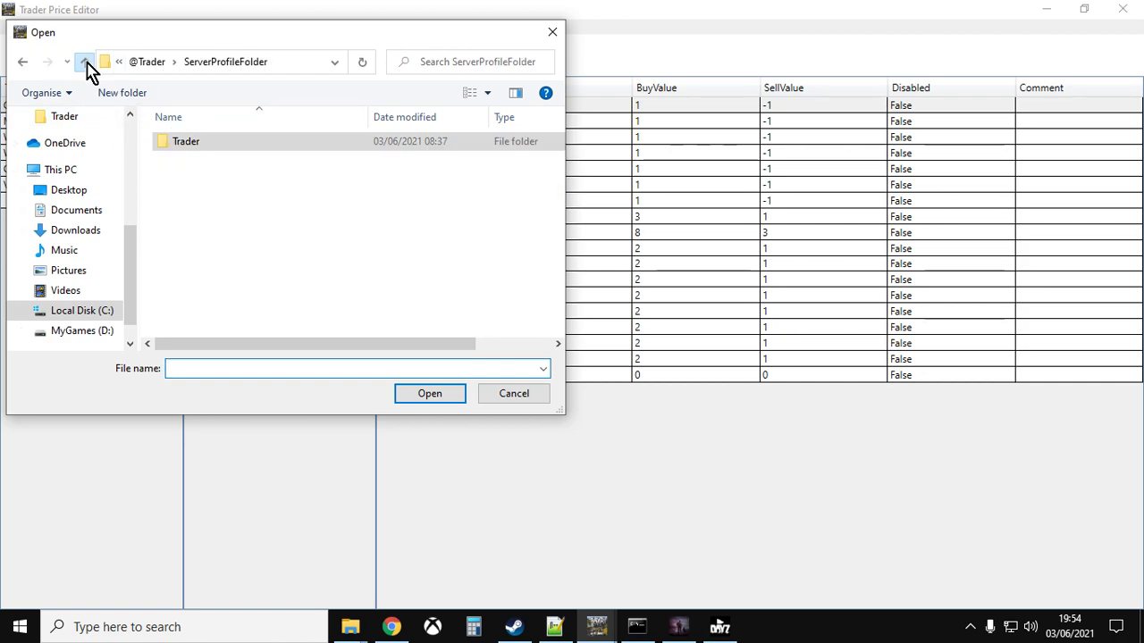
{"action": "left_click", "coordinate": [85, 62]}
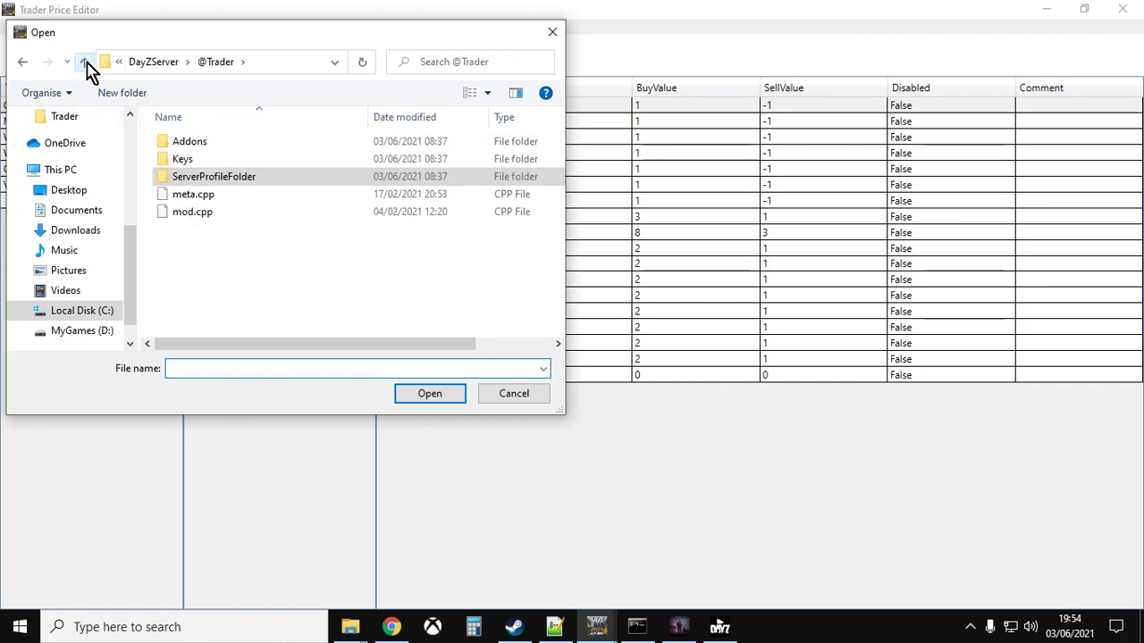
{"action": "left_click", "coordinate": [84, 62]}
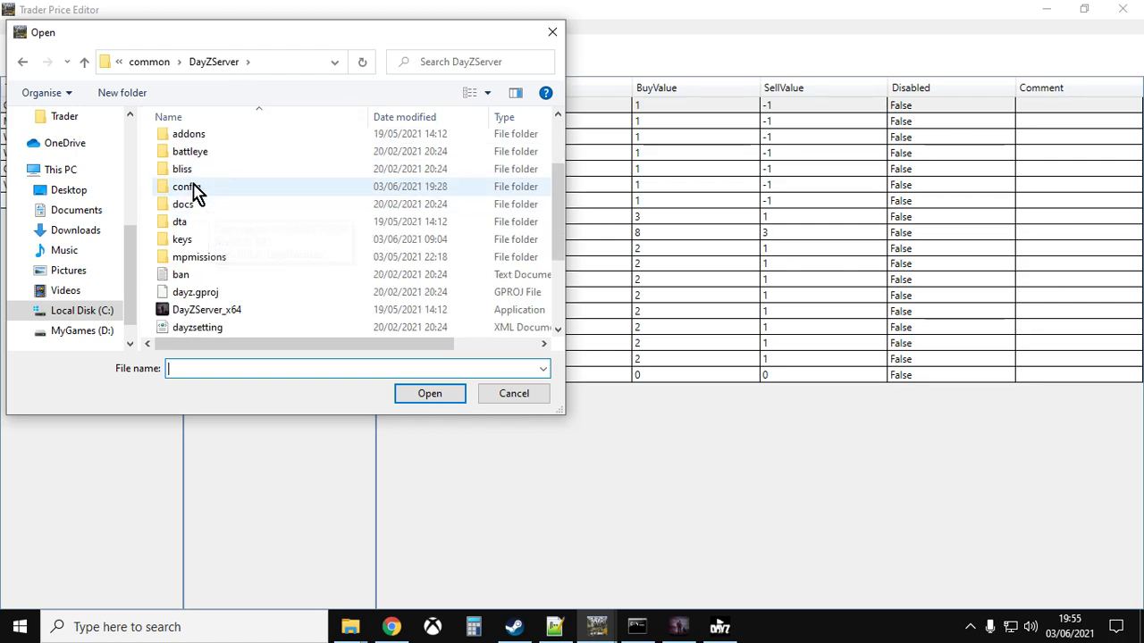
{"action": "double_click", "coordinate": [184, 186]}
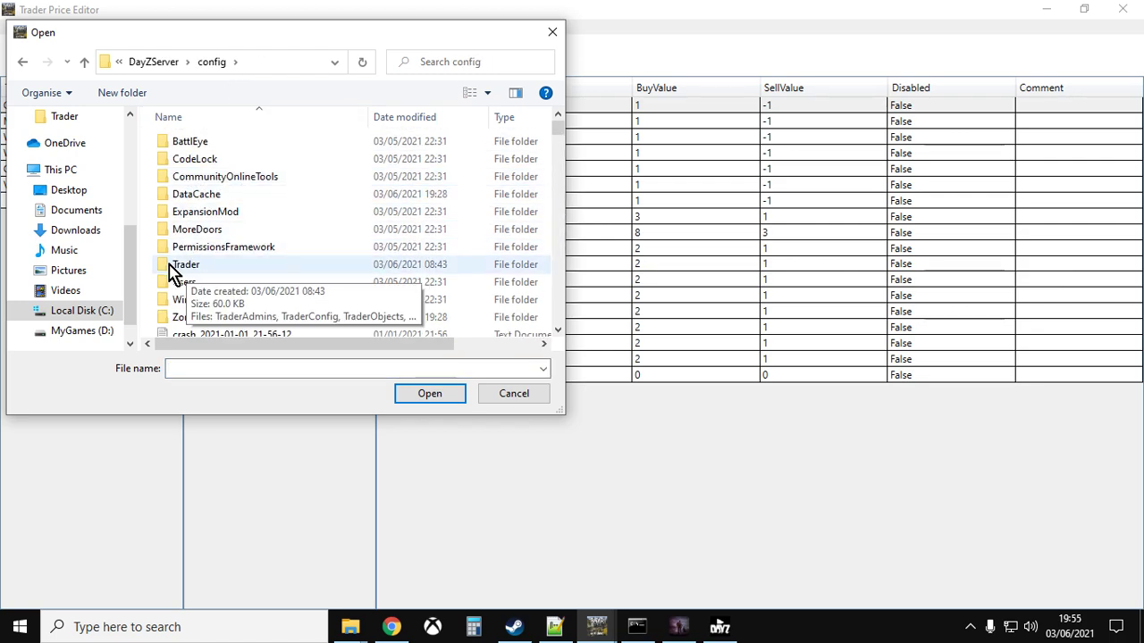
{"action": "double_click", "coordinate": [185, 263]}
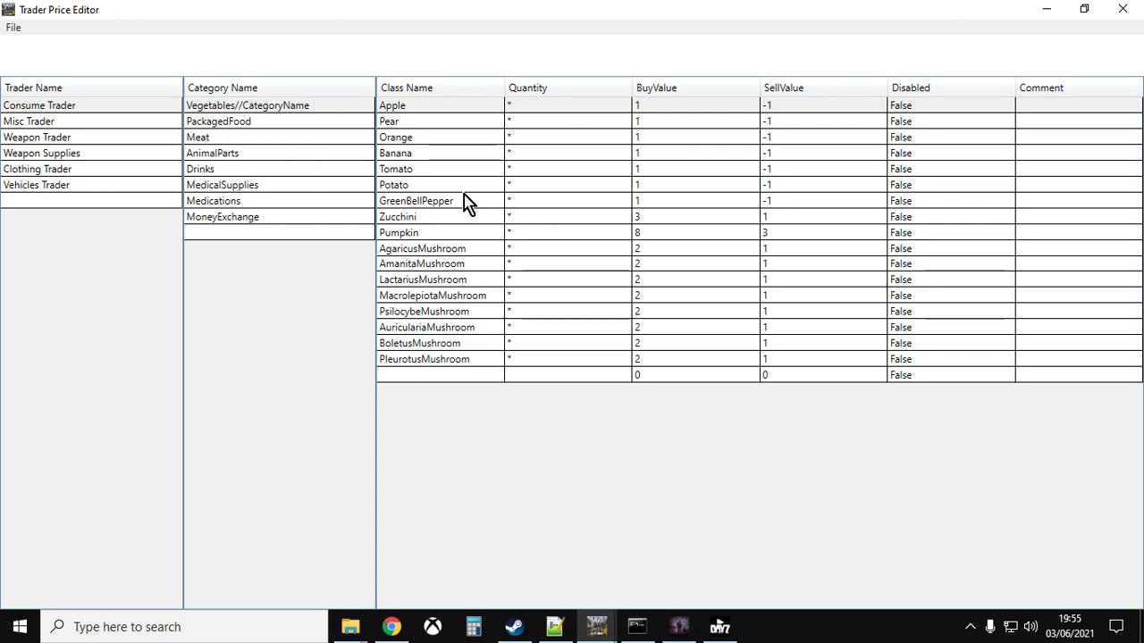
{"action": "mouse_move", "coordinate": [579, 219]}
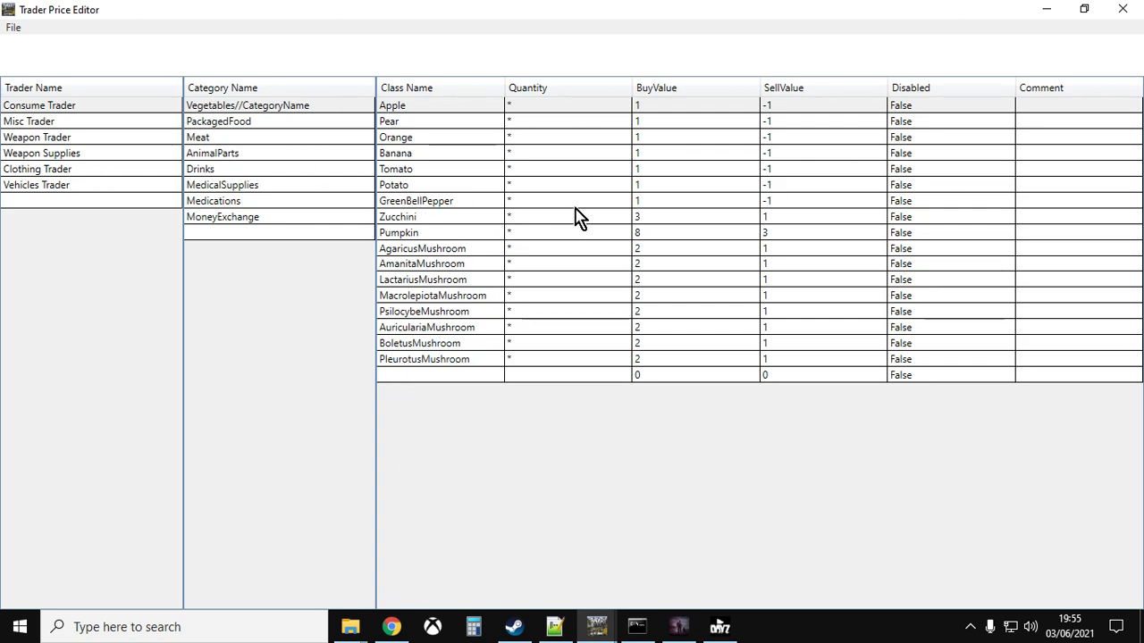
{"action": "mouse_move", "coordinate": [114, 162]}
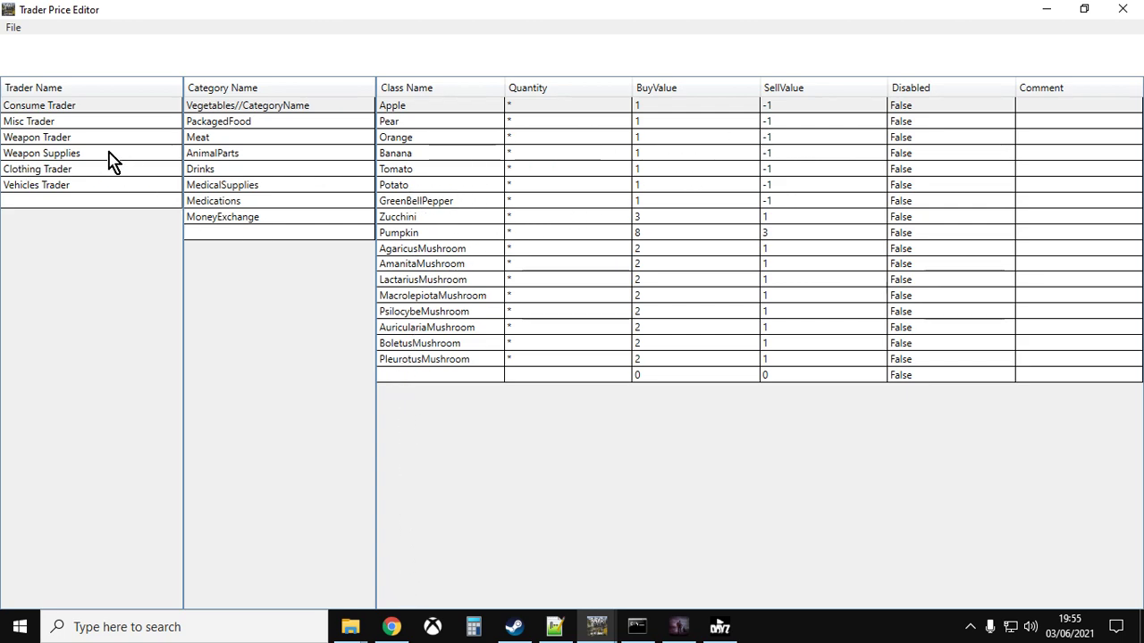
- In File Explorer, go up to DayZServer, open config and right-click the Trader folder
{"action": "left_click", "coordinate": [37, 137]}
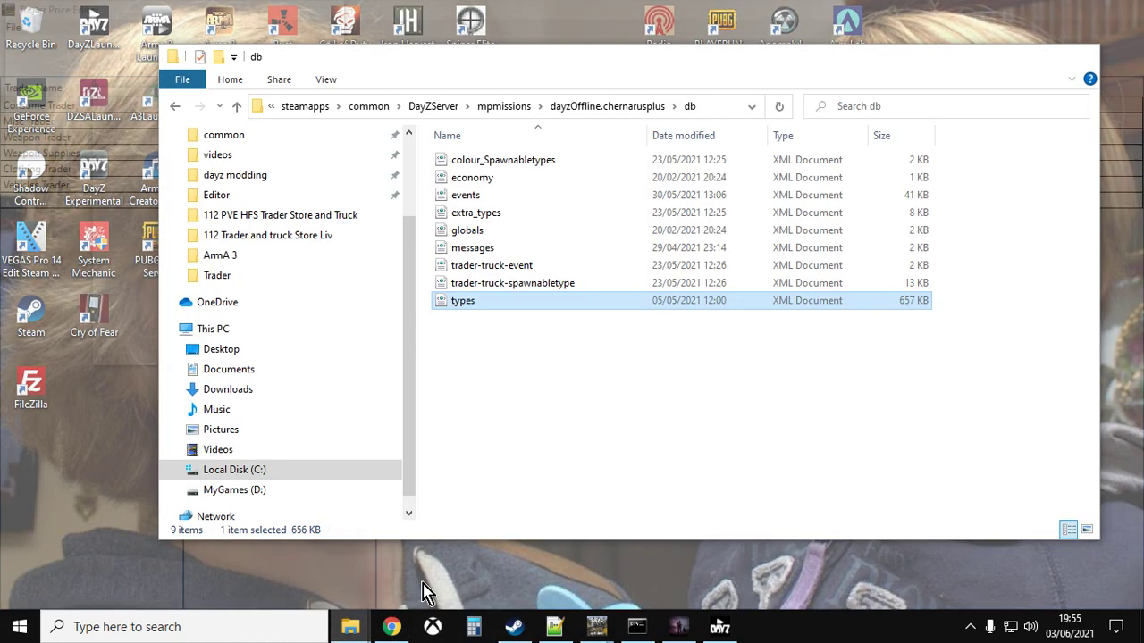
{"action": "left_click", "coordinate": [237, 106]}
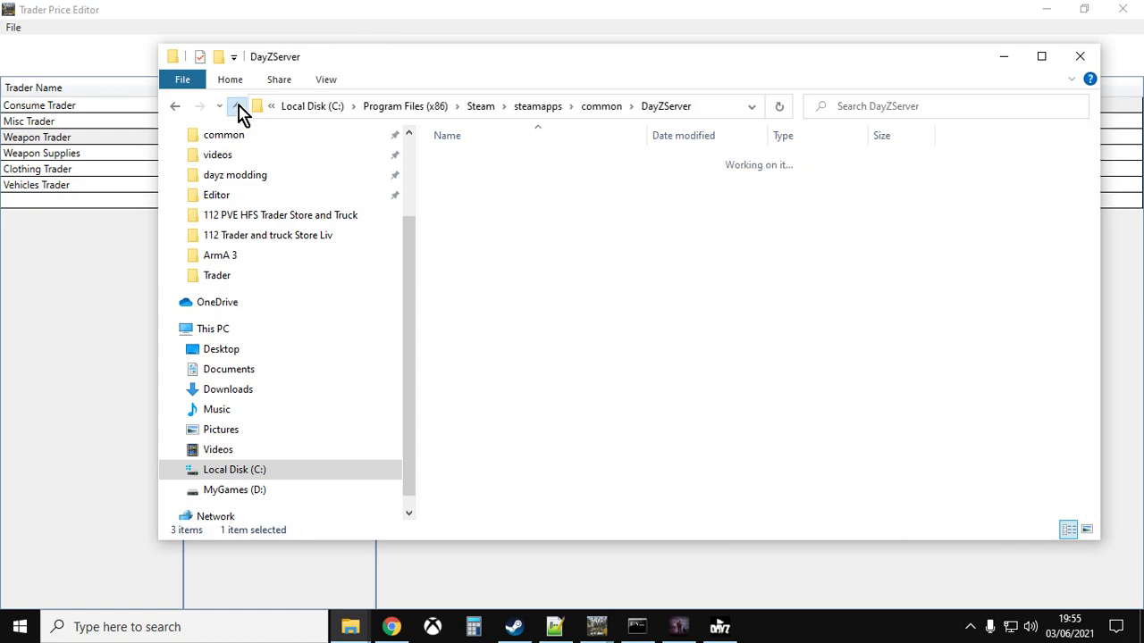
{"action": "left_click", "coordinate": [237, 105]}
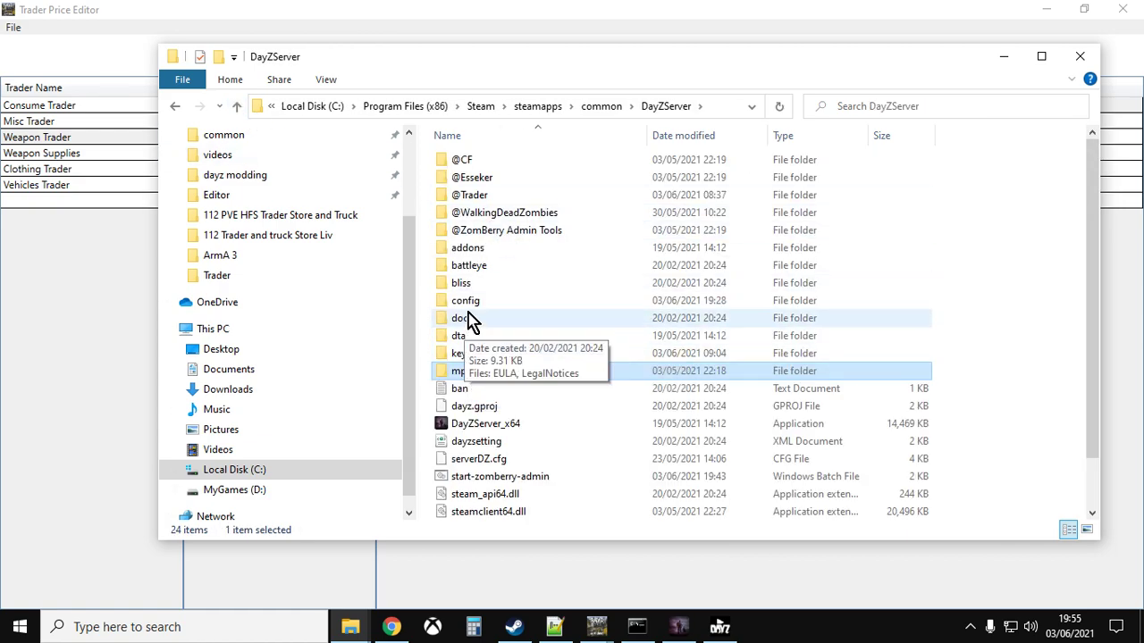
{"action": "left_click", "coordinate": [465, 300]}
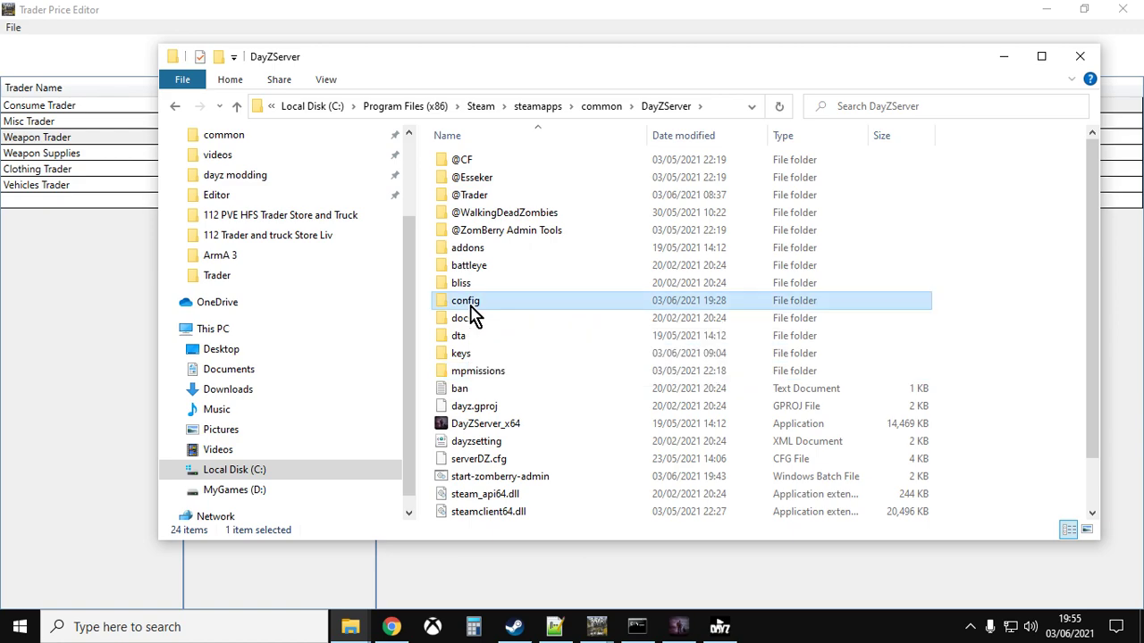
{"action": "double_click", "coordinate": [465, 300]}
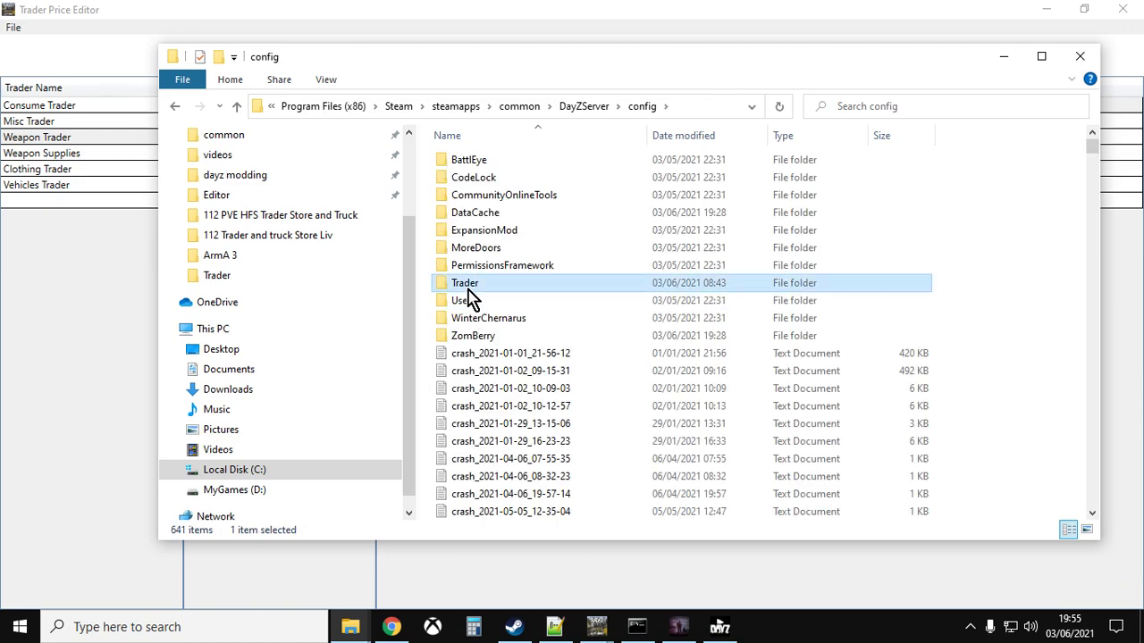
{"action": "right_click", "coordinate": [465, 176]}
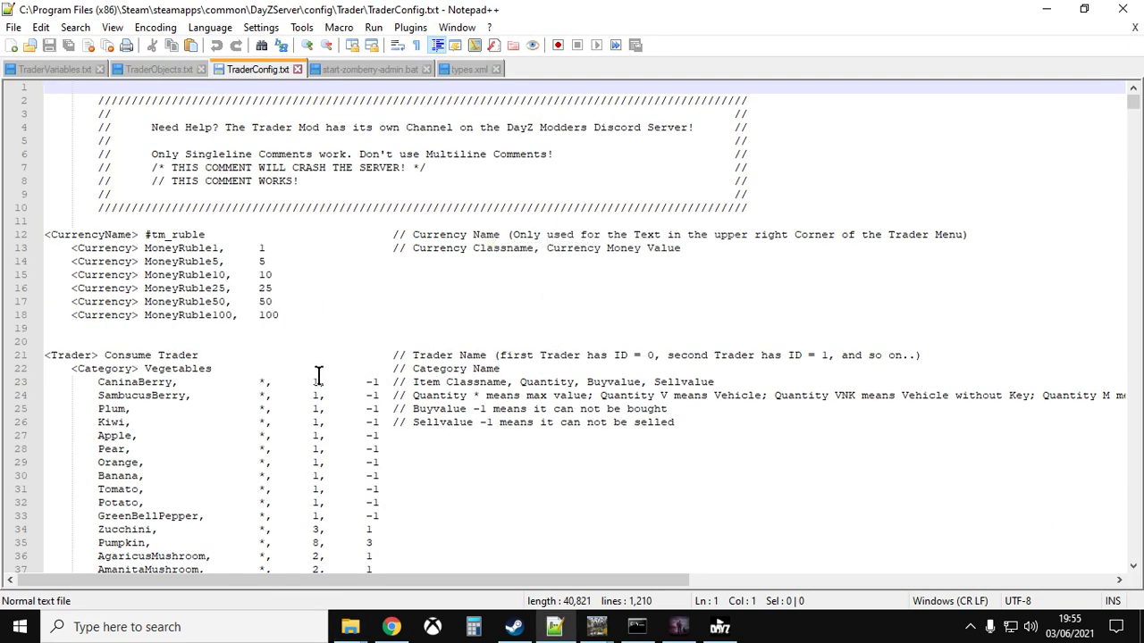
- Scroll TraderConfig.txt through the ruble currency values and the Packaged Food and Meat prices
{"action": "scroll", "scroll_direction": "down", "scroll_amount": 3}
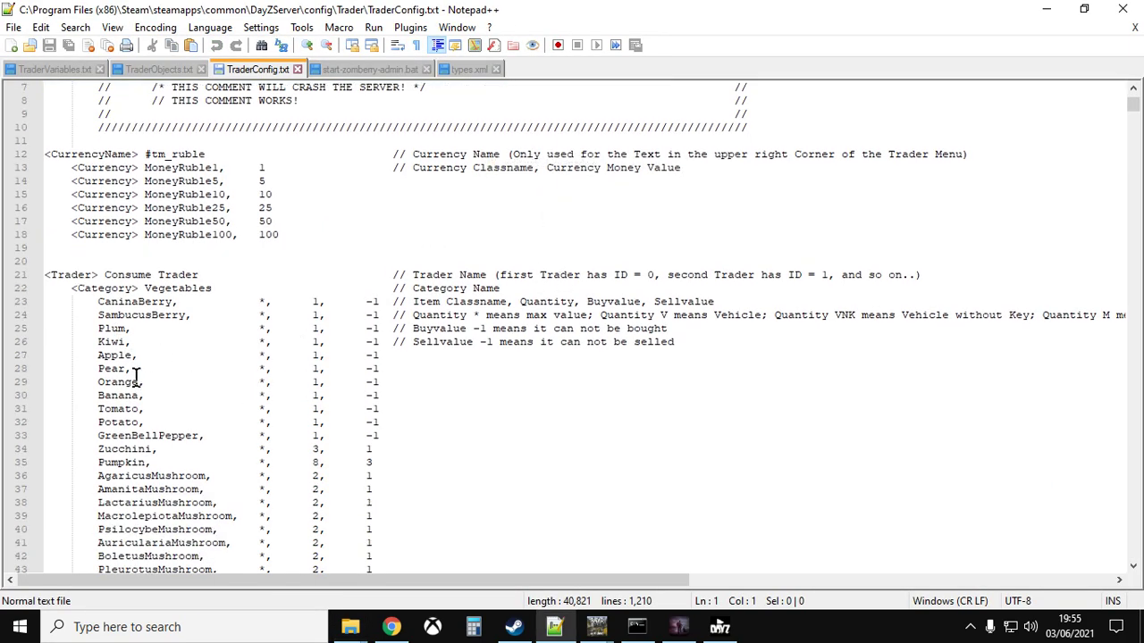
{"action": "scroll", "scroll_direction": "down", "scroll_amount": 3}
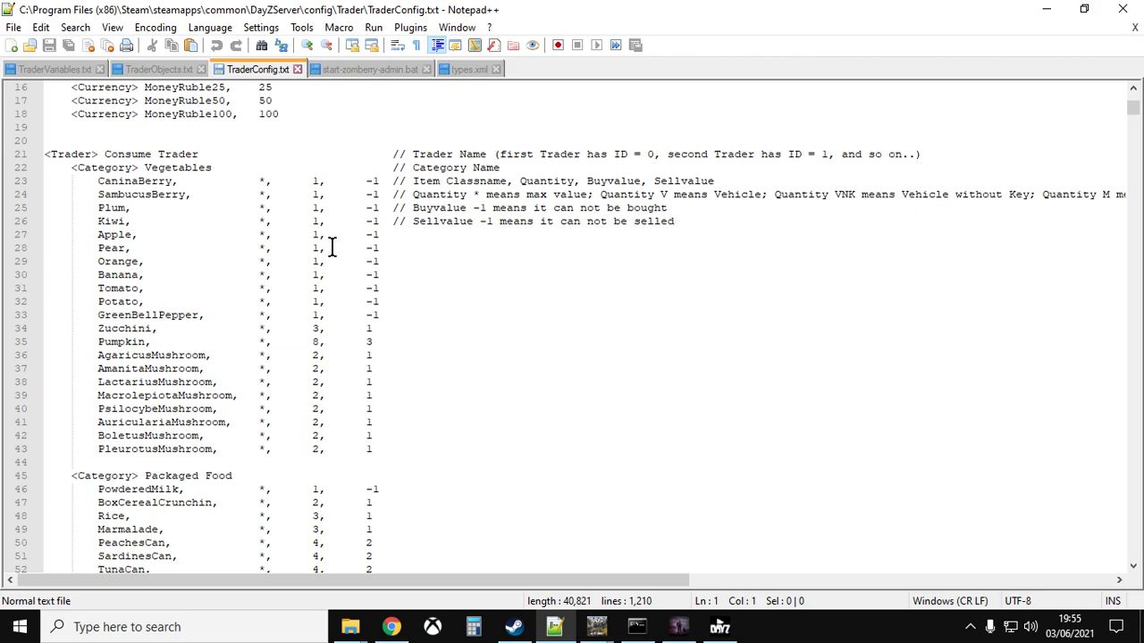
{"action": "mouse_move", "coordinate": [326, 413]}
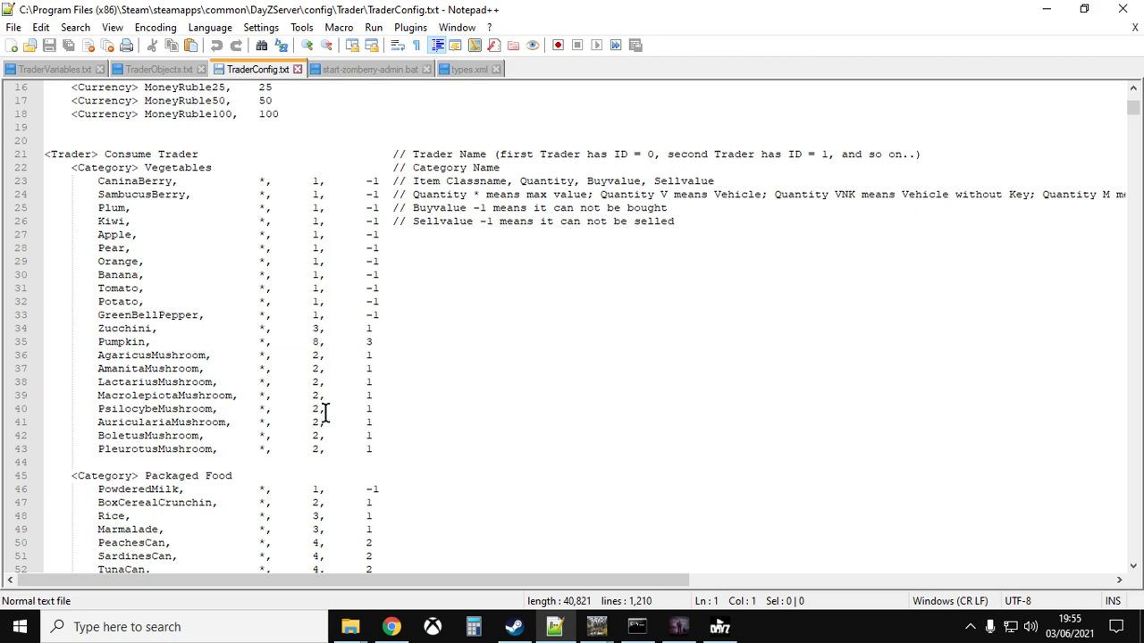
{"action": "mouse_move", "coordinate": [325, 220]}
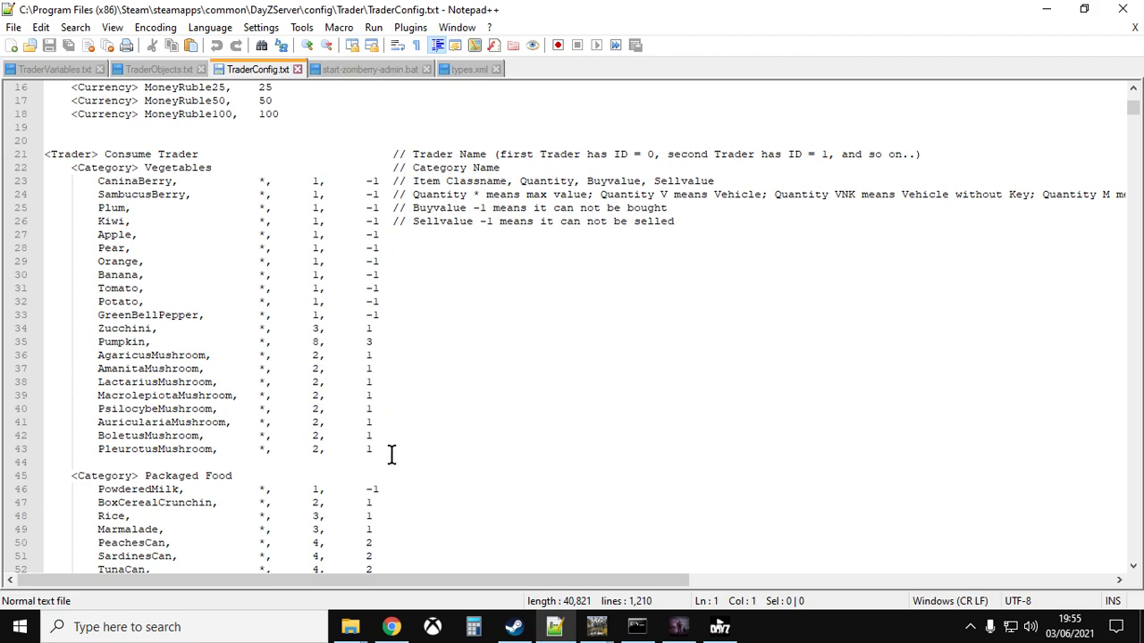
{"action": "scroll", "scroll_direction": "down", "scroll_amount": 3}
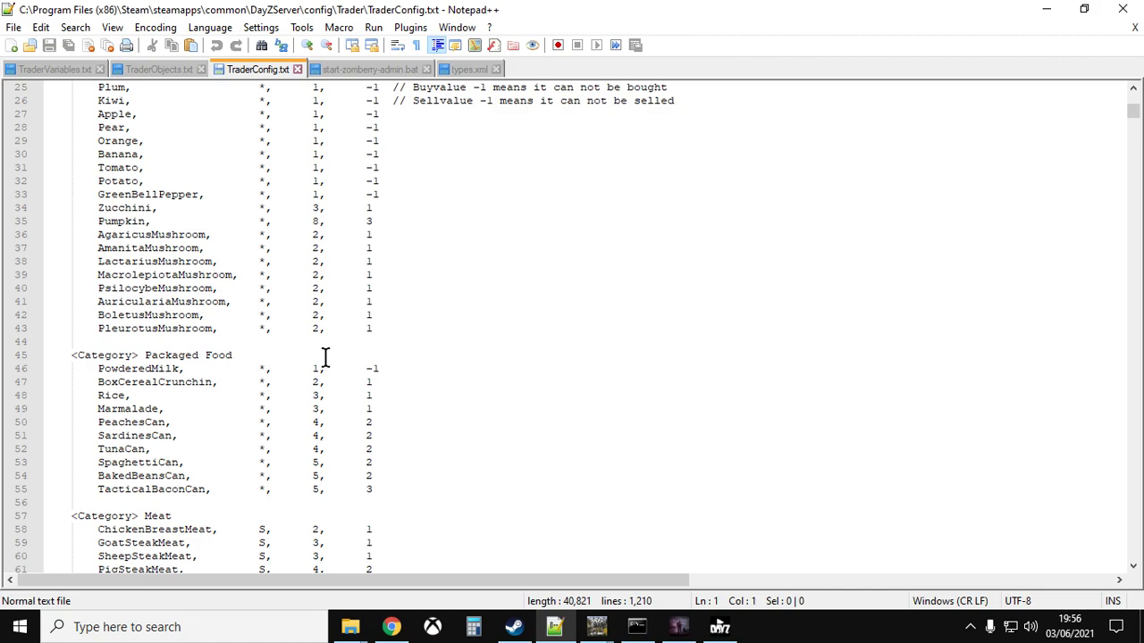
{"action": "mouse_move", "coordinate": [334, 351]}
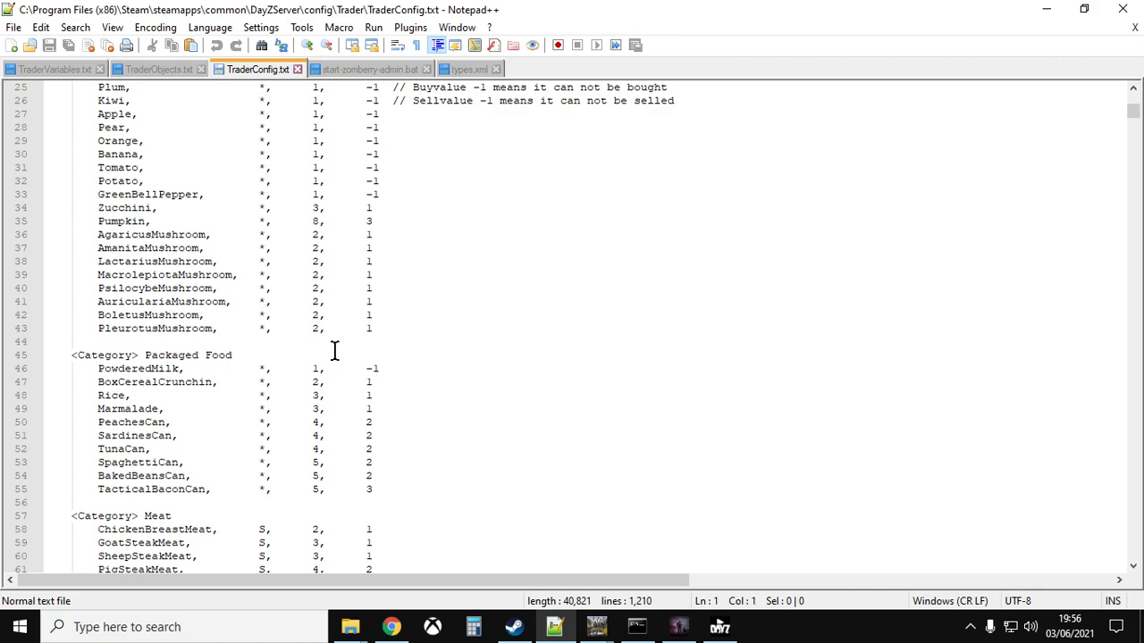
{"action": "mouse_move", "coordinate": [333, 344]}
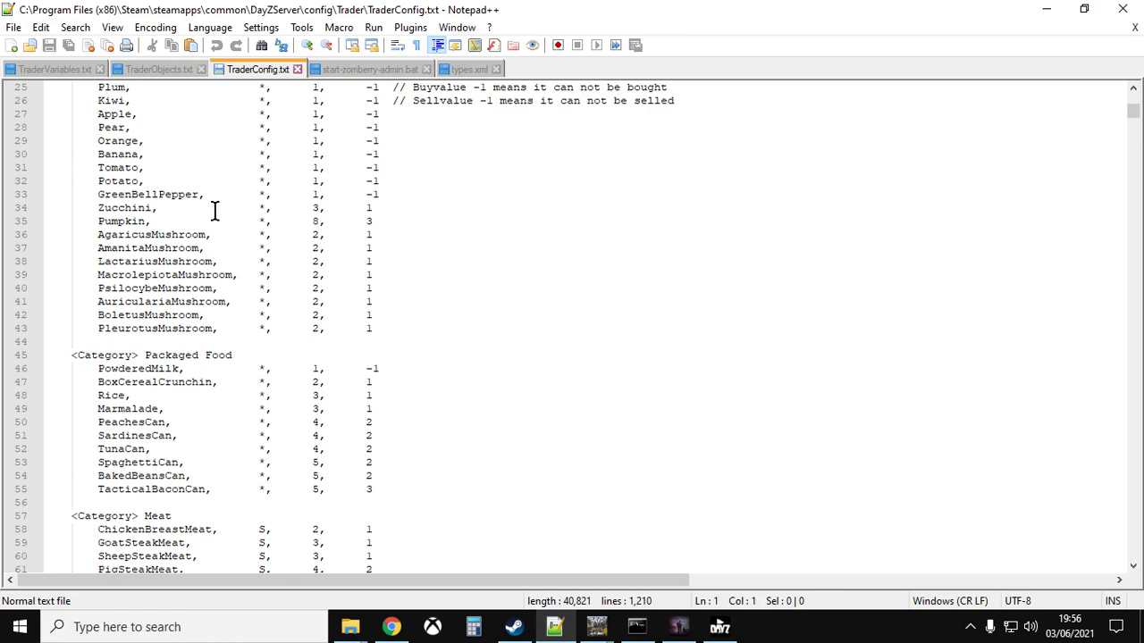
{"action": "mouse_move", "coordinate": [301, 408]}
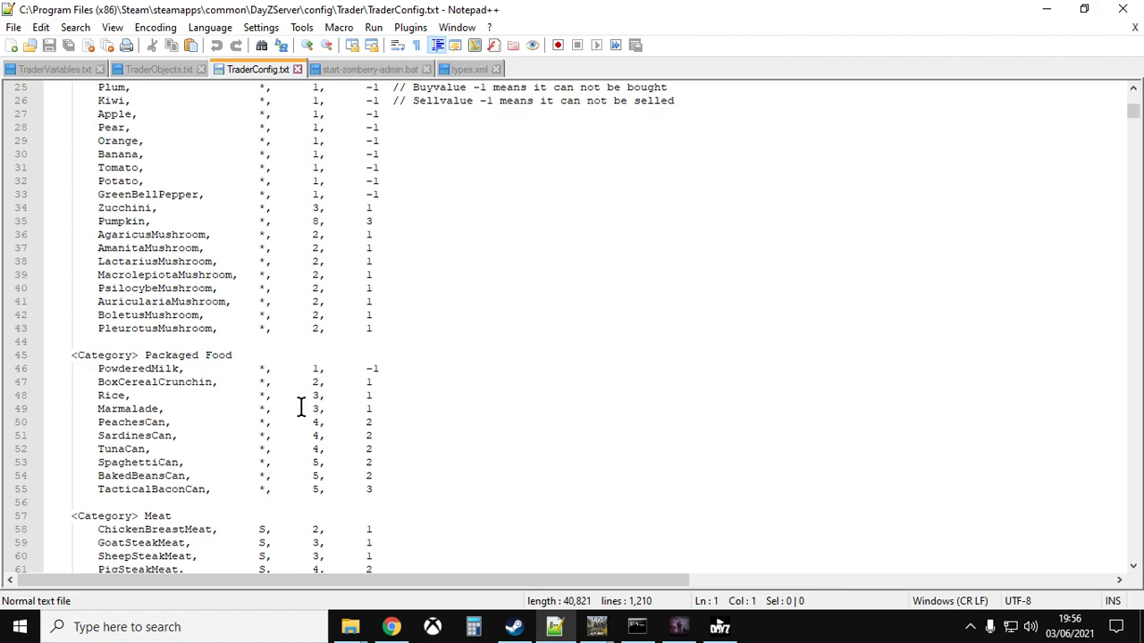
{"action": "mouse_move", "coordinate": [256, 369]}
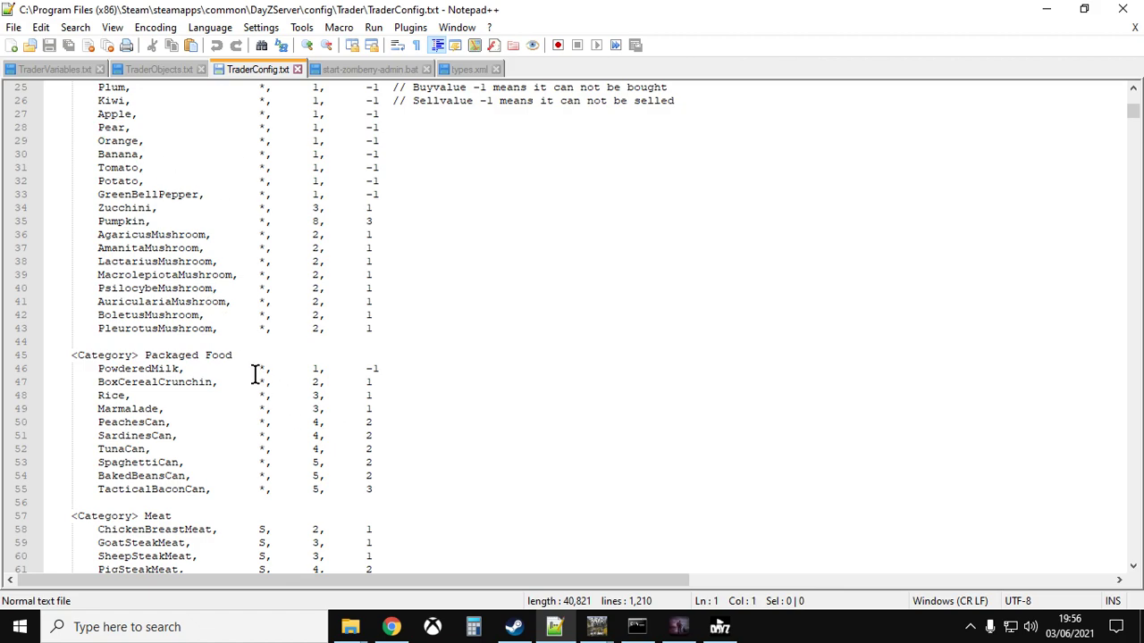
{"action": "mouse_move", "coordinate": [240, 371]}
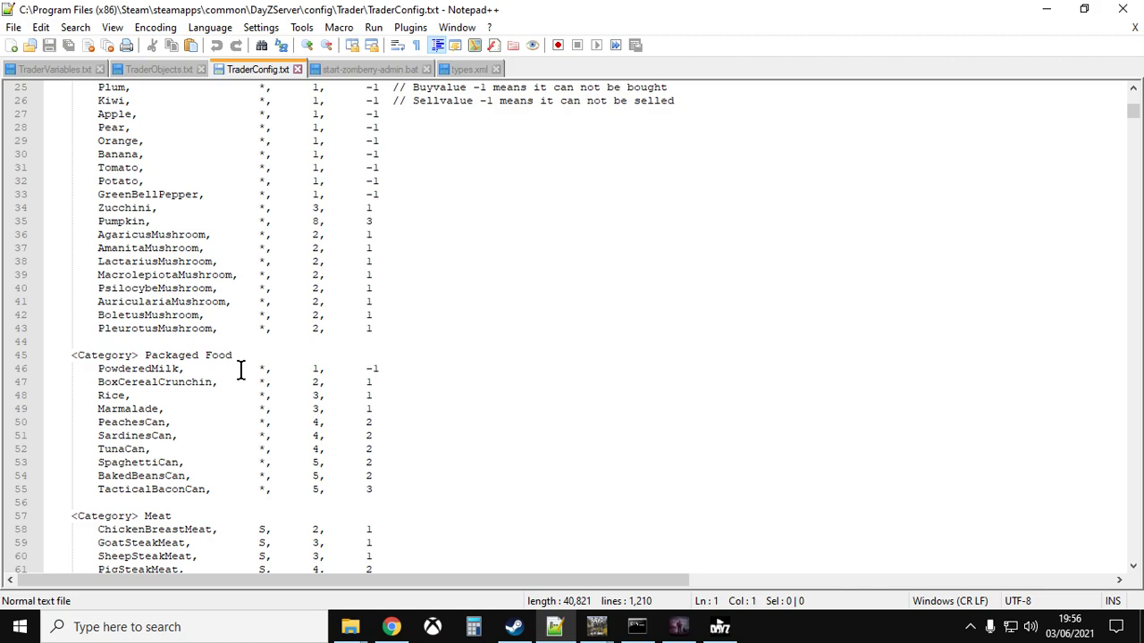
{"action": "left_click", "coordinate": [512, 626]}
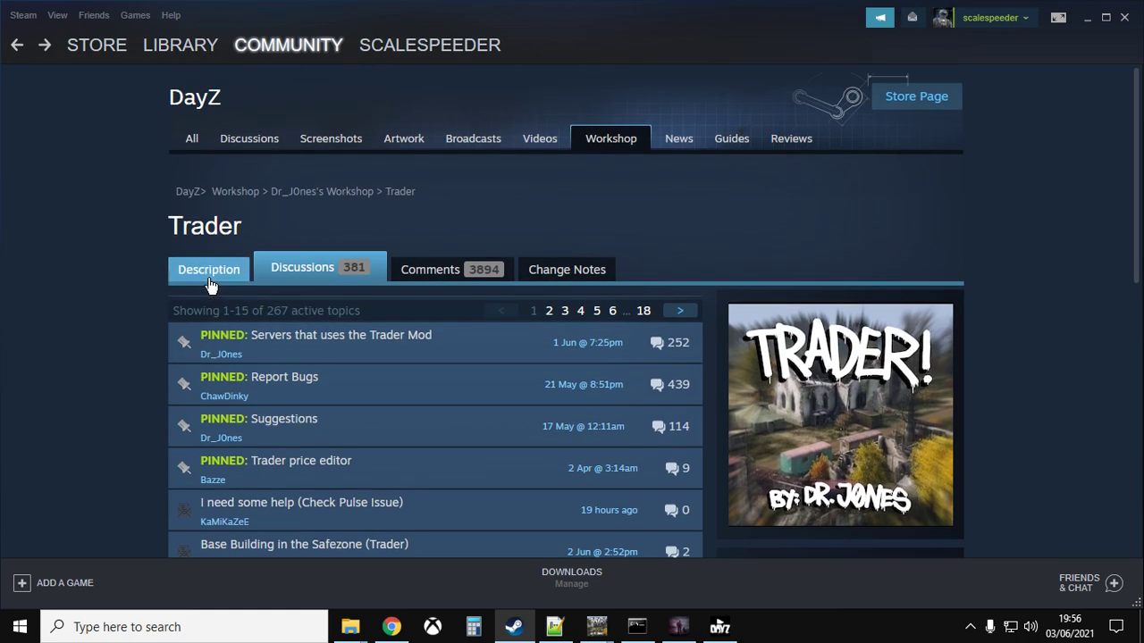
- Show the Trader mod's description and its Weapon Supplies screenshot with magazine prices
{"action": "left_click", "coordinate": [208, 269]}
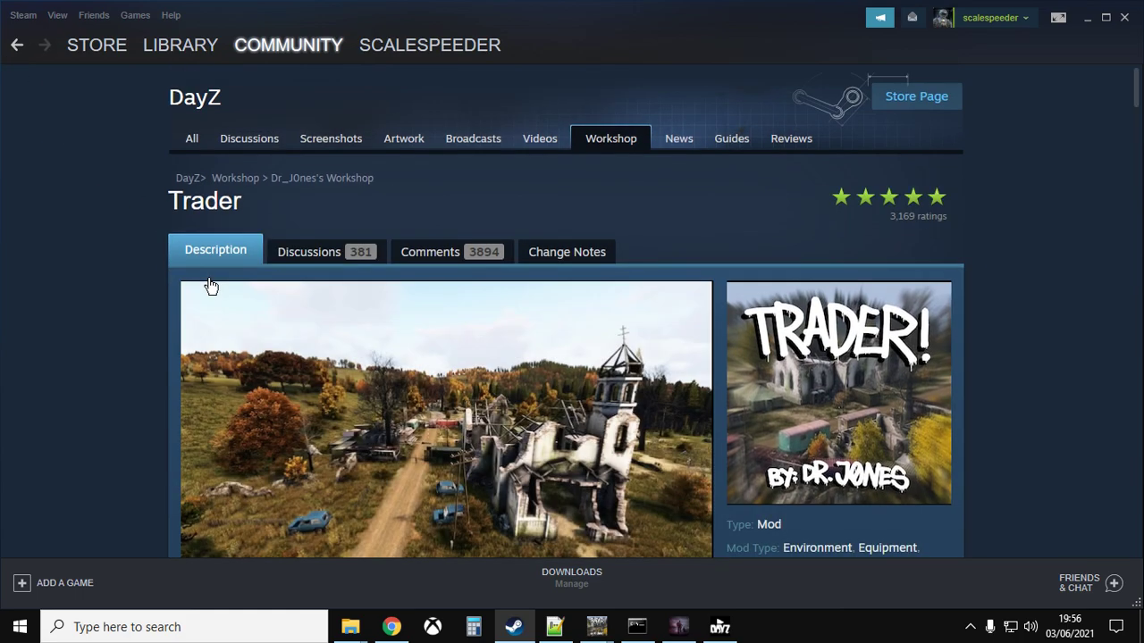
{"action": "scroll", "scroll_direction": "down", "scroll_amount": 3}
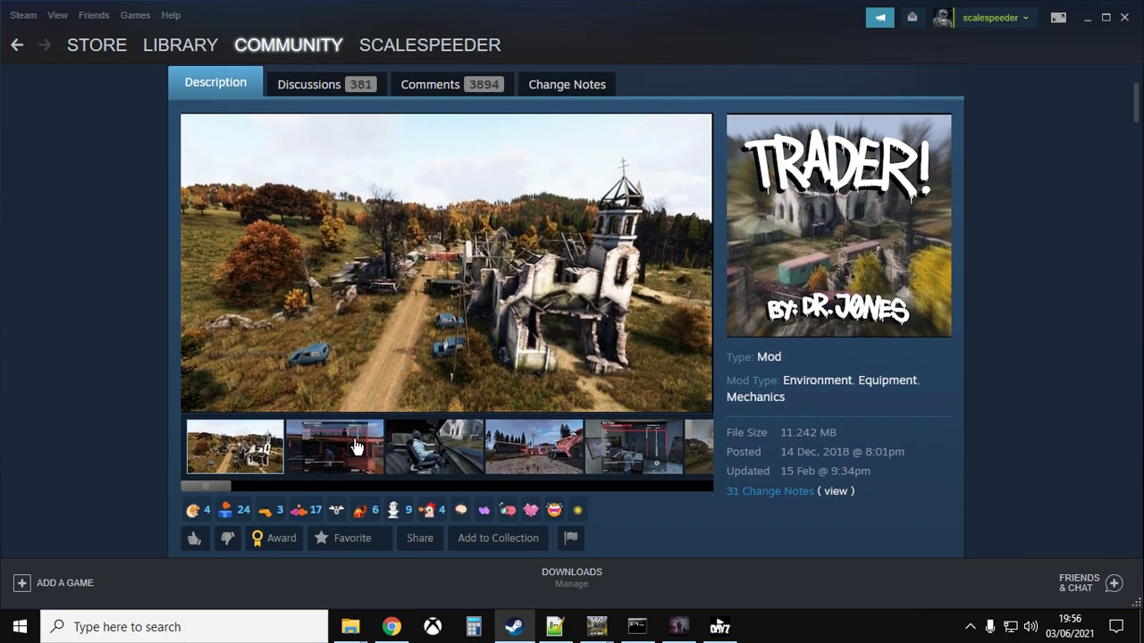
{"action": "left_click", "coordinate": [334, 446]}
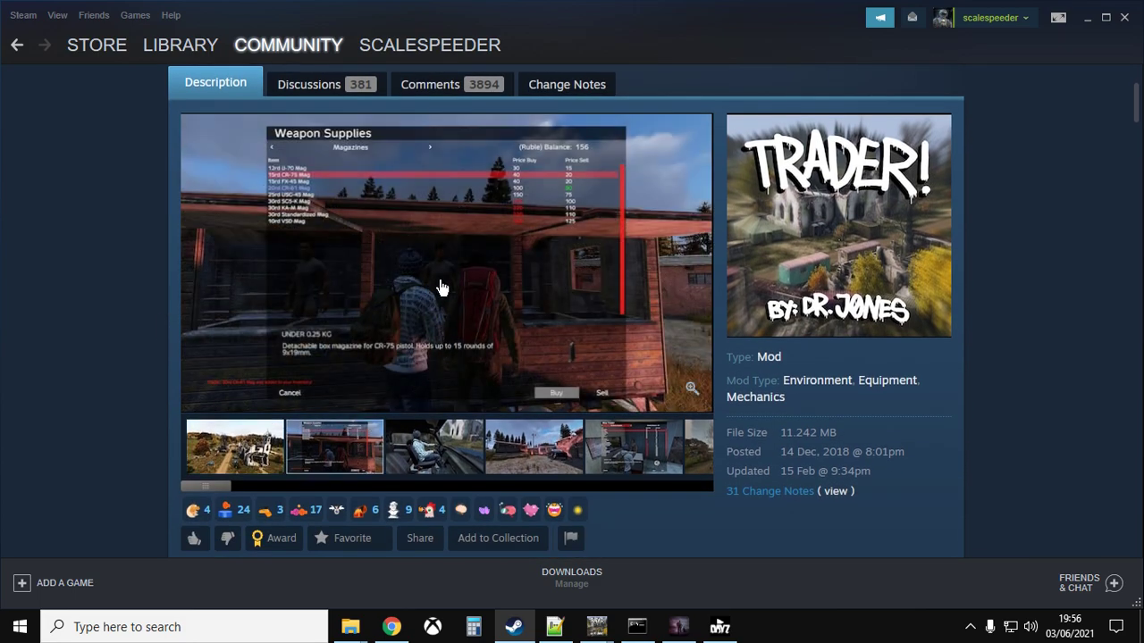
{"action": "mouse_move", "coordinate": [437, 288]}
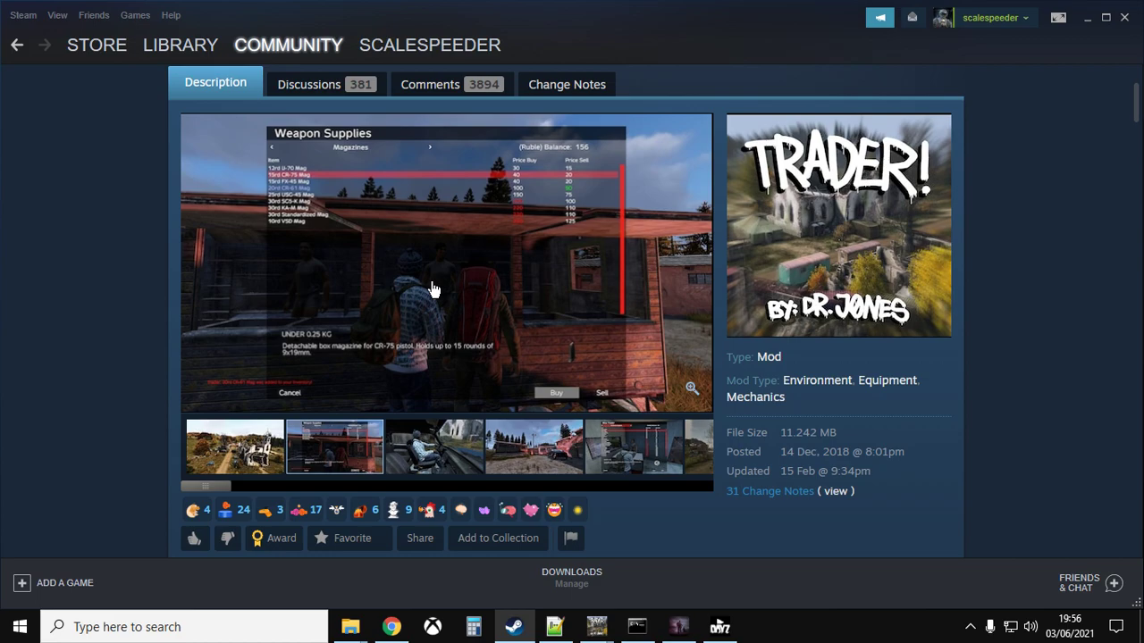
{"action": "mouse_move", "coordinate": [107, 295]}
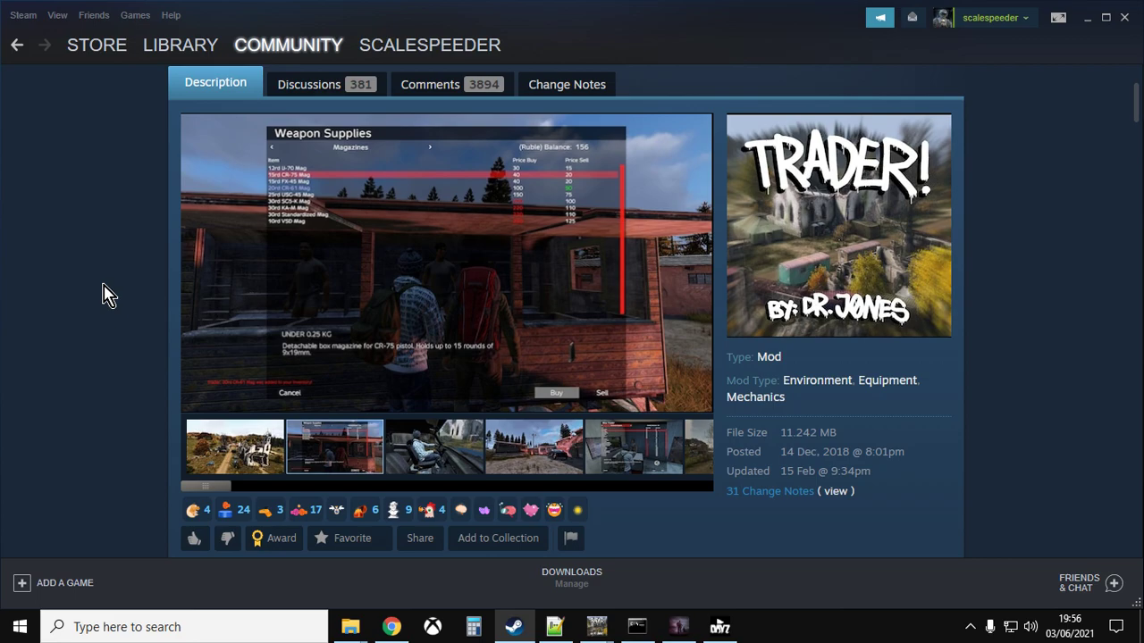
{"action": "mouse_move", "coordinate": [358, 469]}
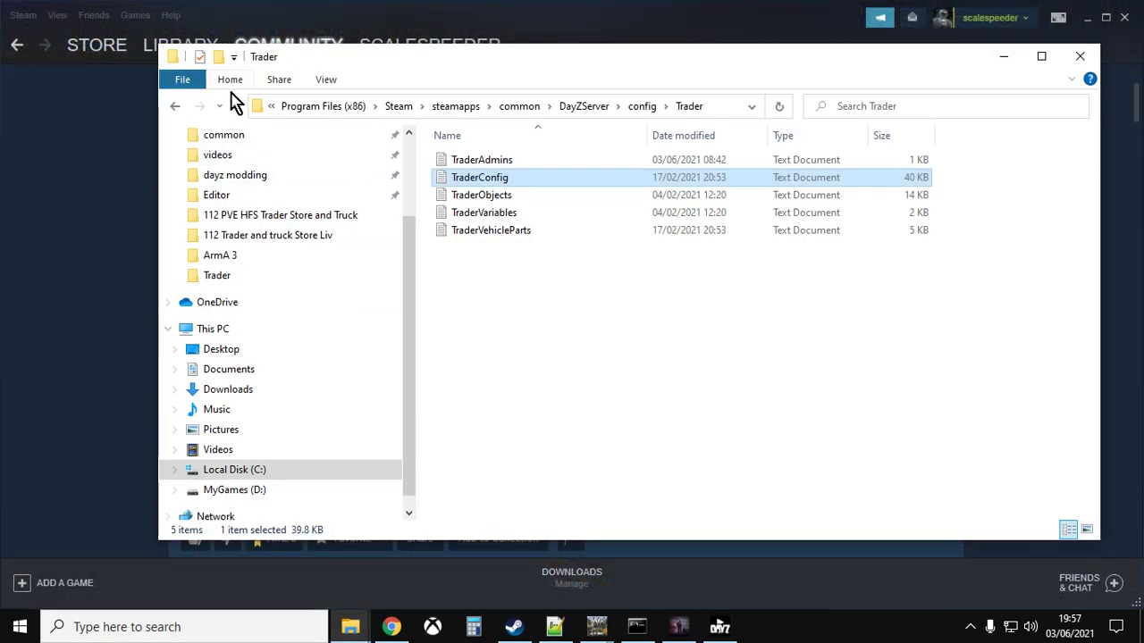
- Go up to mpmissions\dayzOffline.chernarusplus\db and open types.xml with Notepad++
{"action": "left_click", "coordinate": [236, 106]}
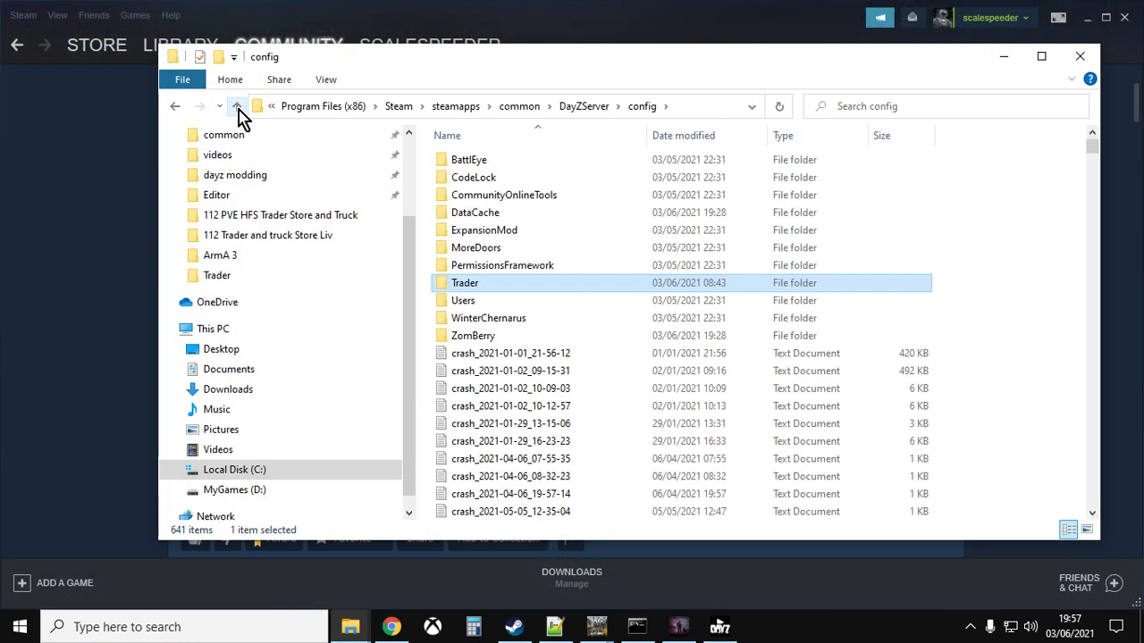
{"action": "left_click", "coordinate": [237, 106]}
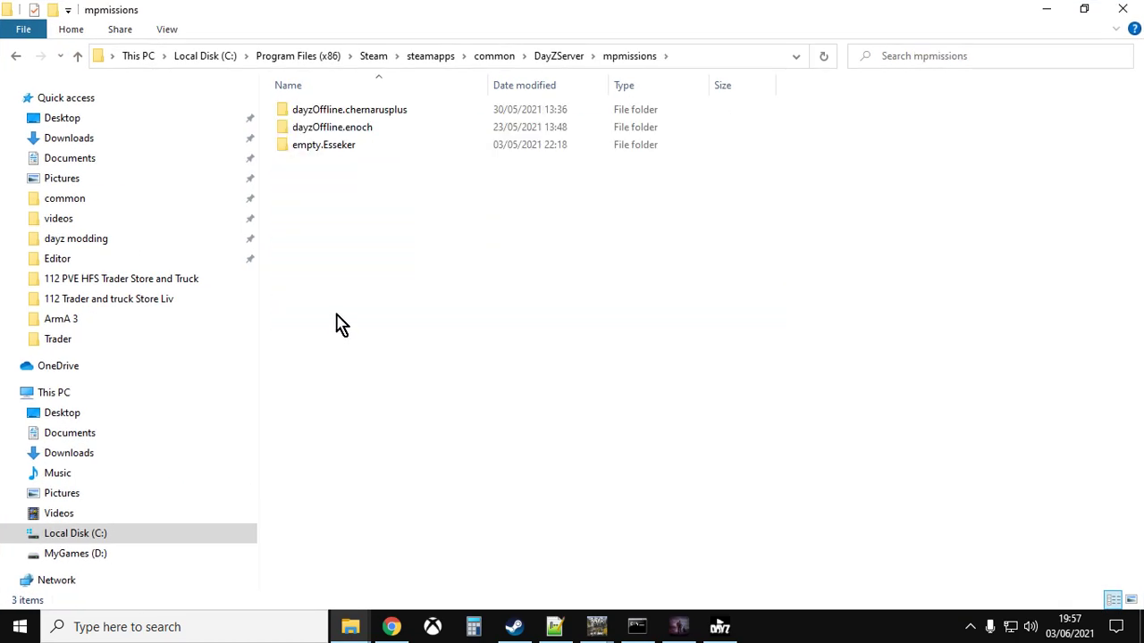
{"action": "double_click", "coordinate": [350, 109]}
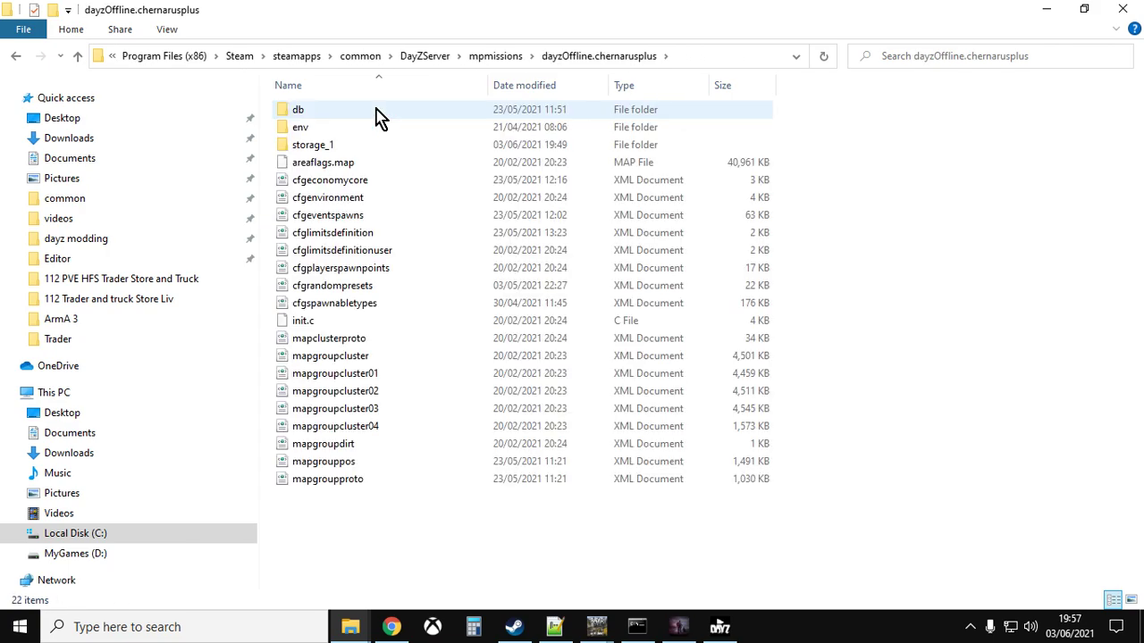
{"action": "double_click", "coordinate": [298, 109]}
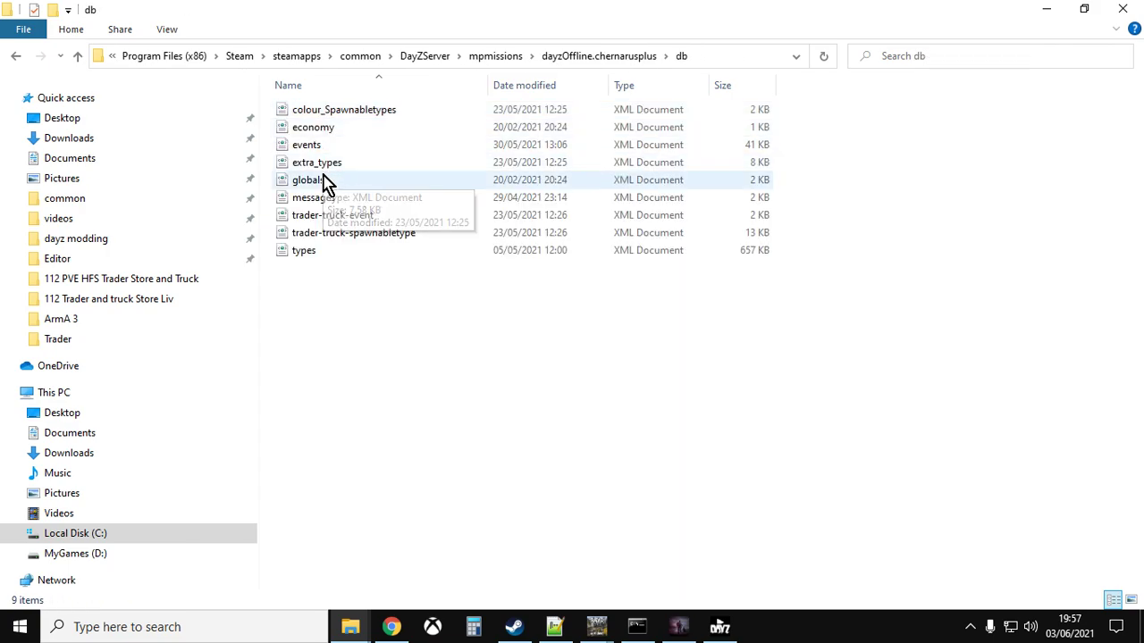
{"action": "right_click", "coordinate": [304, 250]}
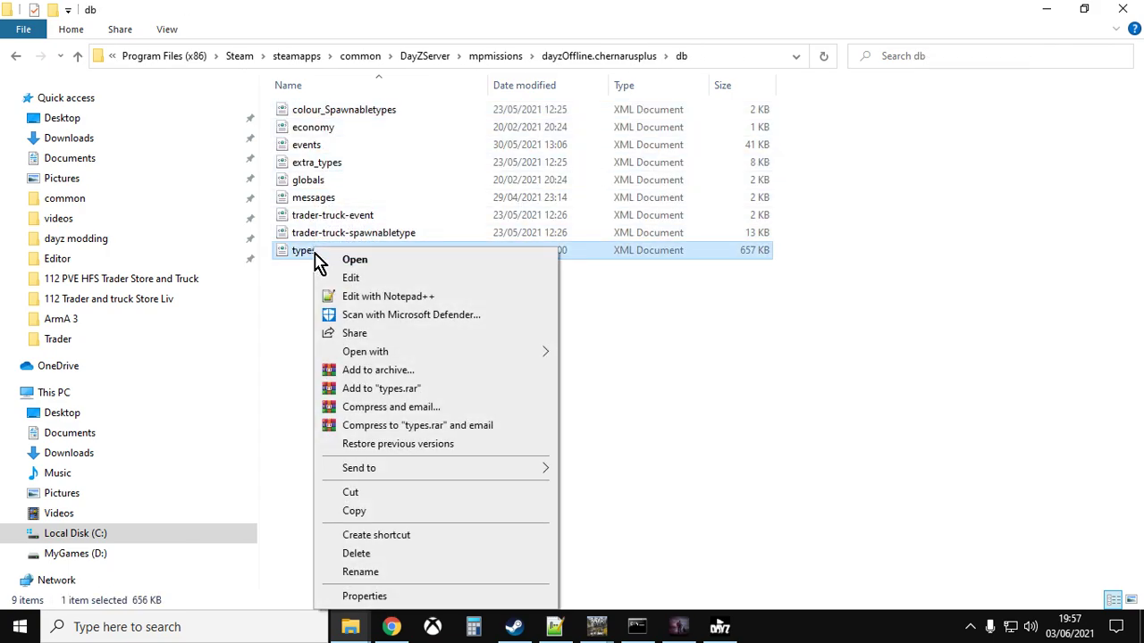
{"action": "left_click", "coordinate": [388, 296]}
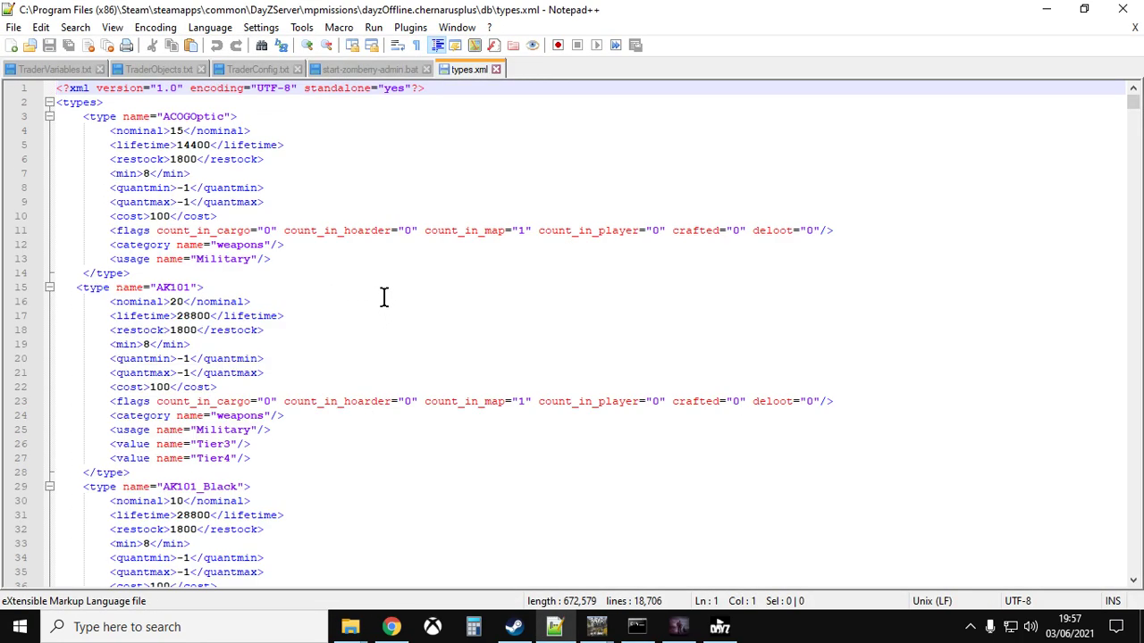
- Place the cursor at the end of the opening <types> line for a new blank line
{"action": "left_click", "coordinate": [391, 627]}
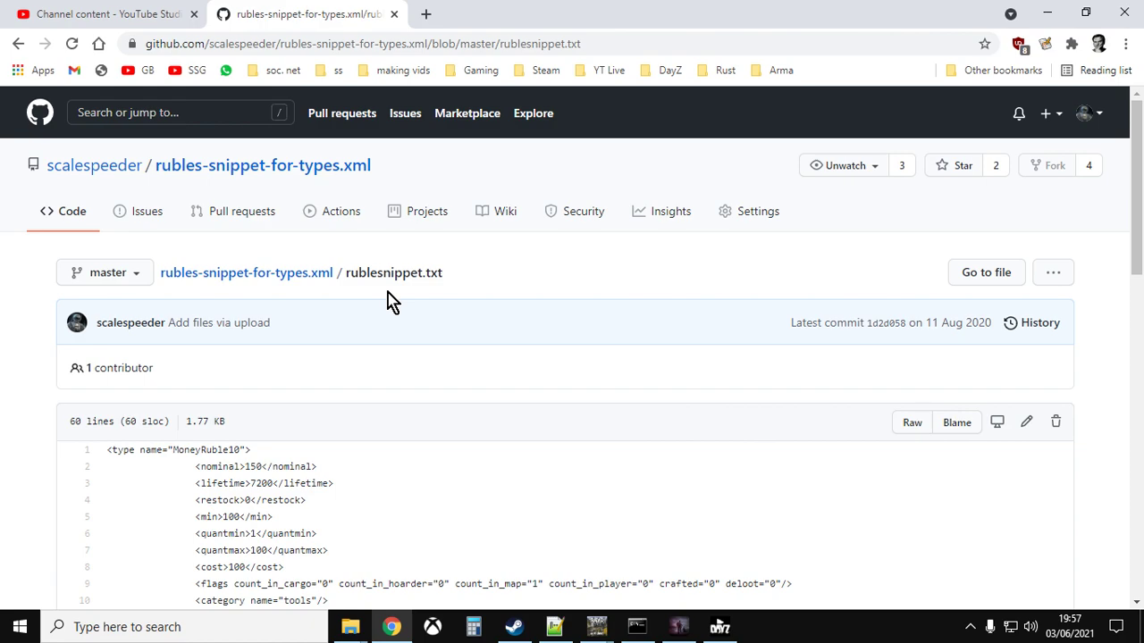
- Scroll through rublesnippet.txt and copy the whole 60-line ruble snippet
{"action": "scroll", "scroll_direction": "down", "scroll_amount": 3}
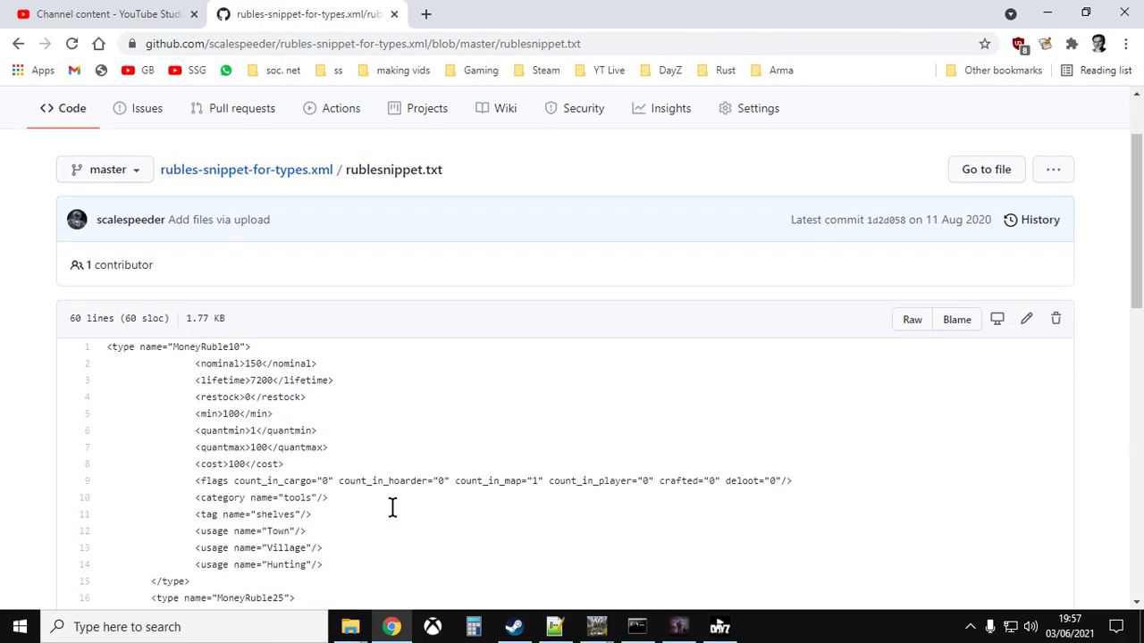
{"action": "scroll", "scroll_direction": "down", "scroll_amount": 3}
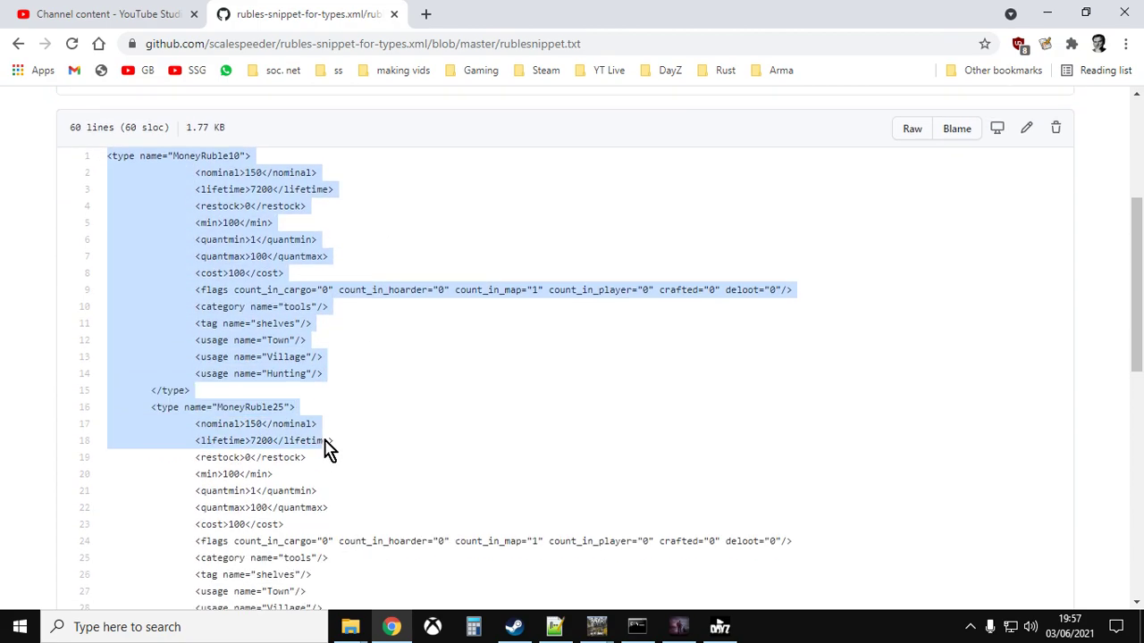
{"action": "scroll", "scroll_direction": "down", "scroll_amount": 3}
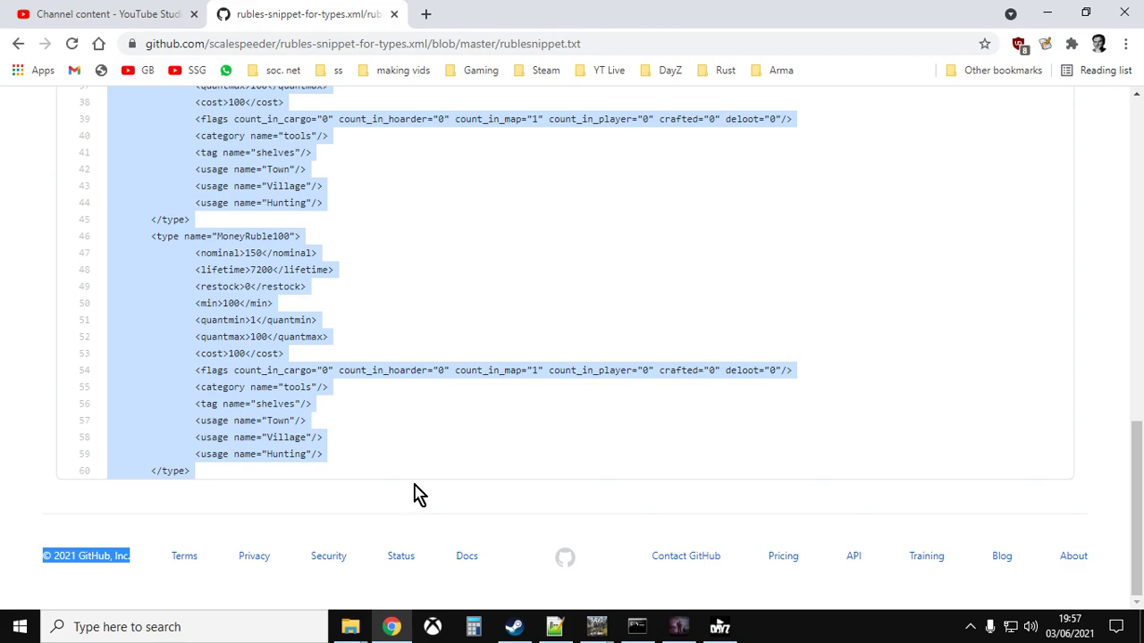
{"action": "right_click", "coordinate": [295, 370]}
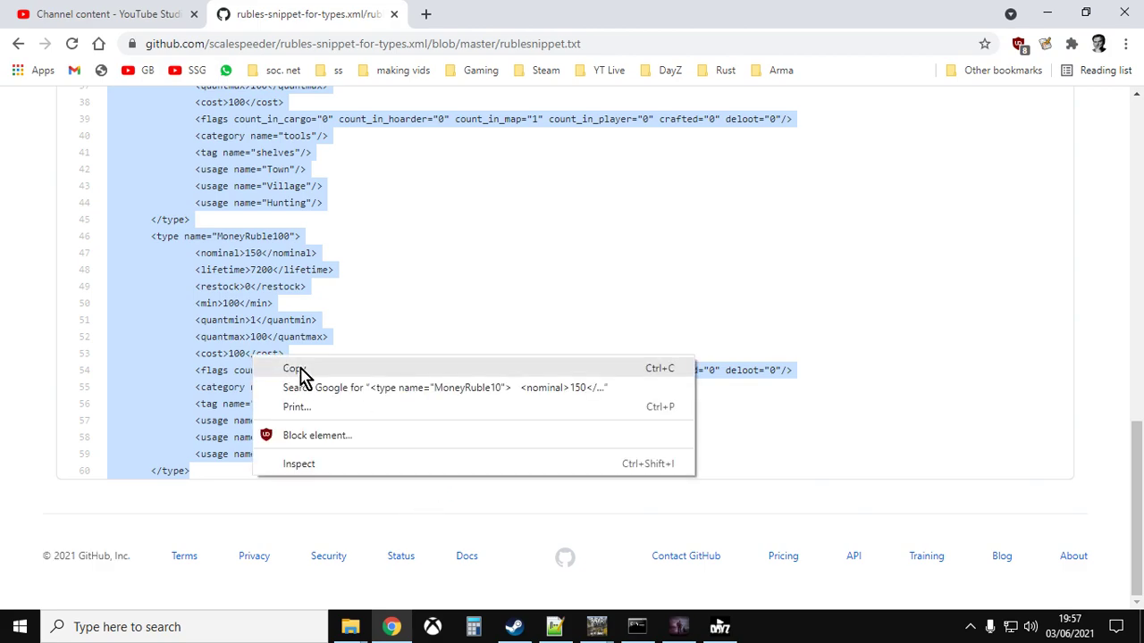
{"action": "left_click", "coordinate": [554, 627]}
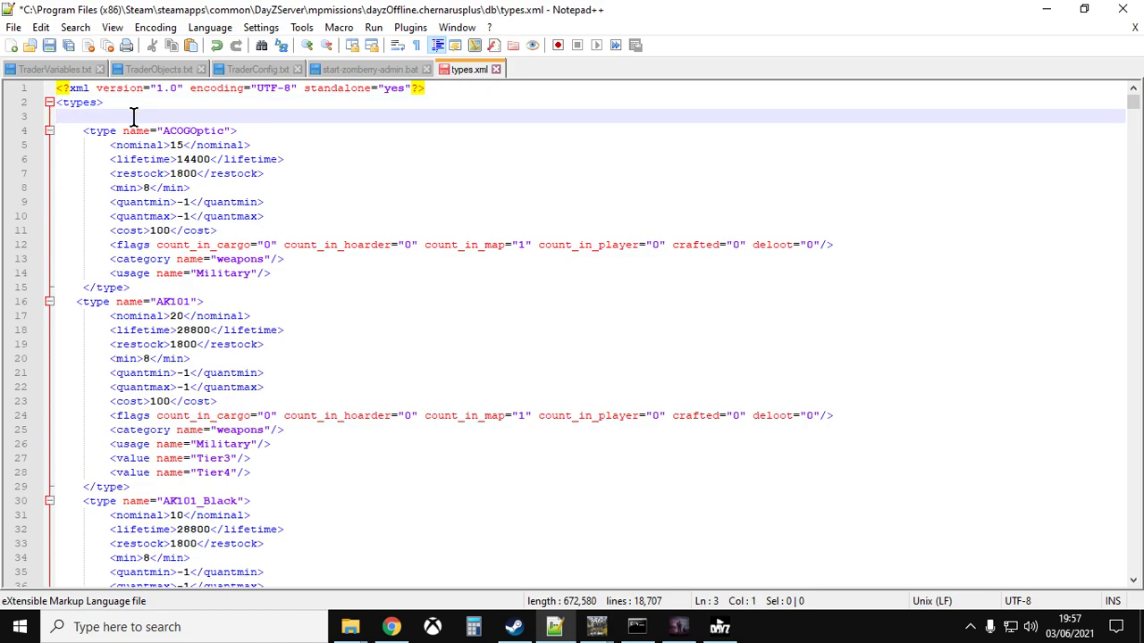
- Scroll through the pasted MoneyRuble10, 25, 50 and 100 entries in types.xml
{"action": "scroll", "scroll_direction": "down", "scroll_amount": 3}
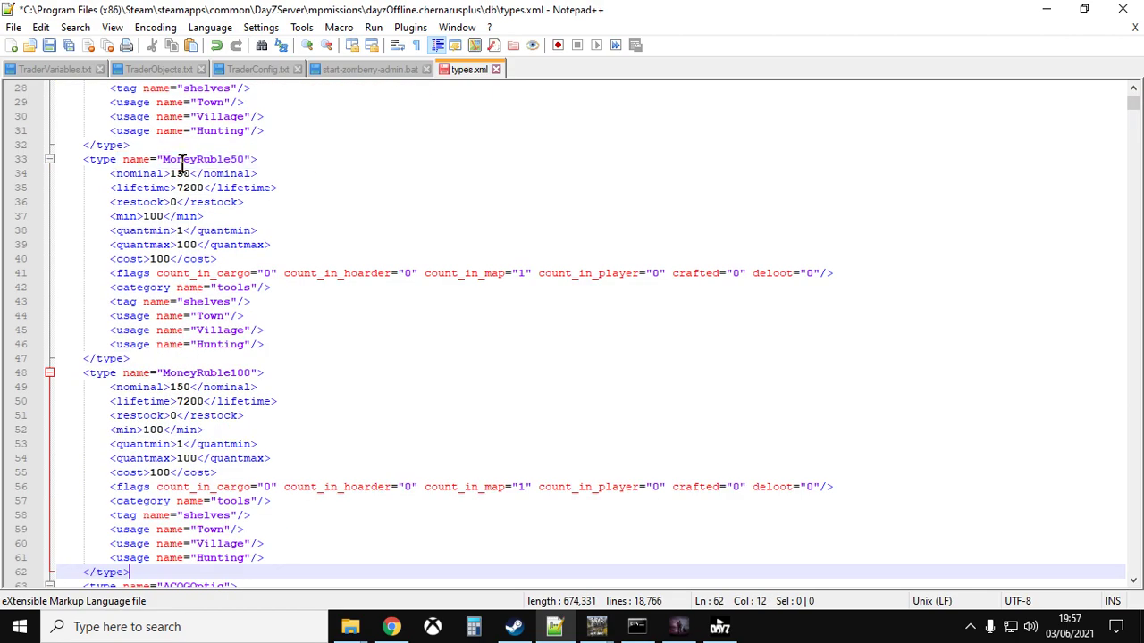
{"action": "scroll", "scroll_direction": "down", "scroll_amount": 3}
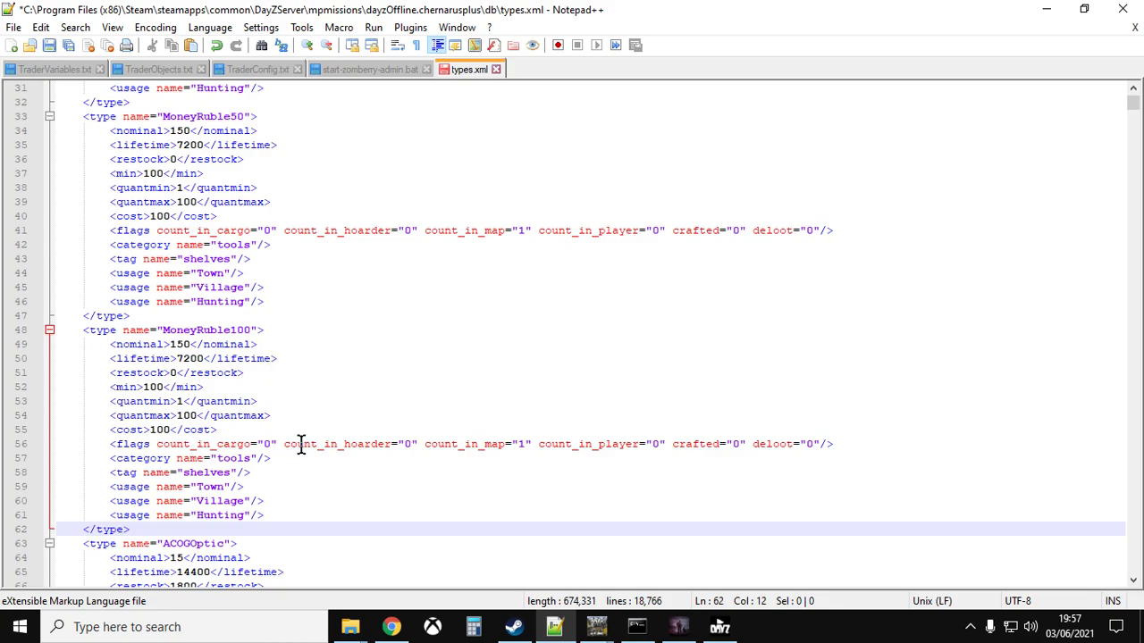
{"action": "scroll", "scroll_direction": "down", "scroll_amount": 3}
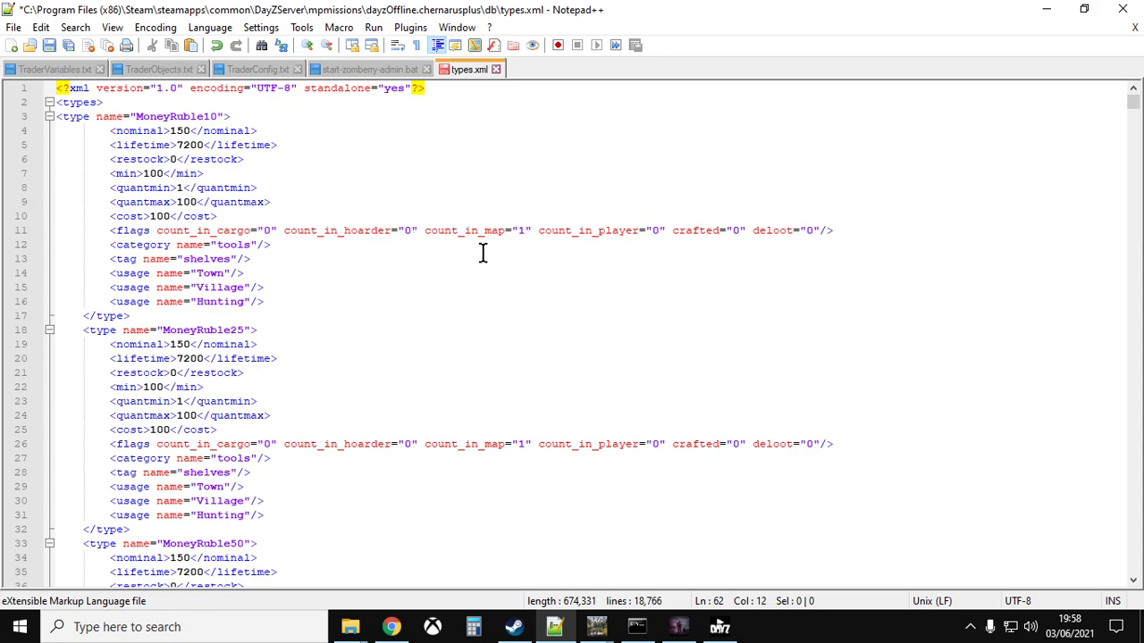
{"action": "mouse_move", "coordinate": [357, 259]}
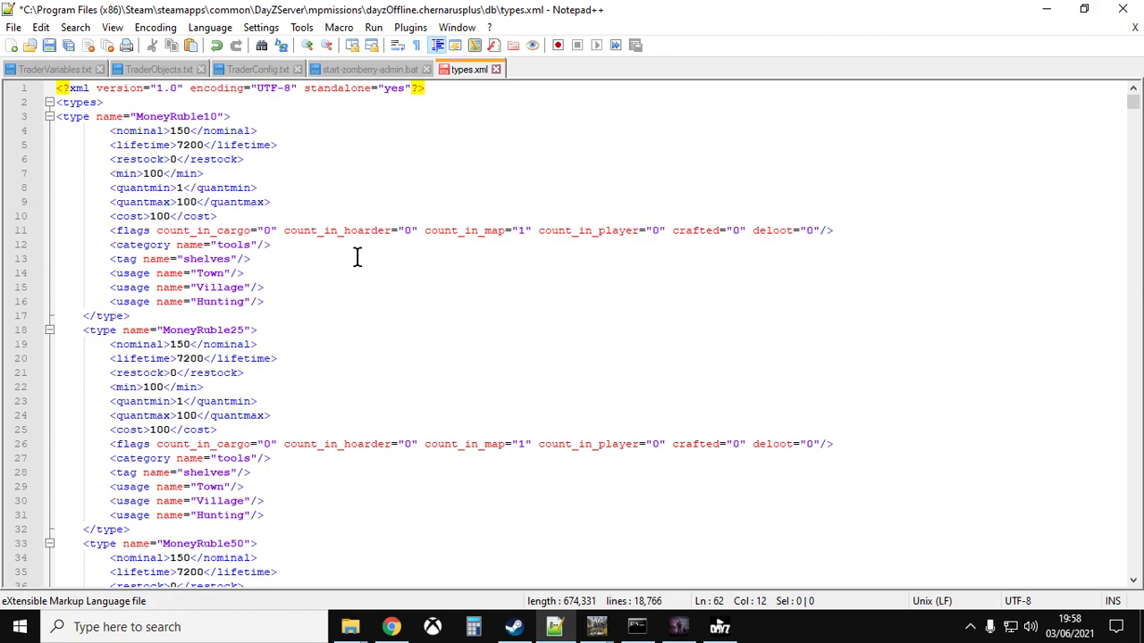
{"action": "mouse_move", "coordinate": [317, 249]}
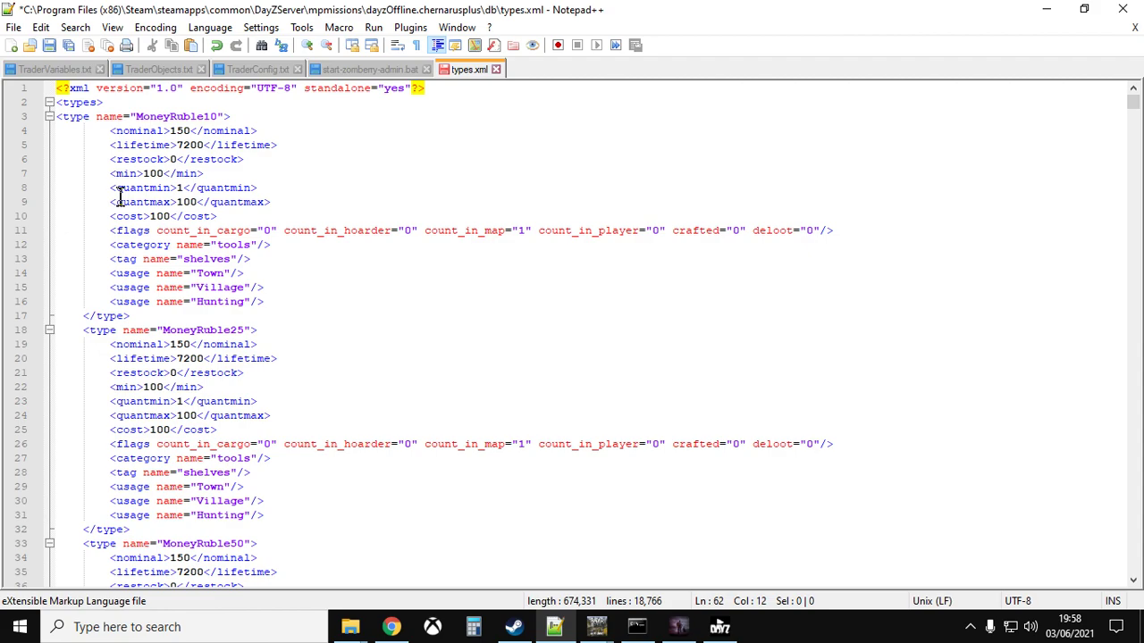
{"action": "mouse_move", "coordinate": [476, 425]}
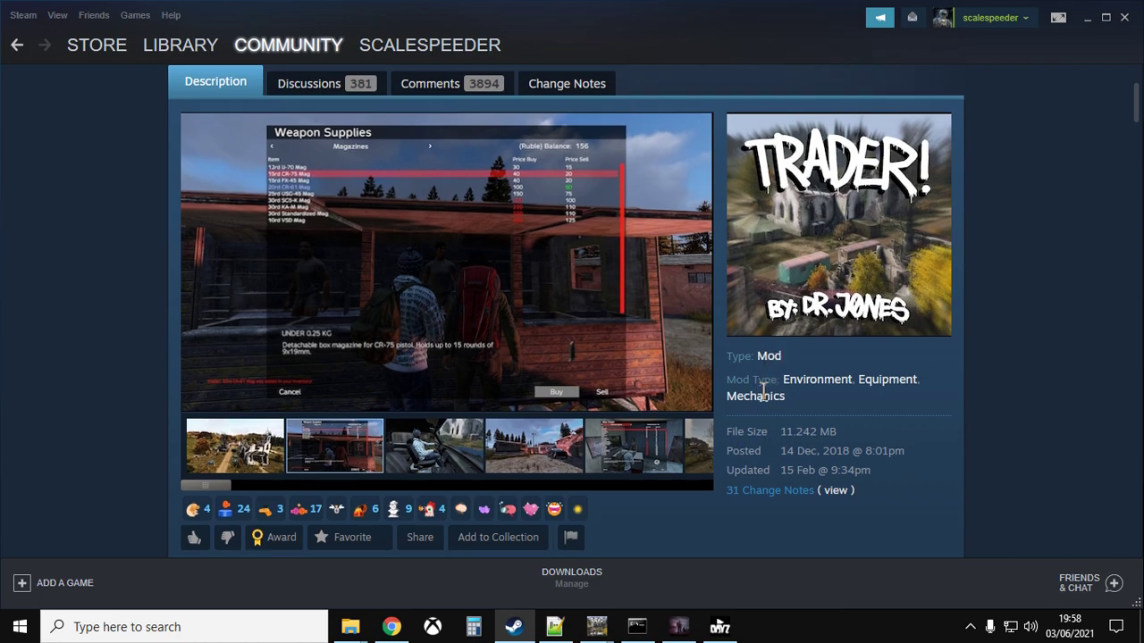
{"action": "scroll", "scroll_direction": "down", "scroll_amount": 3}
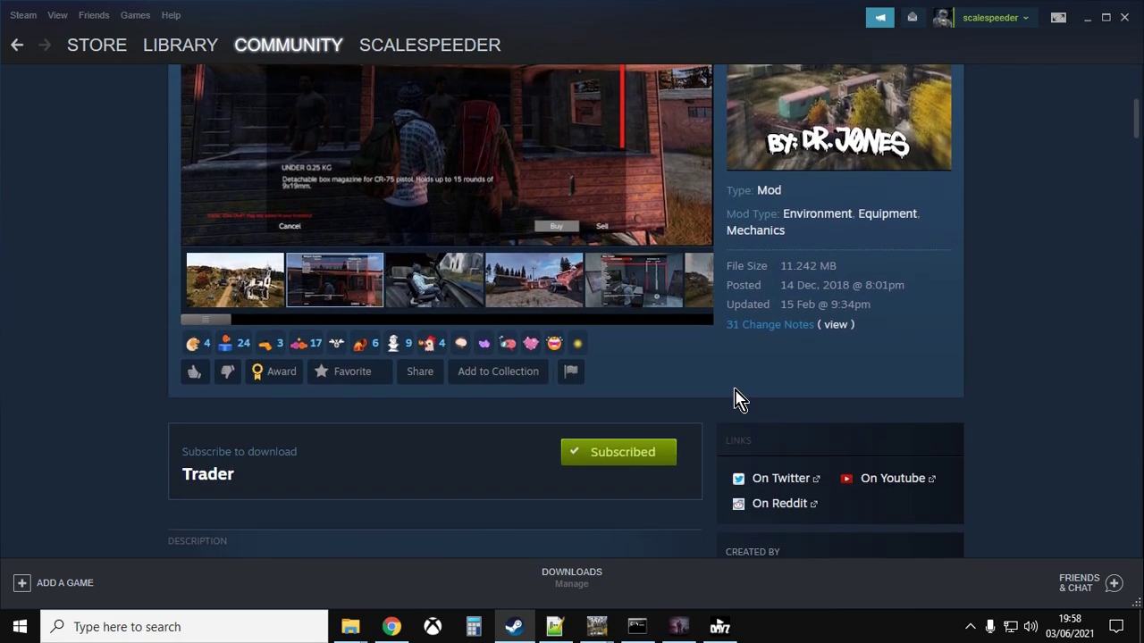
{"action": "scroll", "scroll_direction": "down", "scroll_amount": 3}
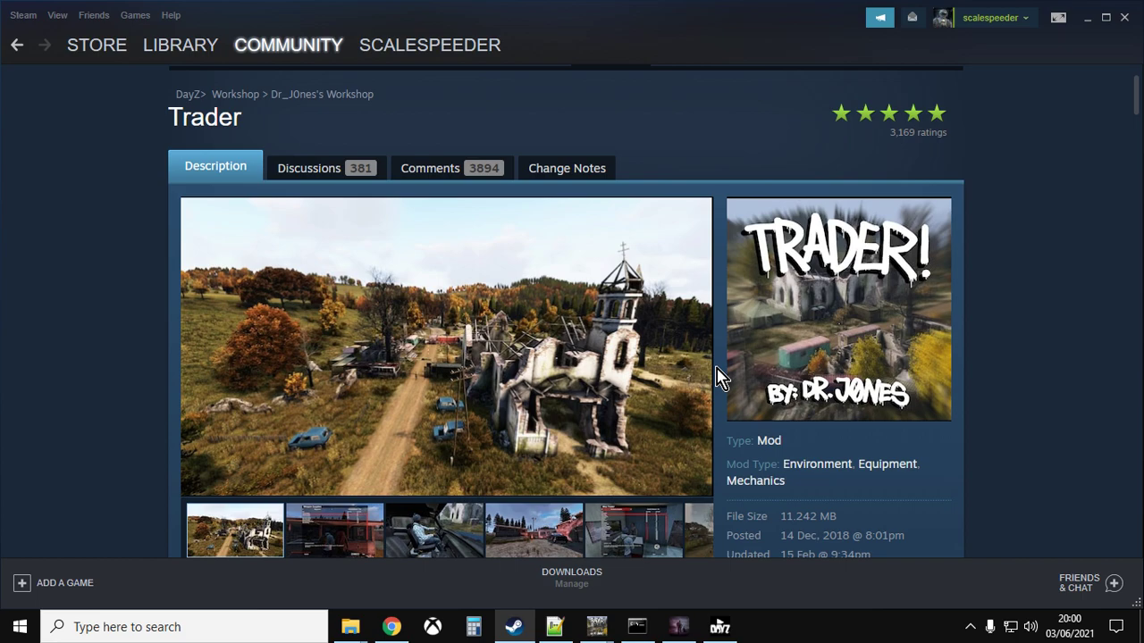
{"action": "mouse_move", "coordinate": [113, 441]}
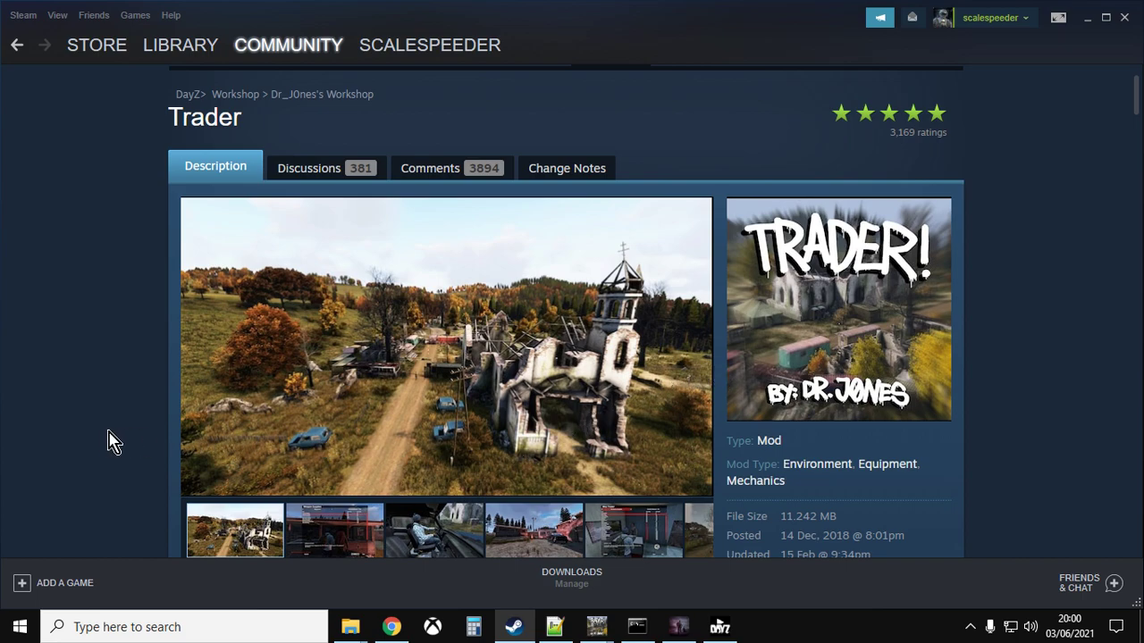
{"action": "scroll", "scroll_direction": "down", "scroll_amount": 3}
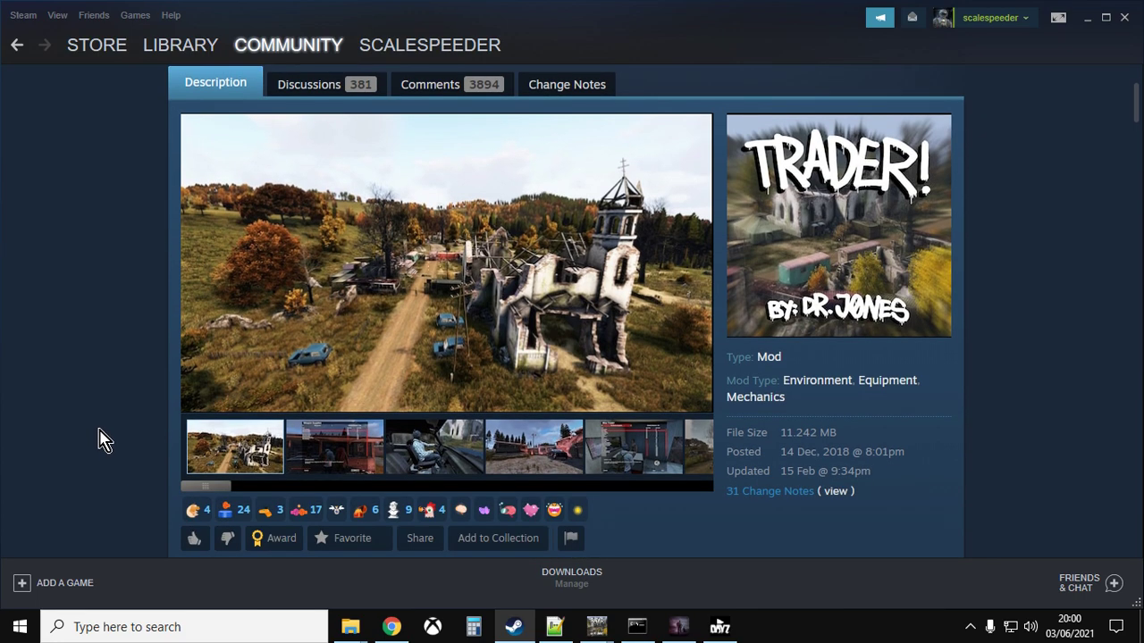